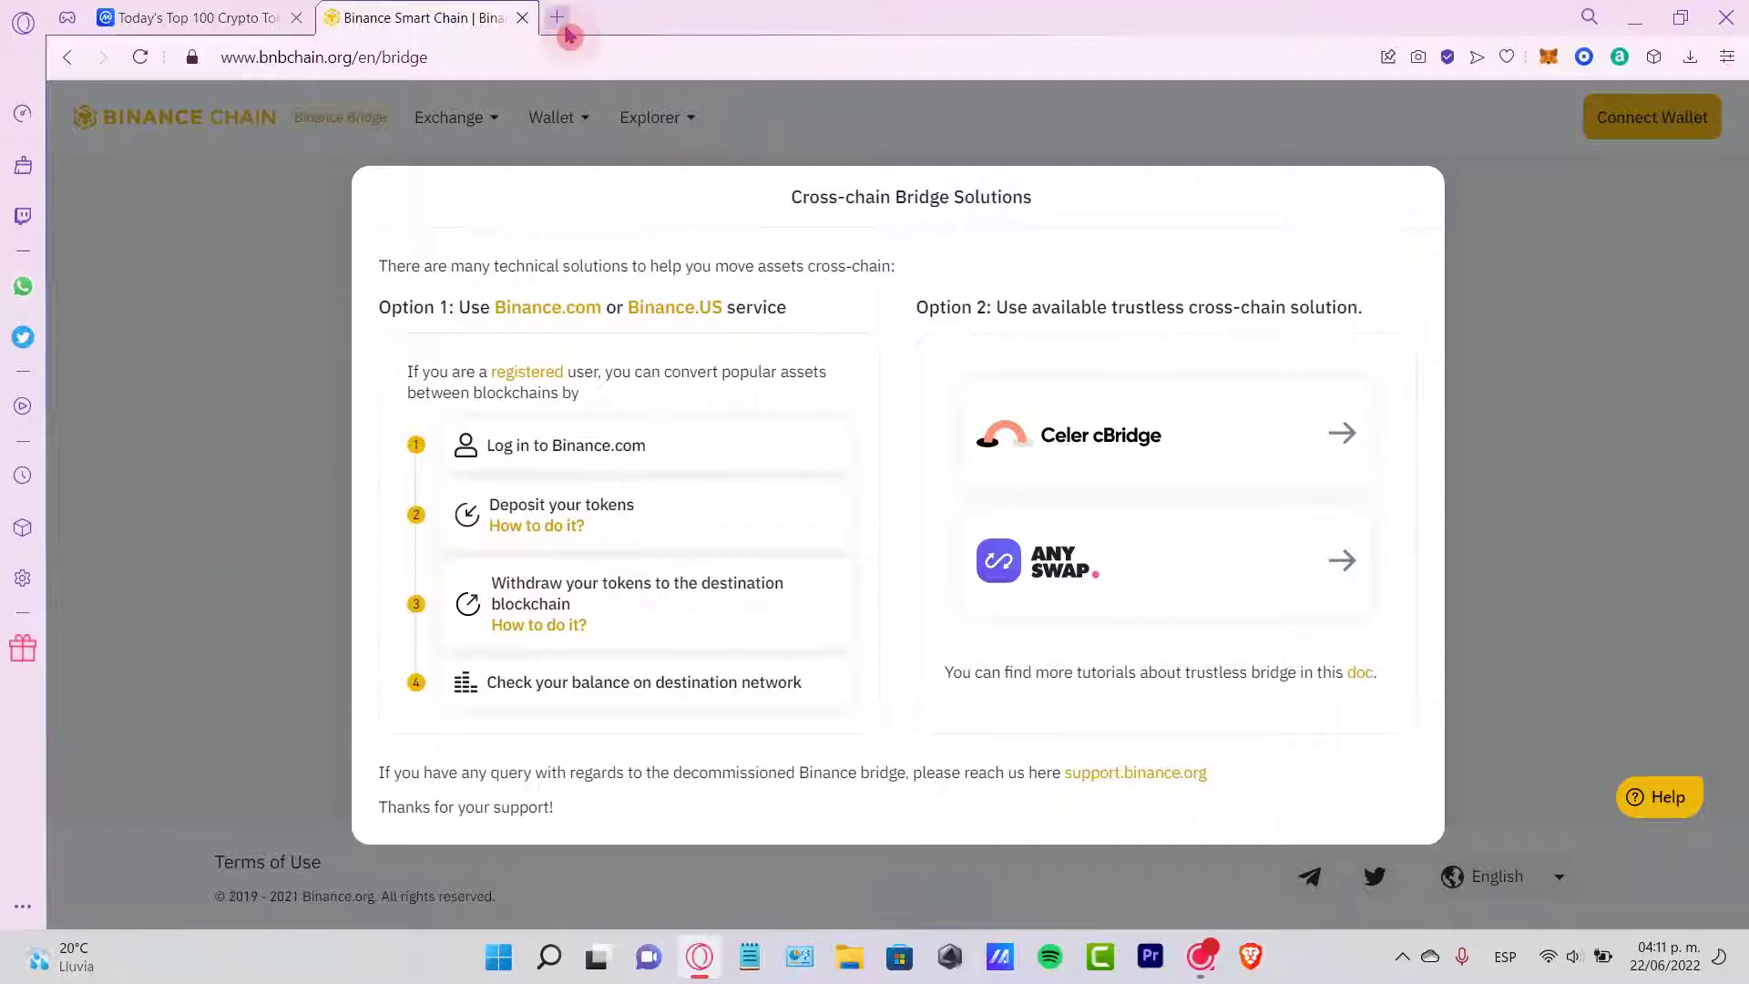
# - Visit the Binance.com login, return to the bridge solutions page and follow the AnySwap option under Option 2
pyautogui.click(558, 16)
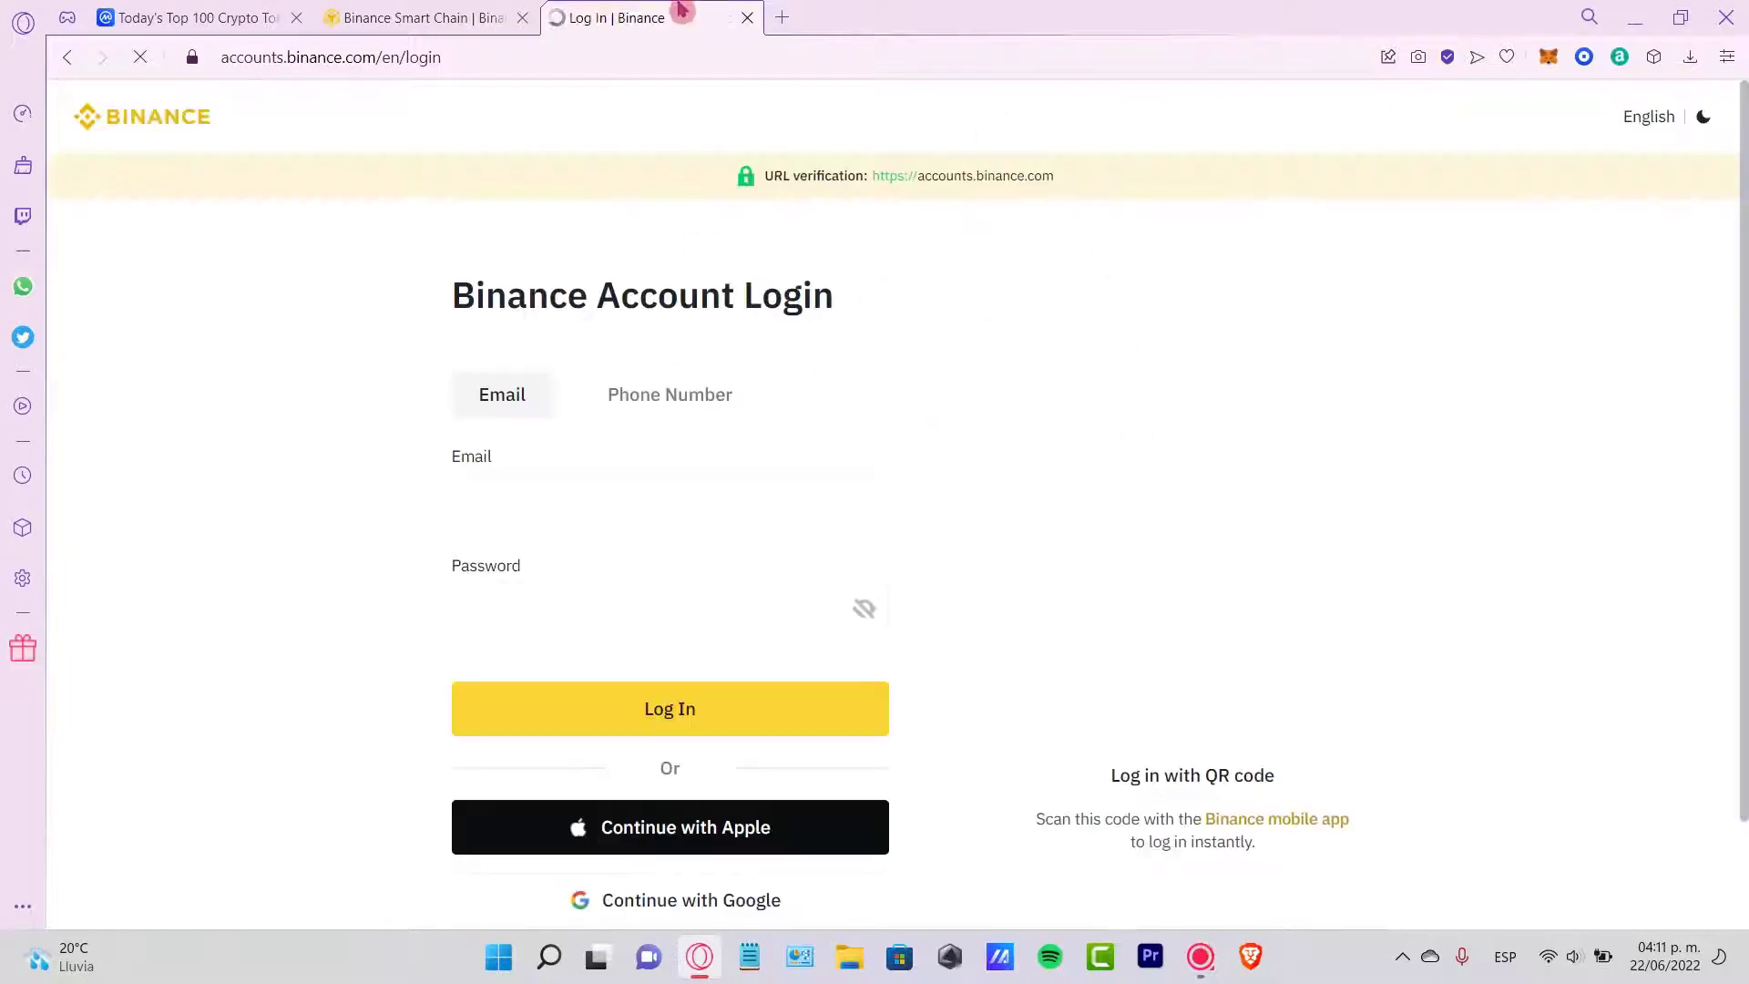
pyautogui.click(421, 18)
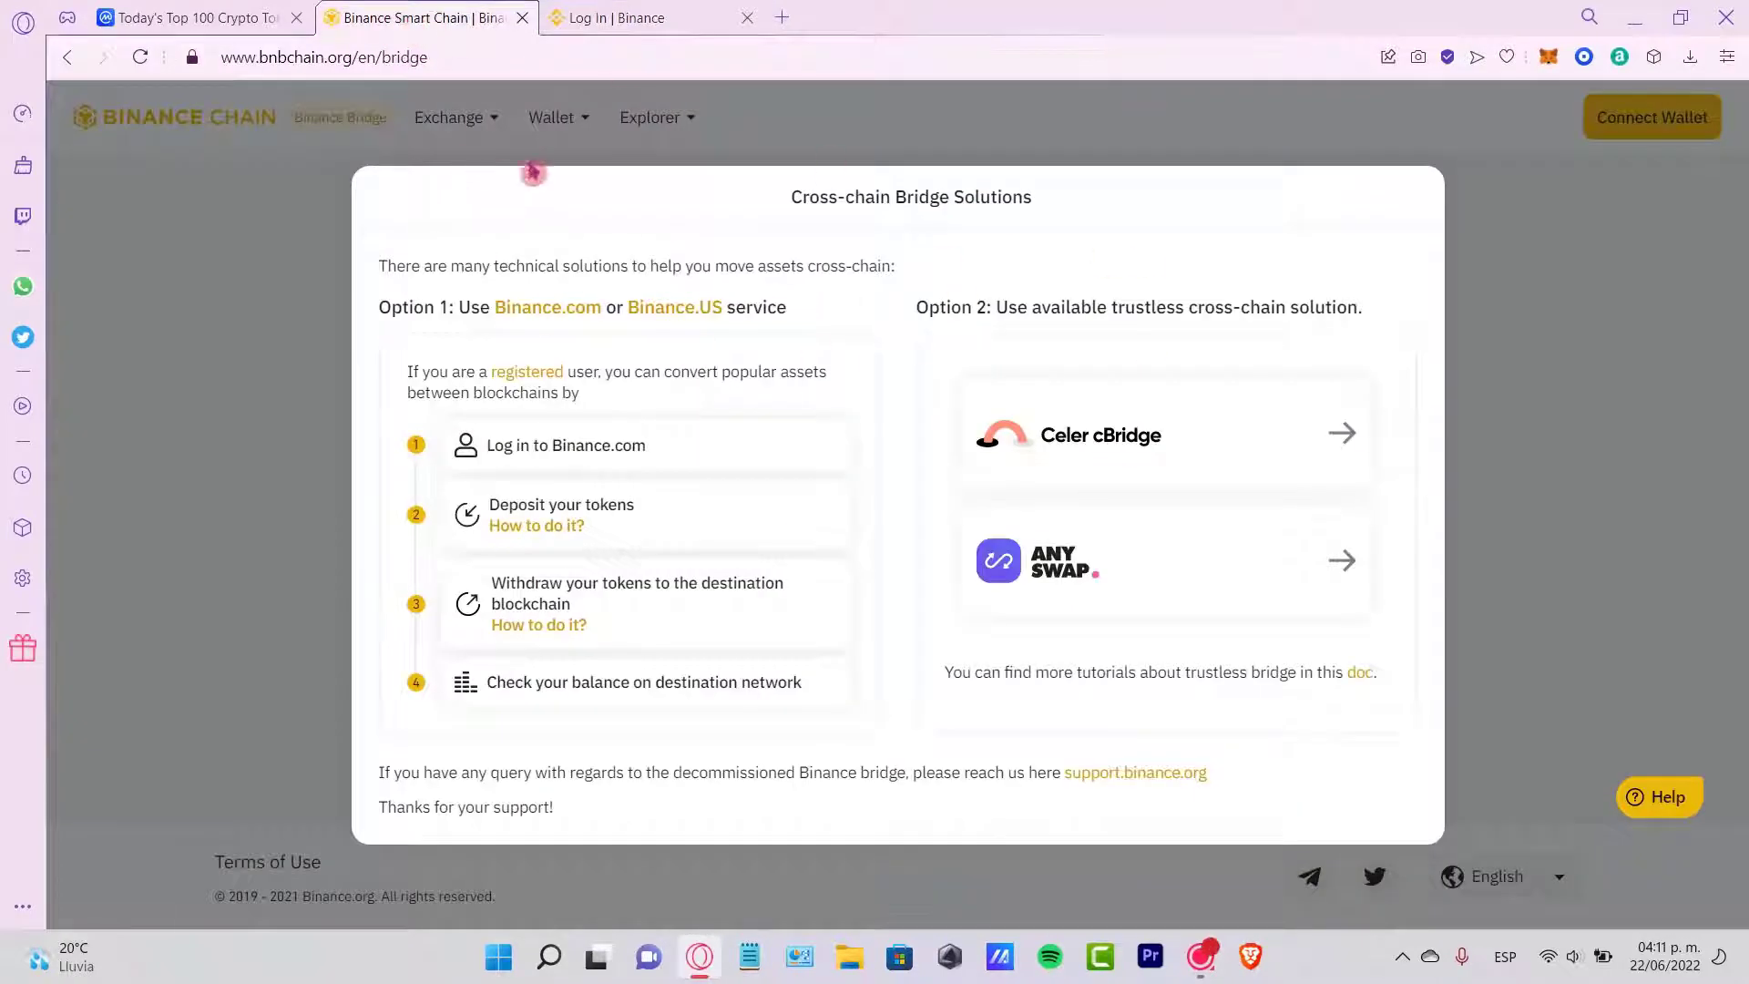
pyautogui.click(632, 18)
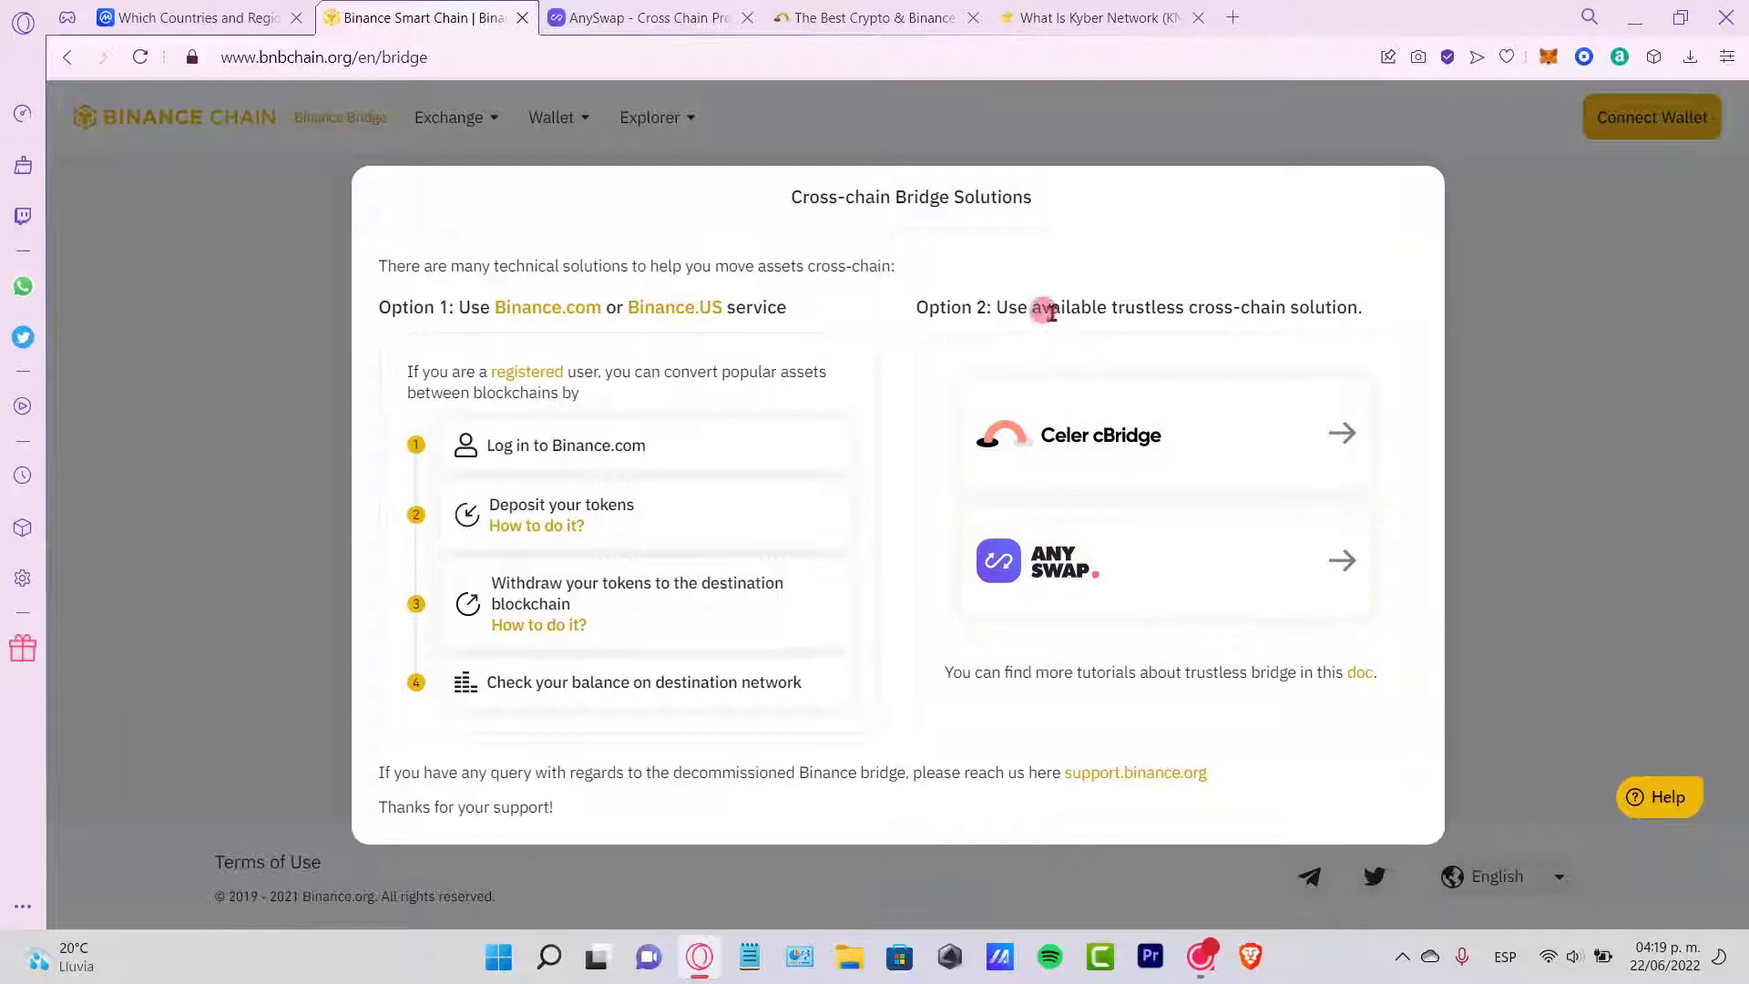
pyautogui.moveTo(1049, 307); pyautogui.dragTo(1334, 306)
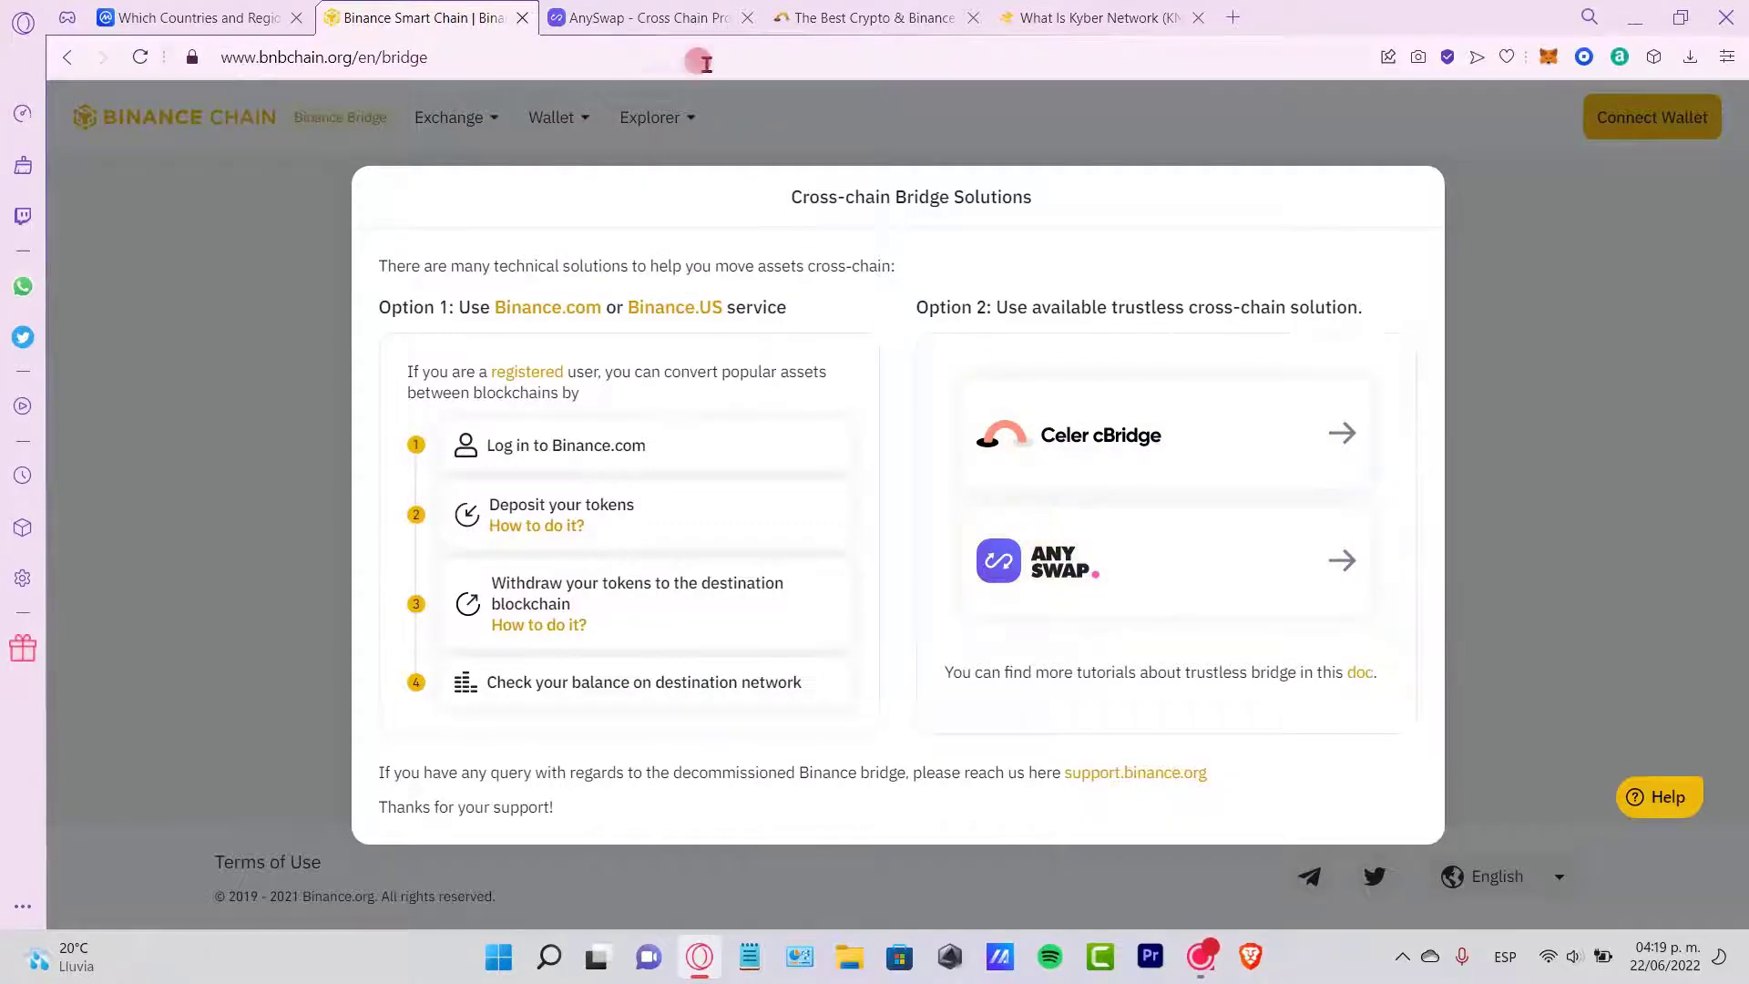
# - Connect the wallet on AnySwap's Router page so BNB Chain and Polygon pool balances appear
pyautogui.click(646, 19)
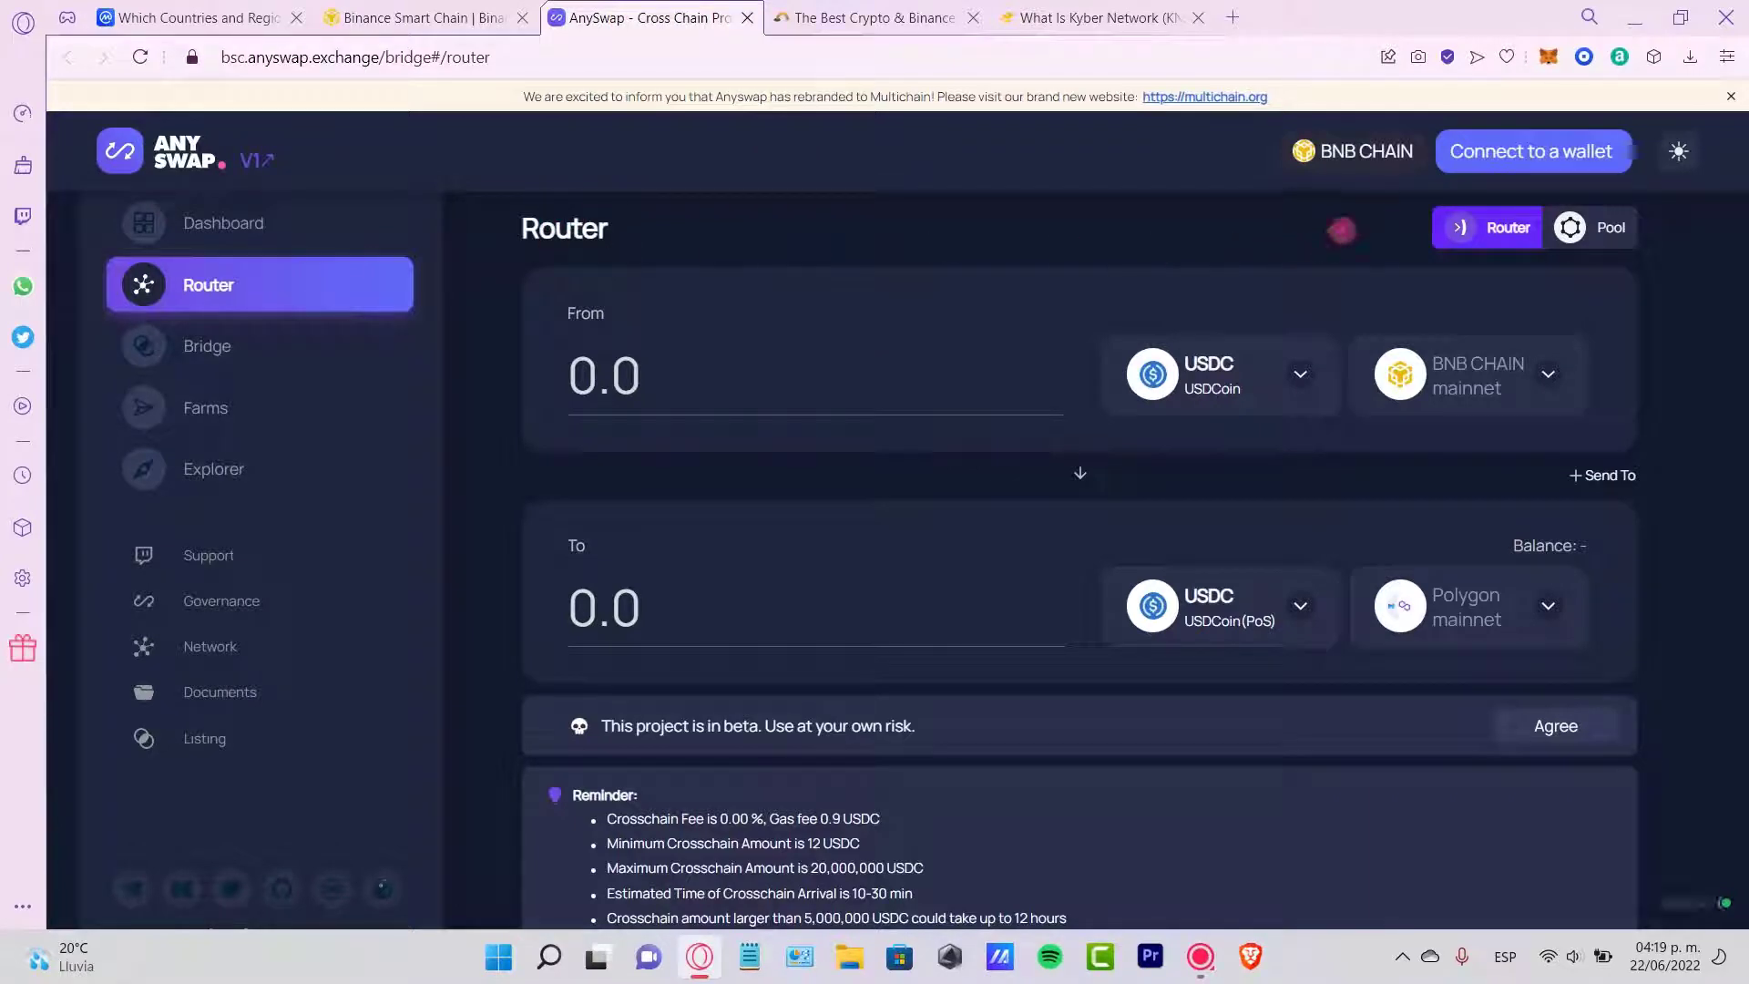
pyautogui.click(1531, 151)
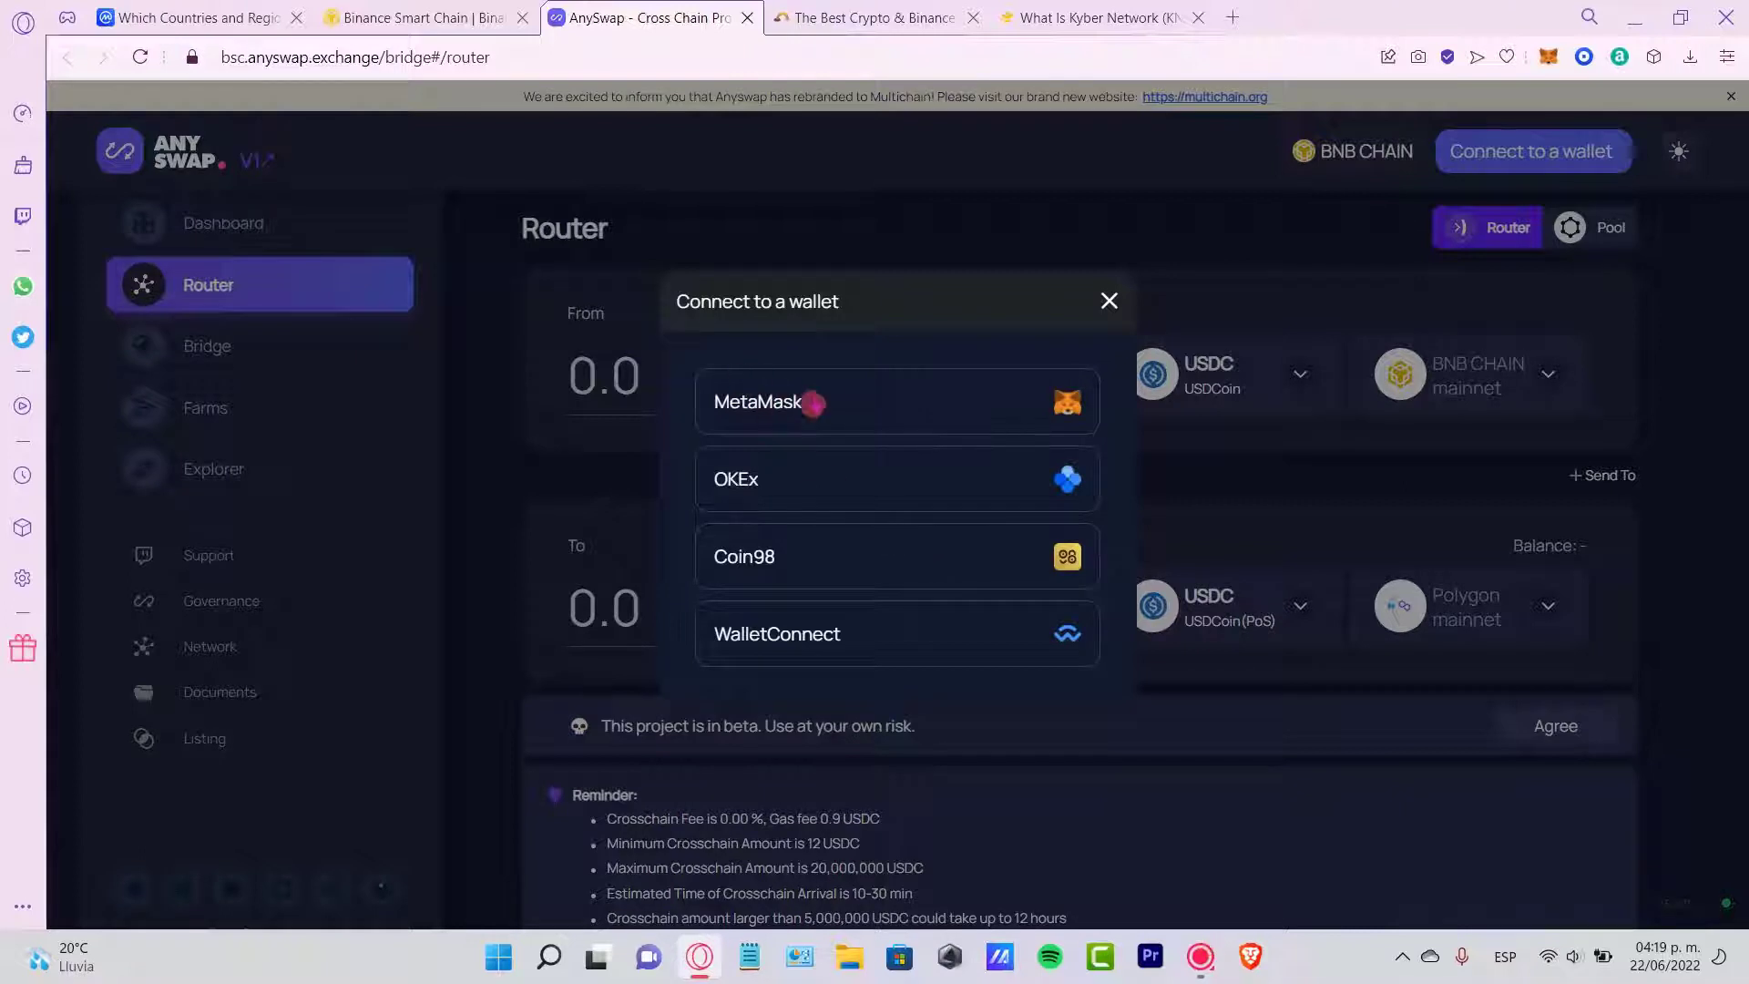
pyautogui.moveTo(994, 614)
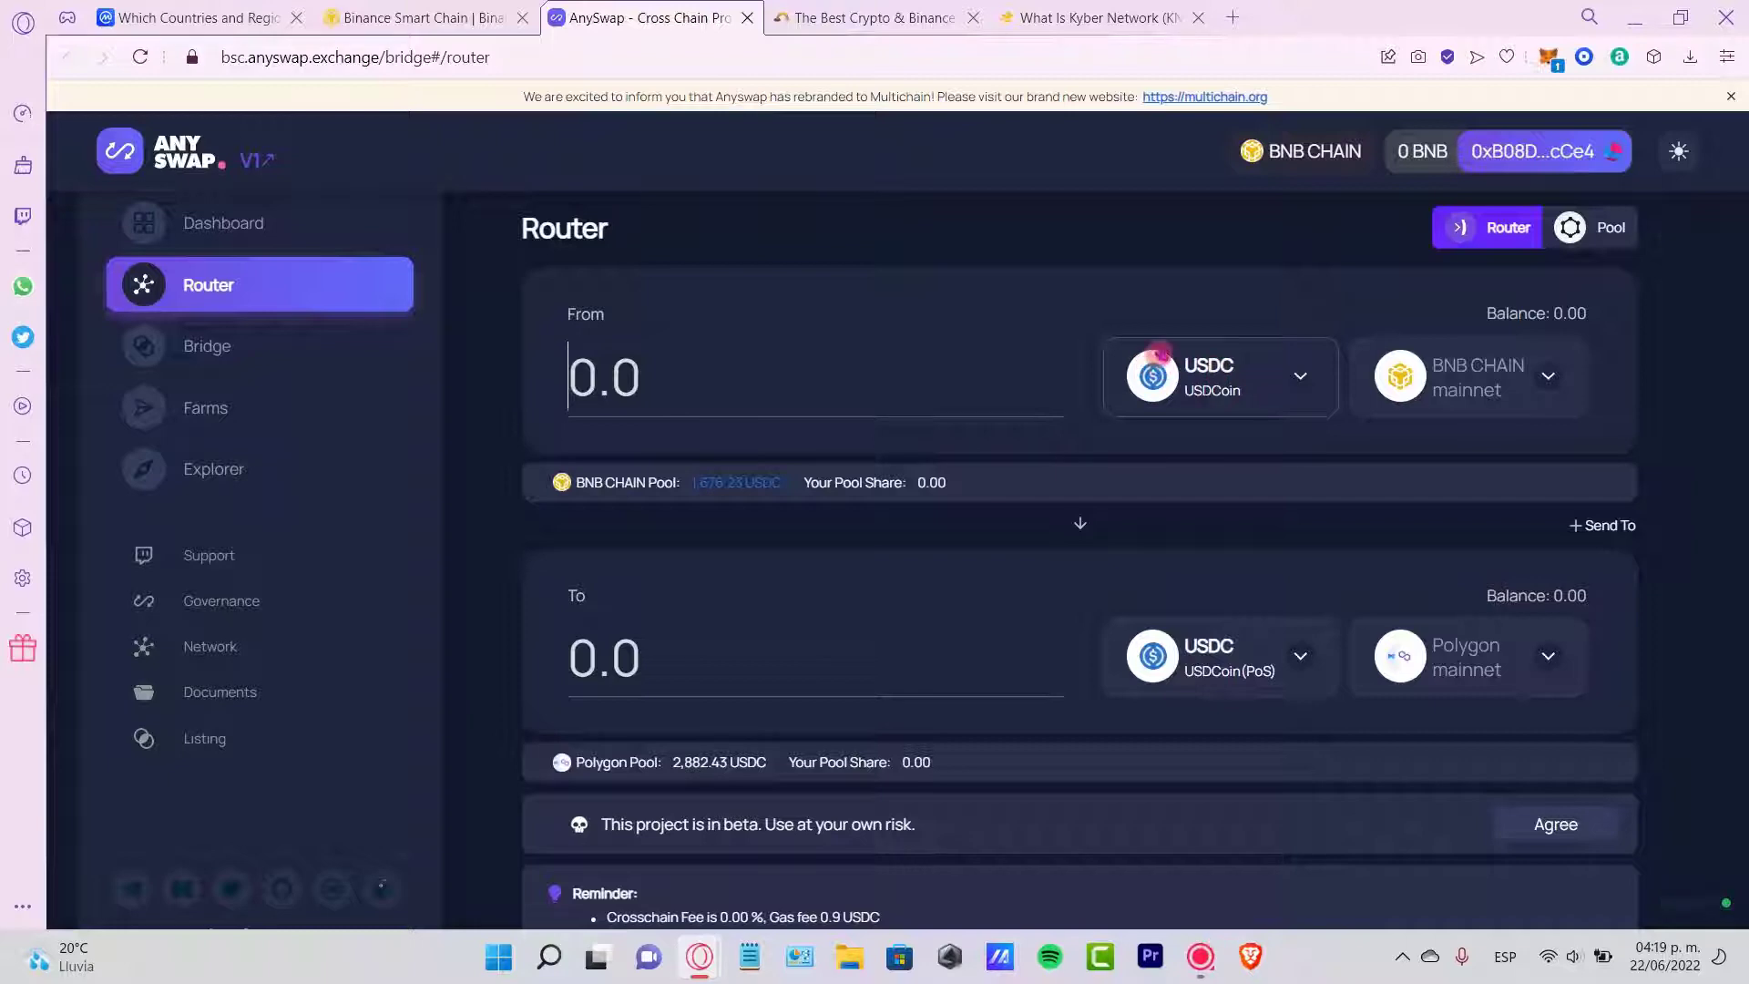
pyautogui.click(206, 346)
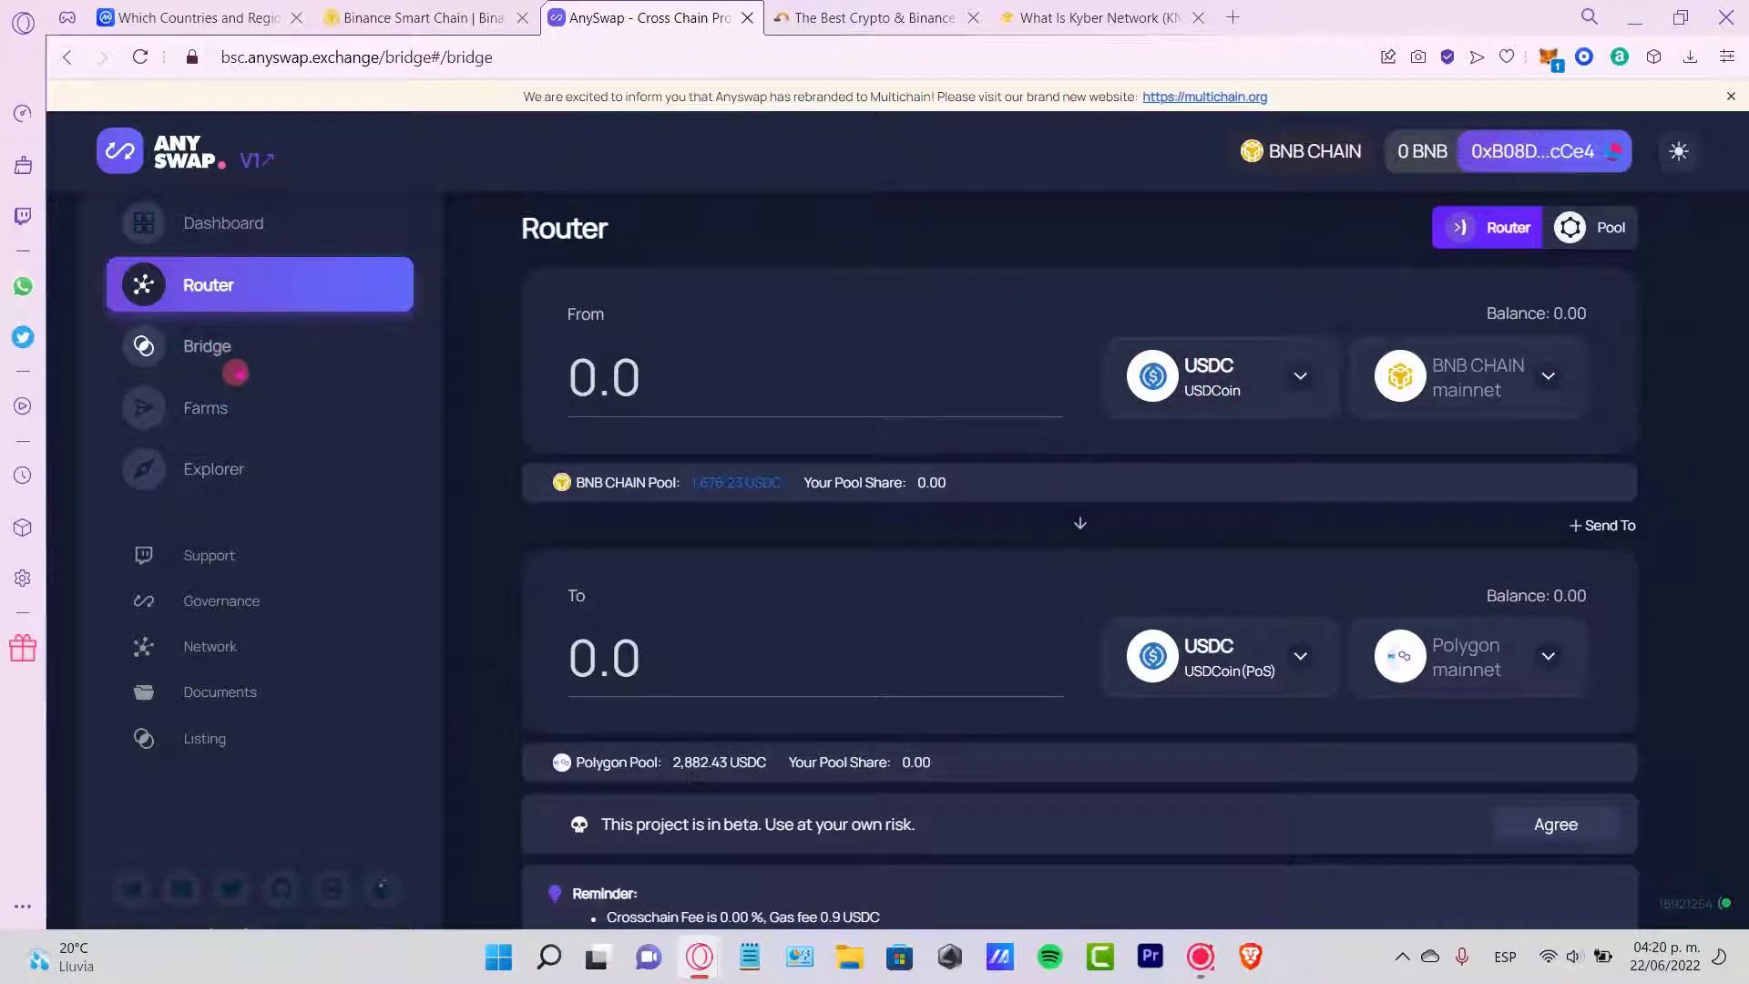
# - On the Bridge page, search the From token list (dai, then usdt) and pick anyUSDT on BNB Chain with USDT on Ethereum as destination
pyautogui.click(206, 346)
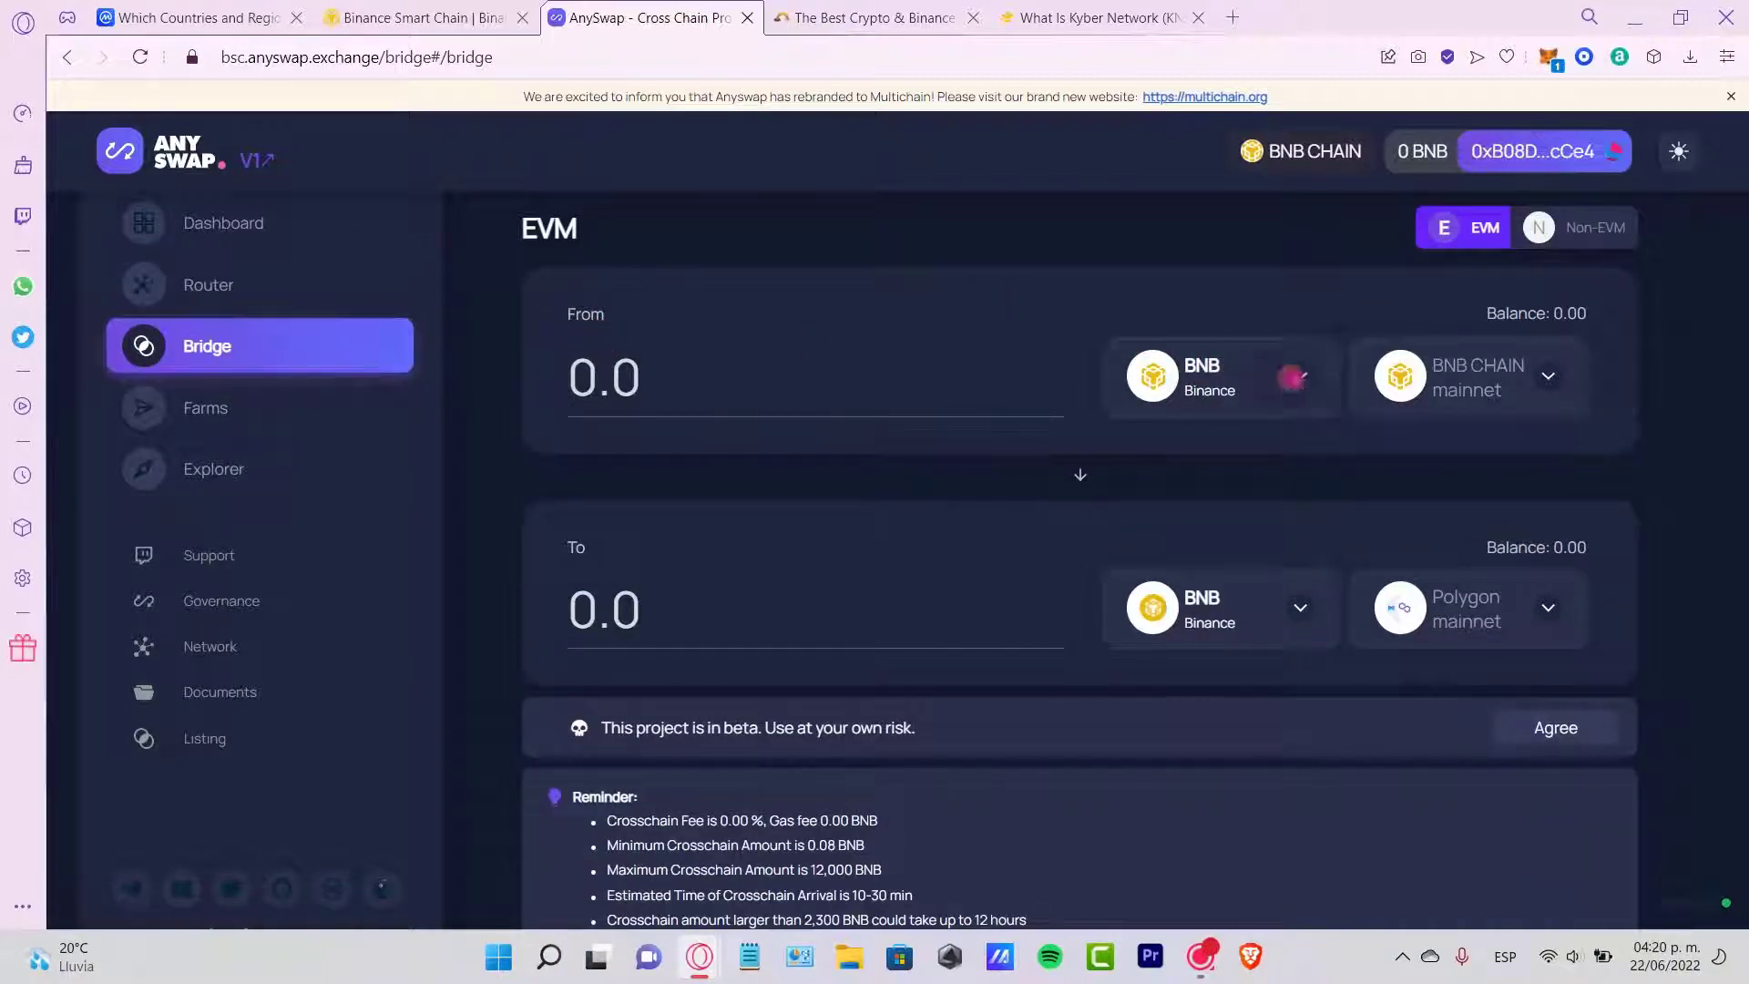
pyautogui.click(1200, 376)
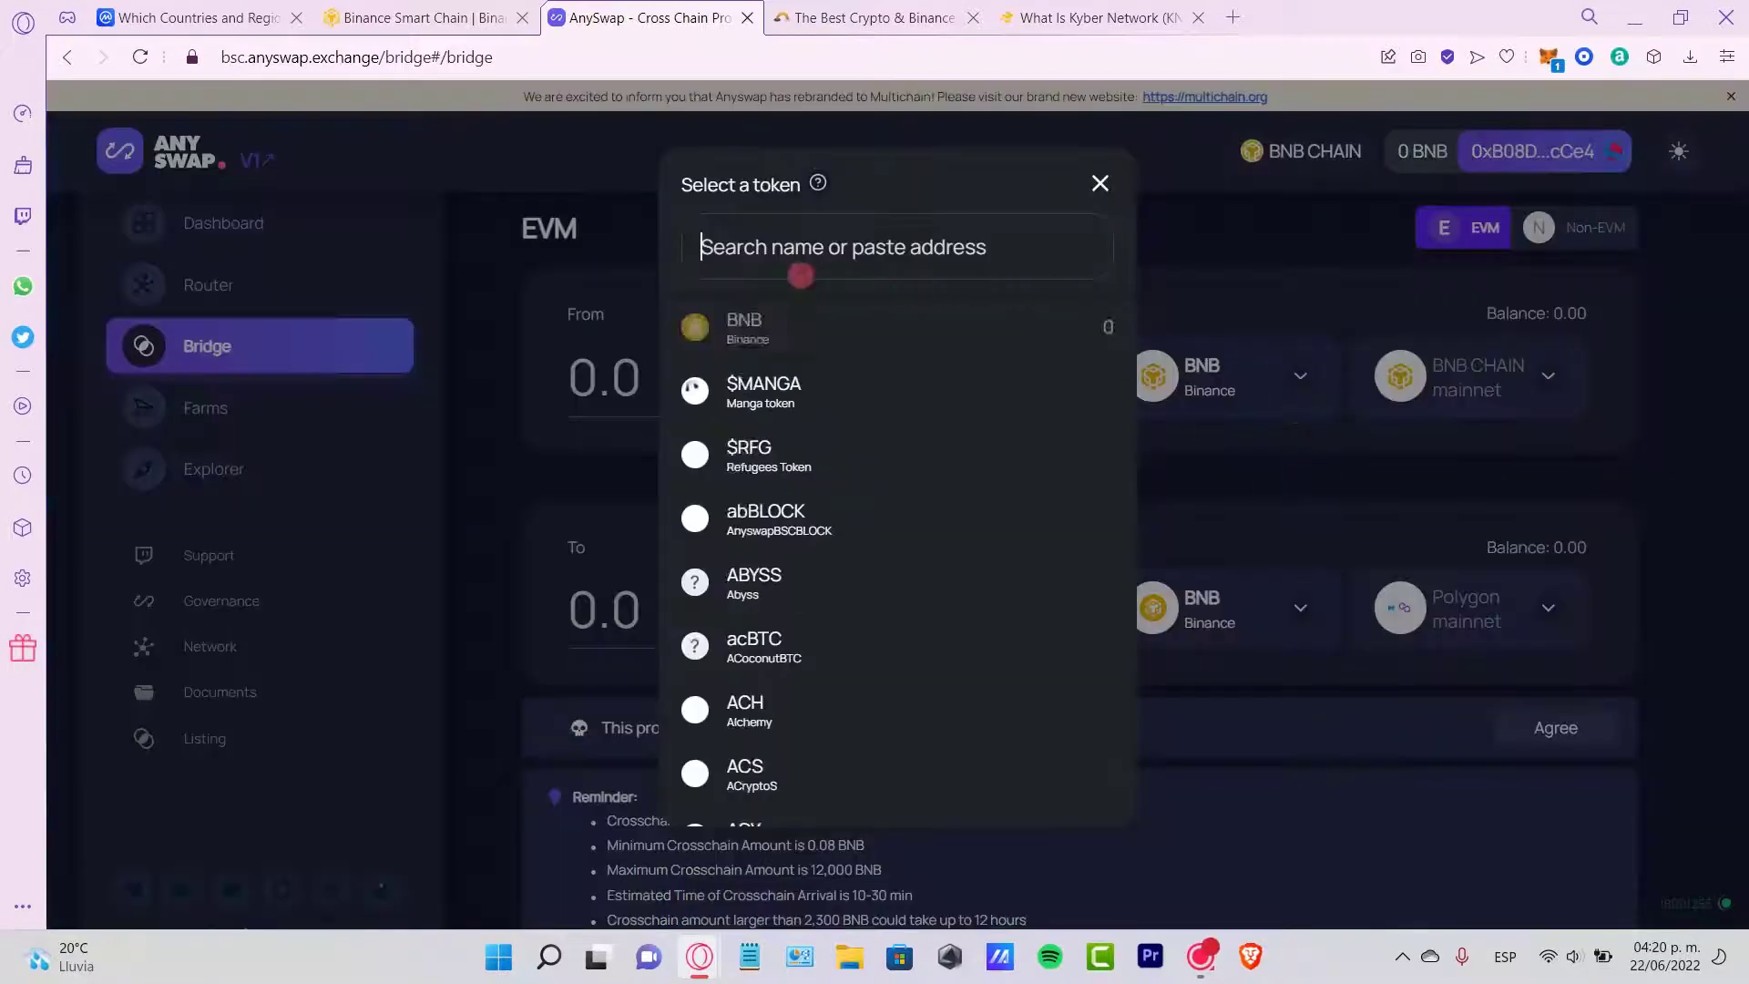
pyautogui.scroll(-3)
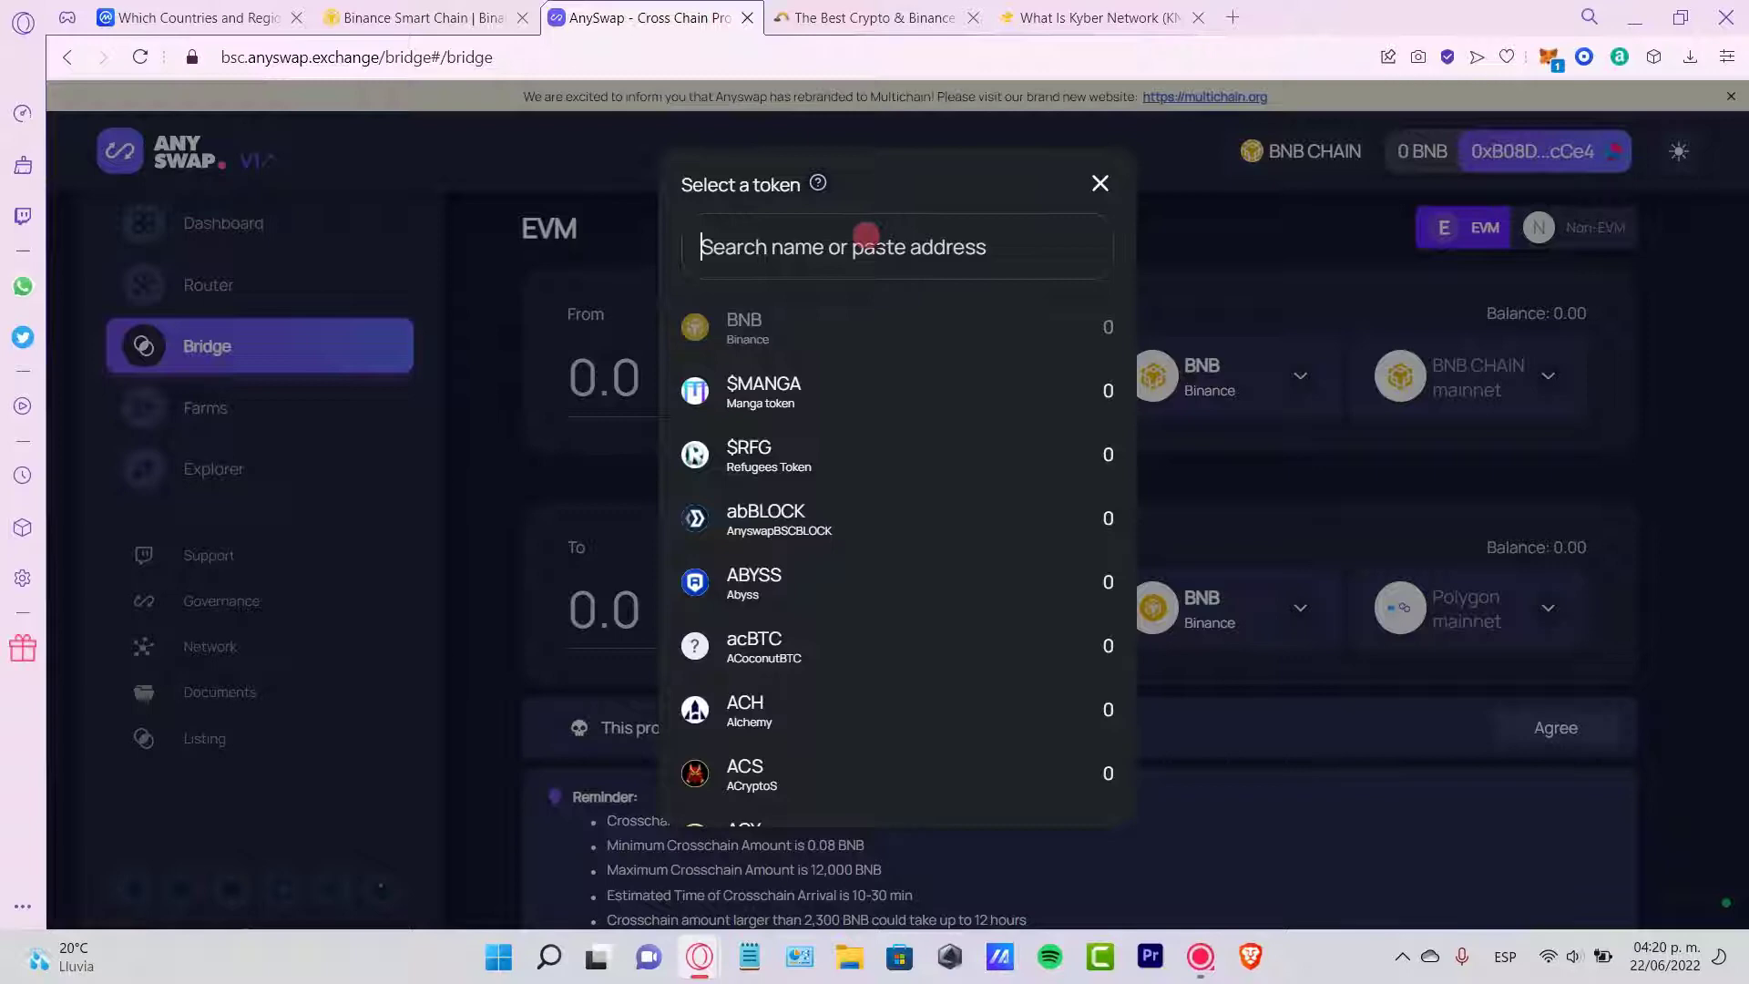
pyautogui.write('dai')
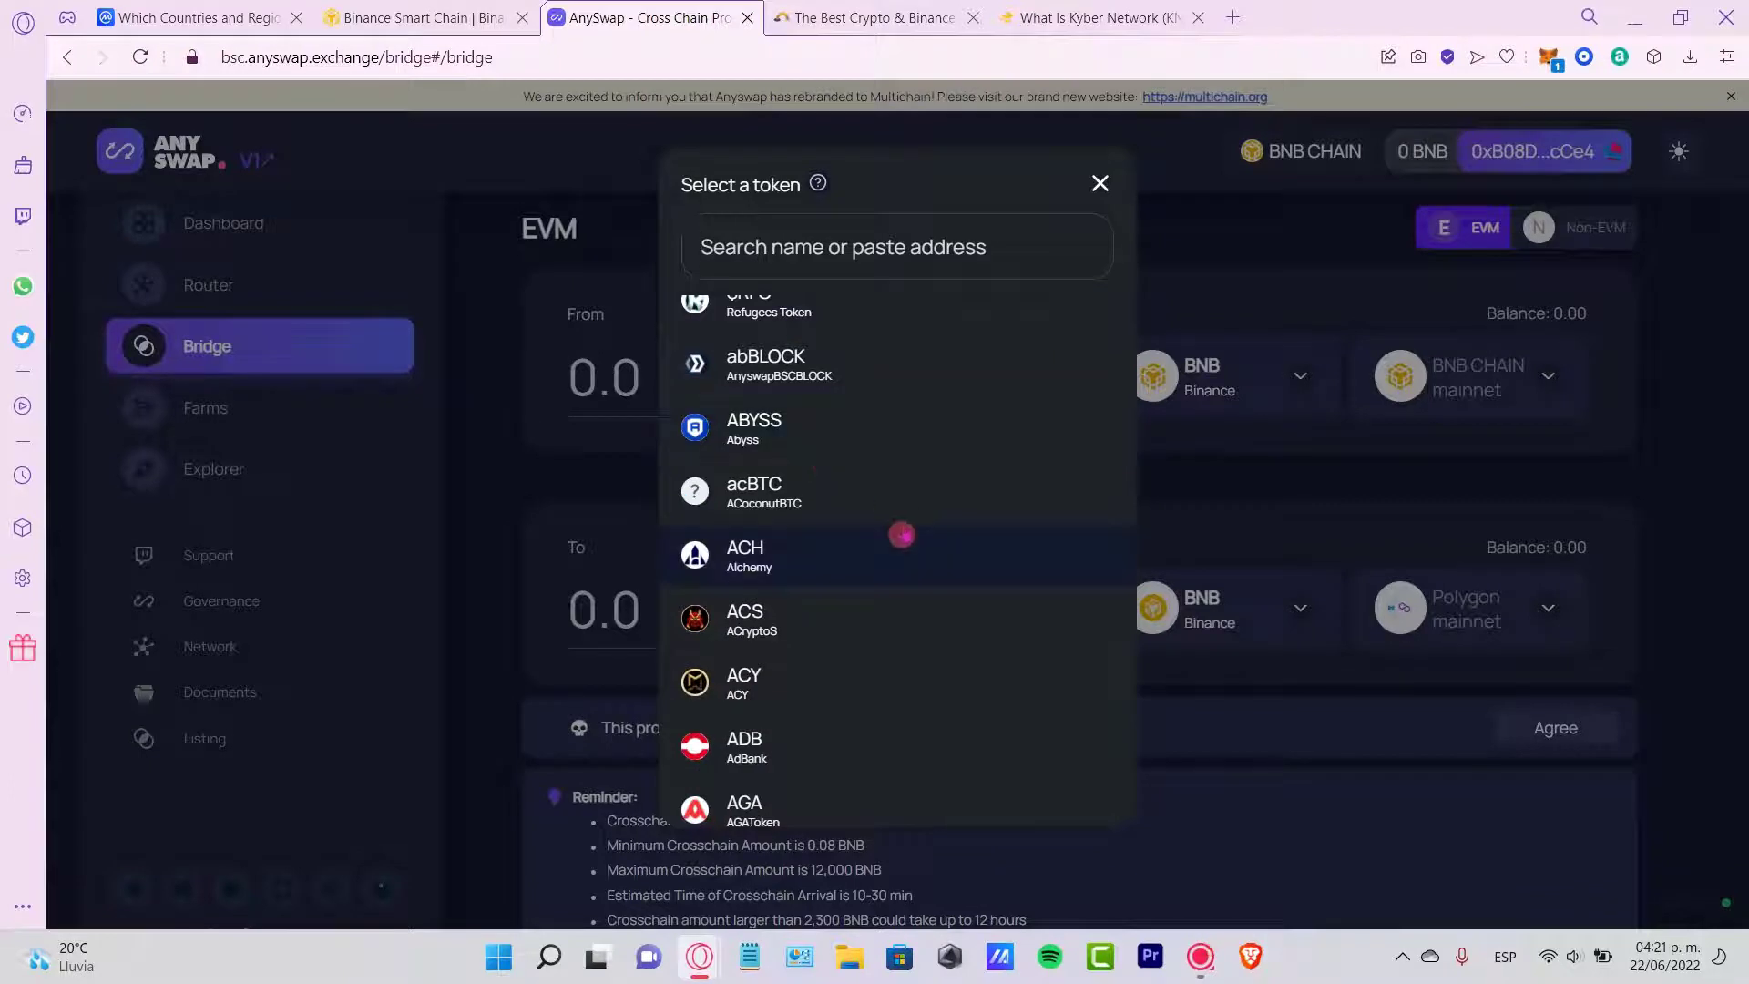
pyautogui.scroll(-3)
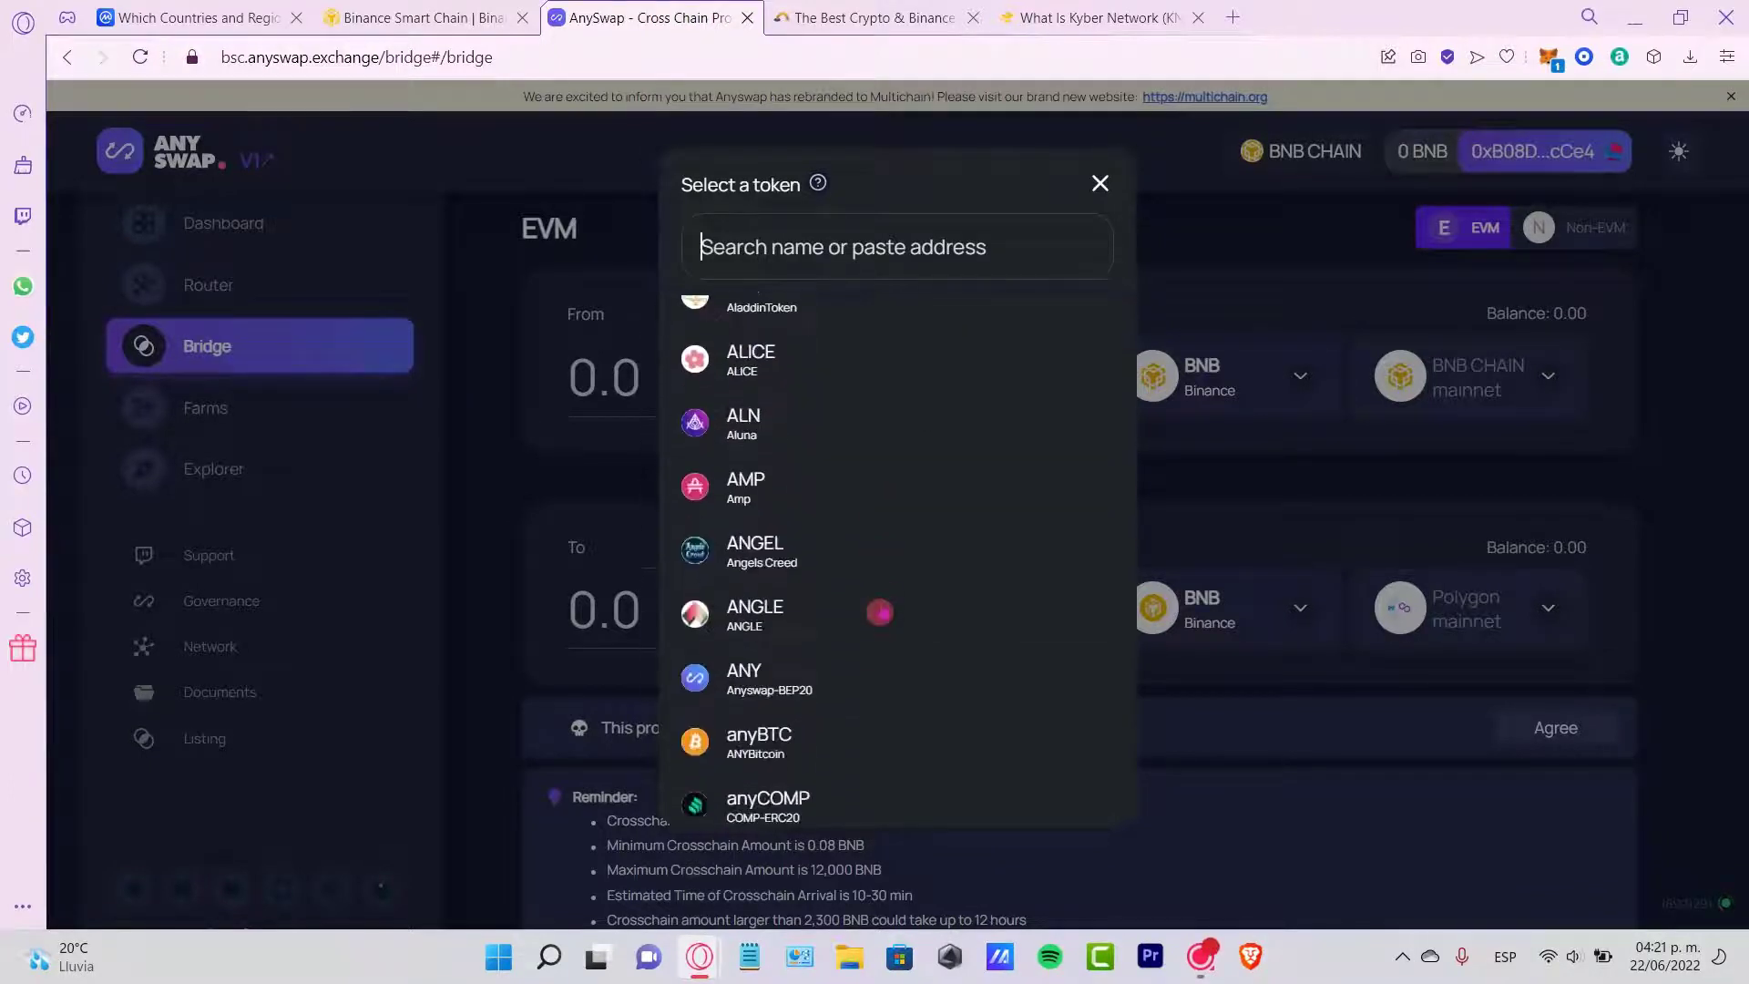
pyautogui.write('u')
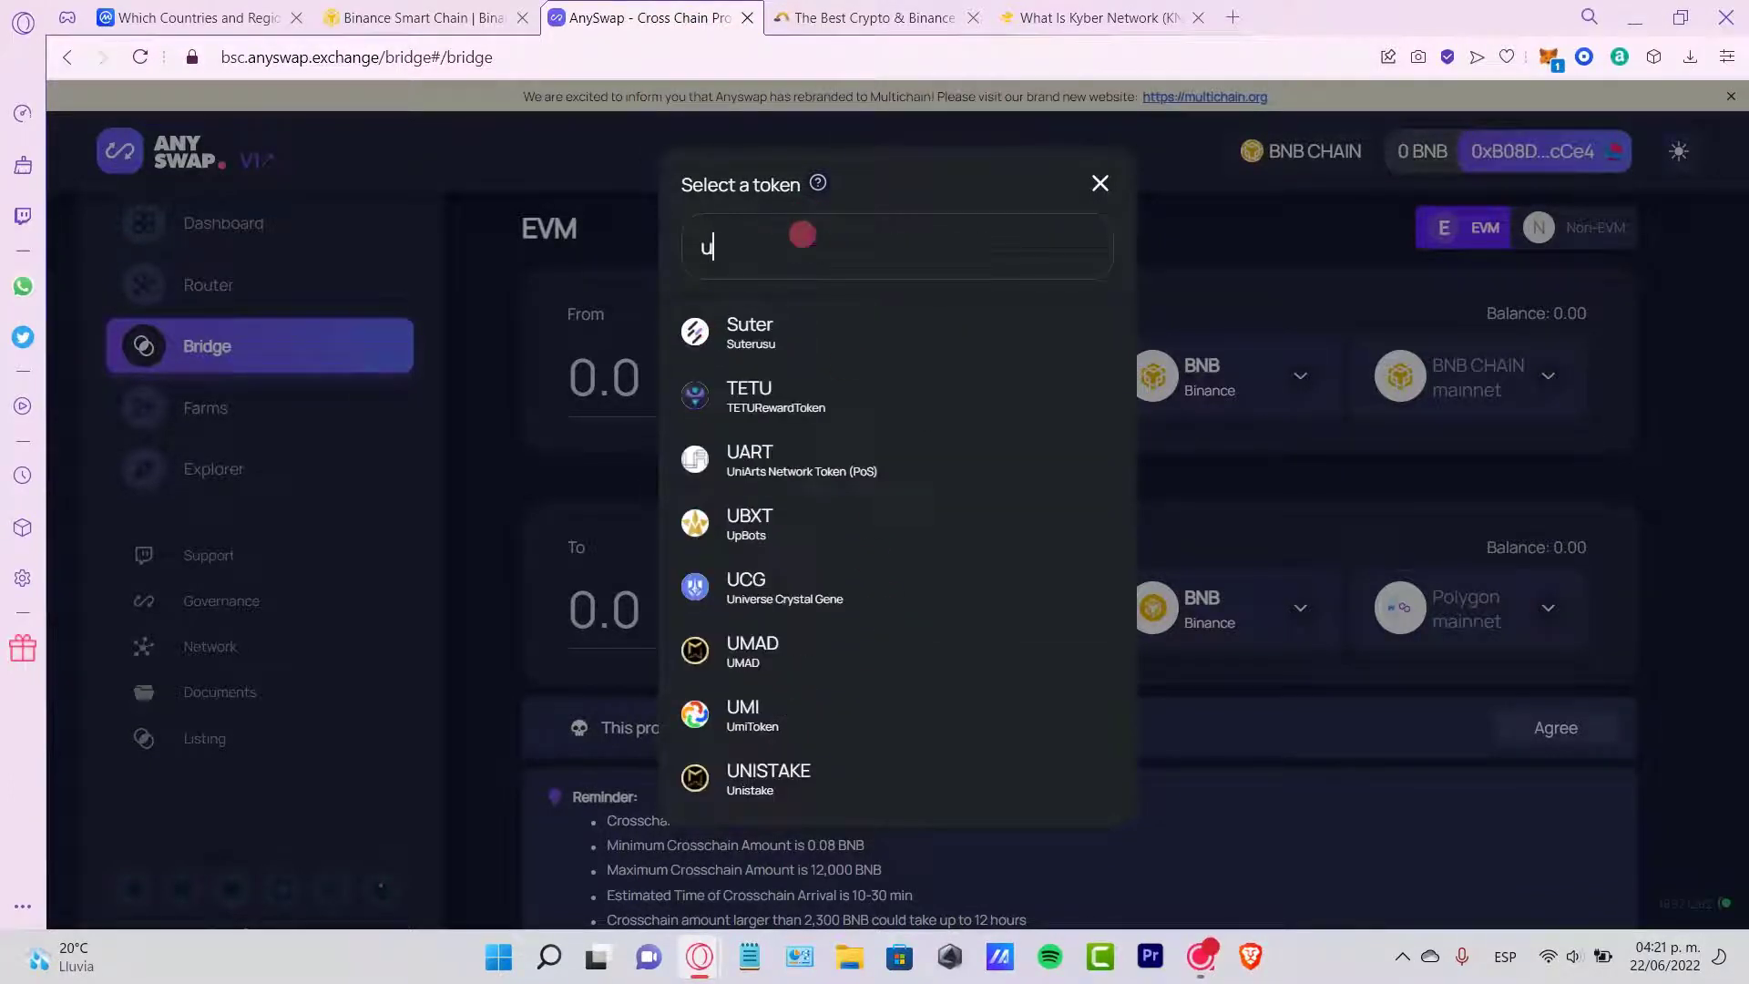
pyautogui.write('sdt')
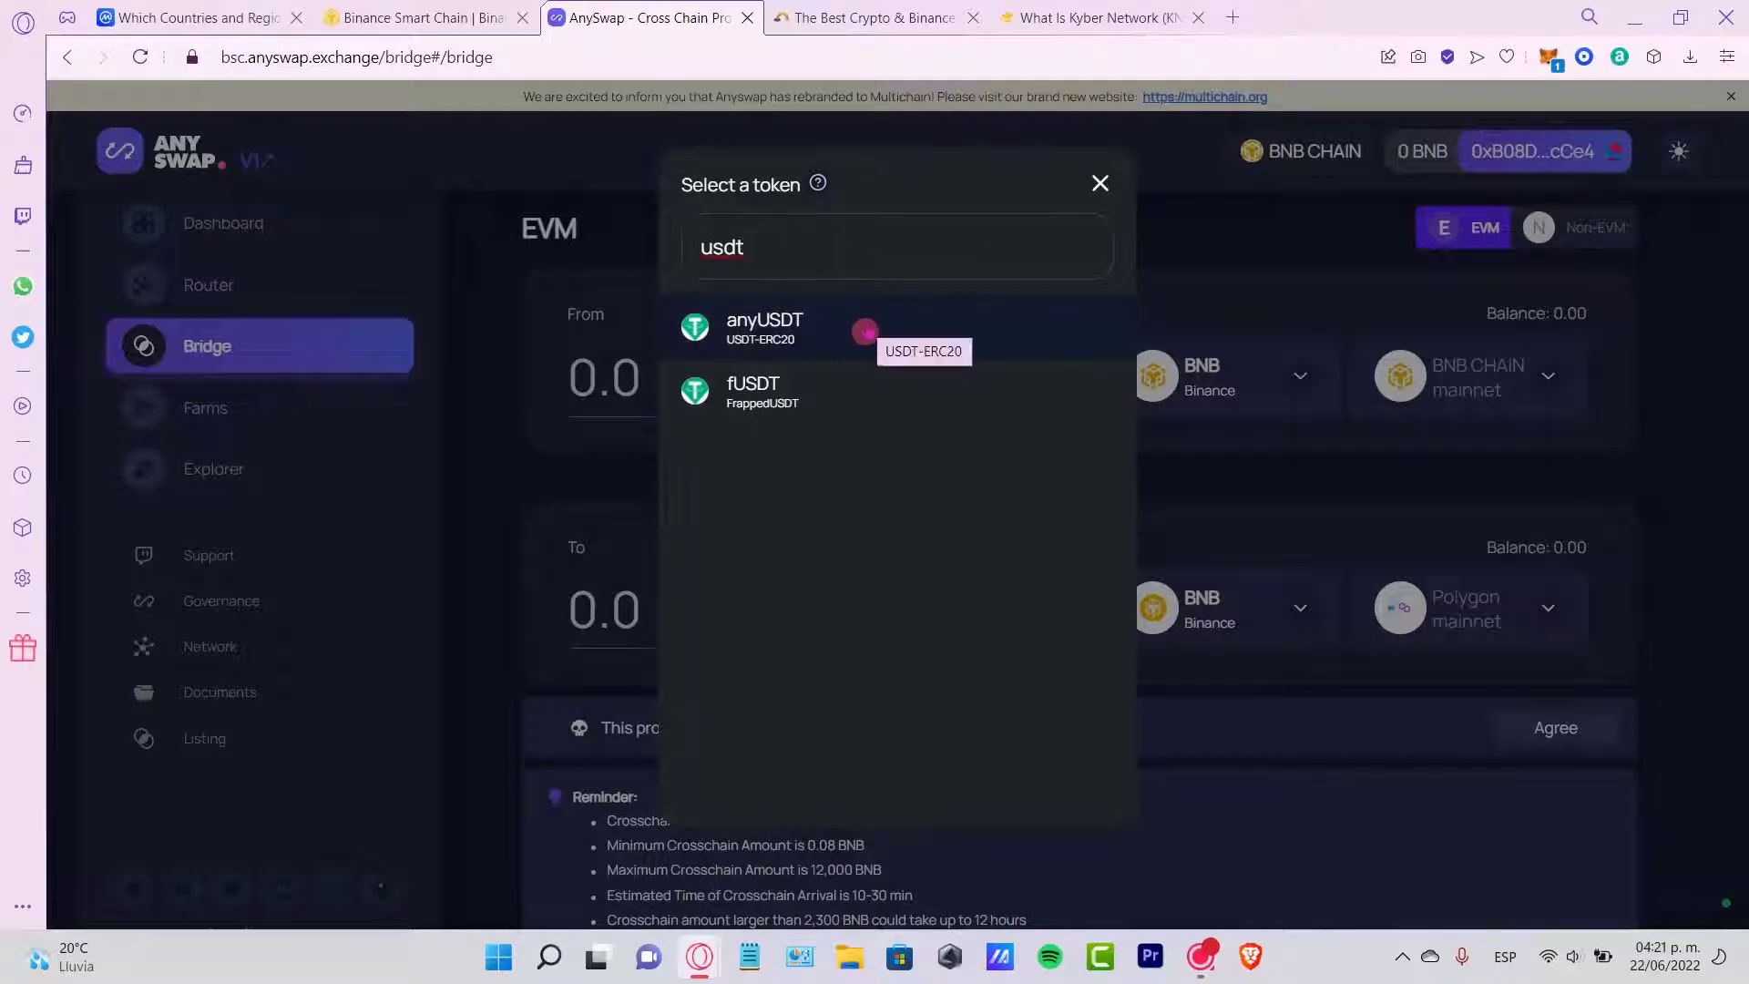
pyautogui.click(763, 328)
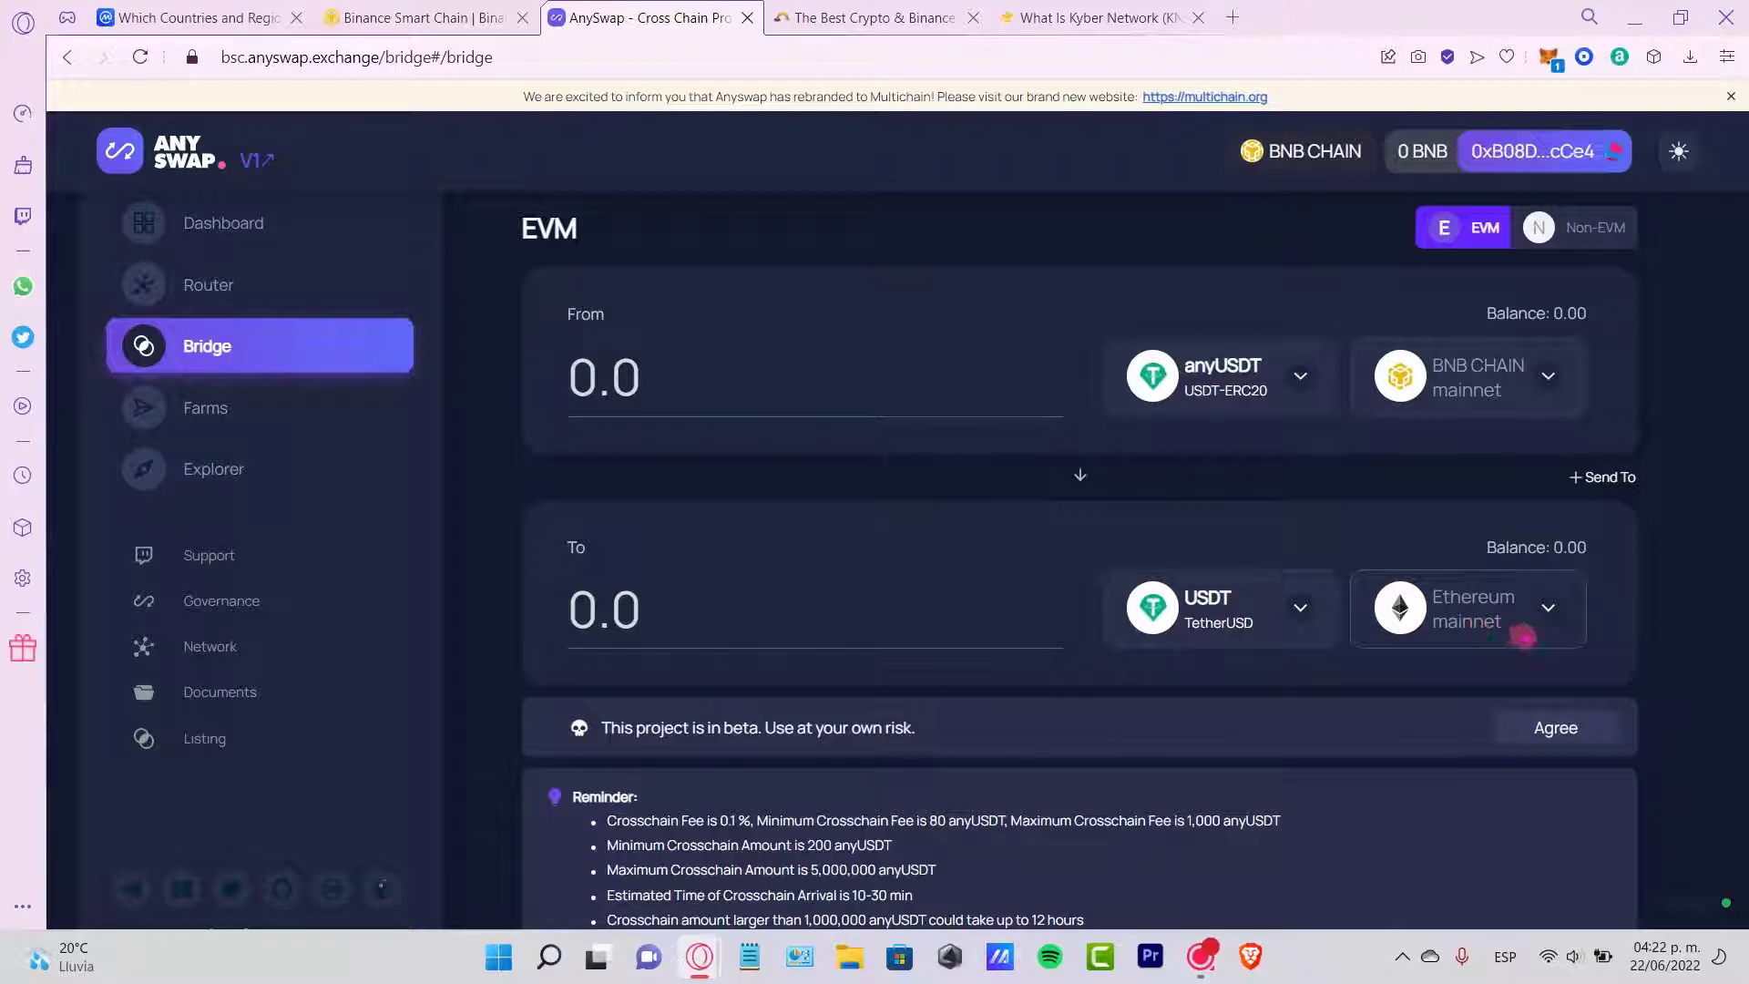
pyautogui.moveTo(1075, 480)
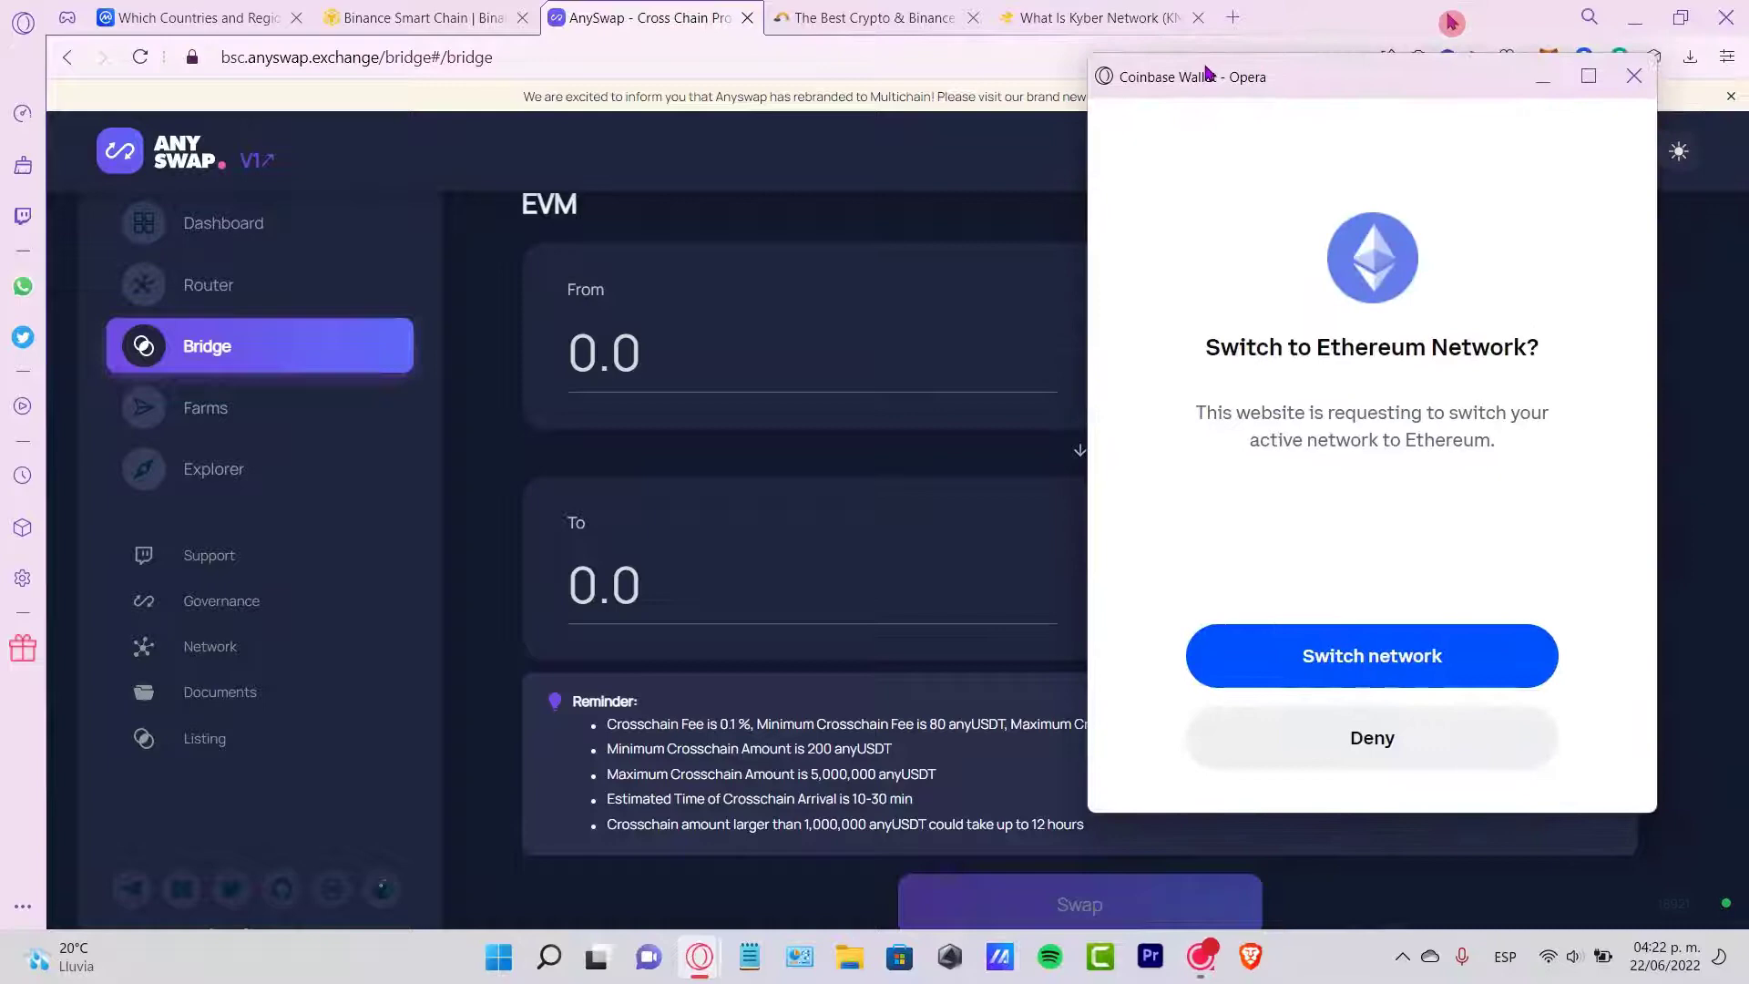
# - Approve the wallet's switch to Ethereum, view the Non-EVM destination networks, then move to the cBridge transfer page
pyautogui.click(1403, 654)
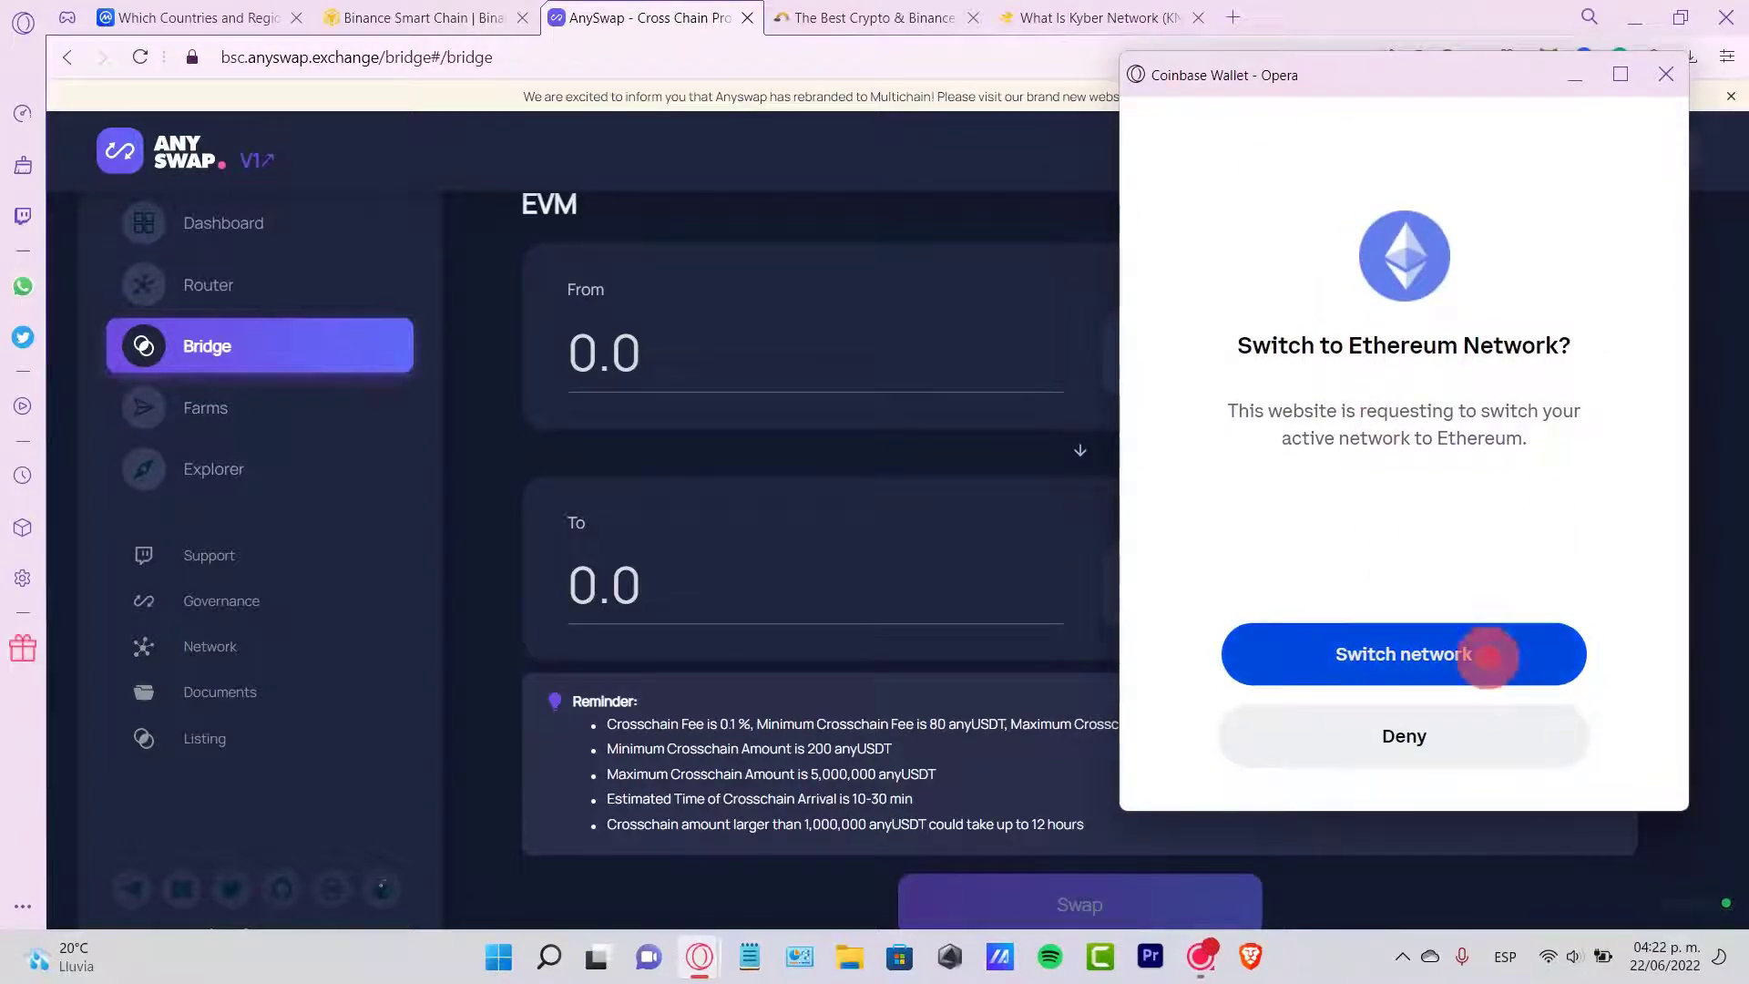
pyautogui.click(1403, 654)
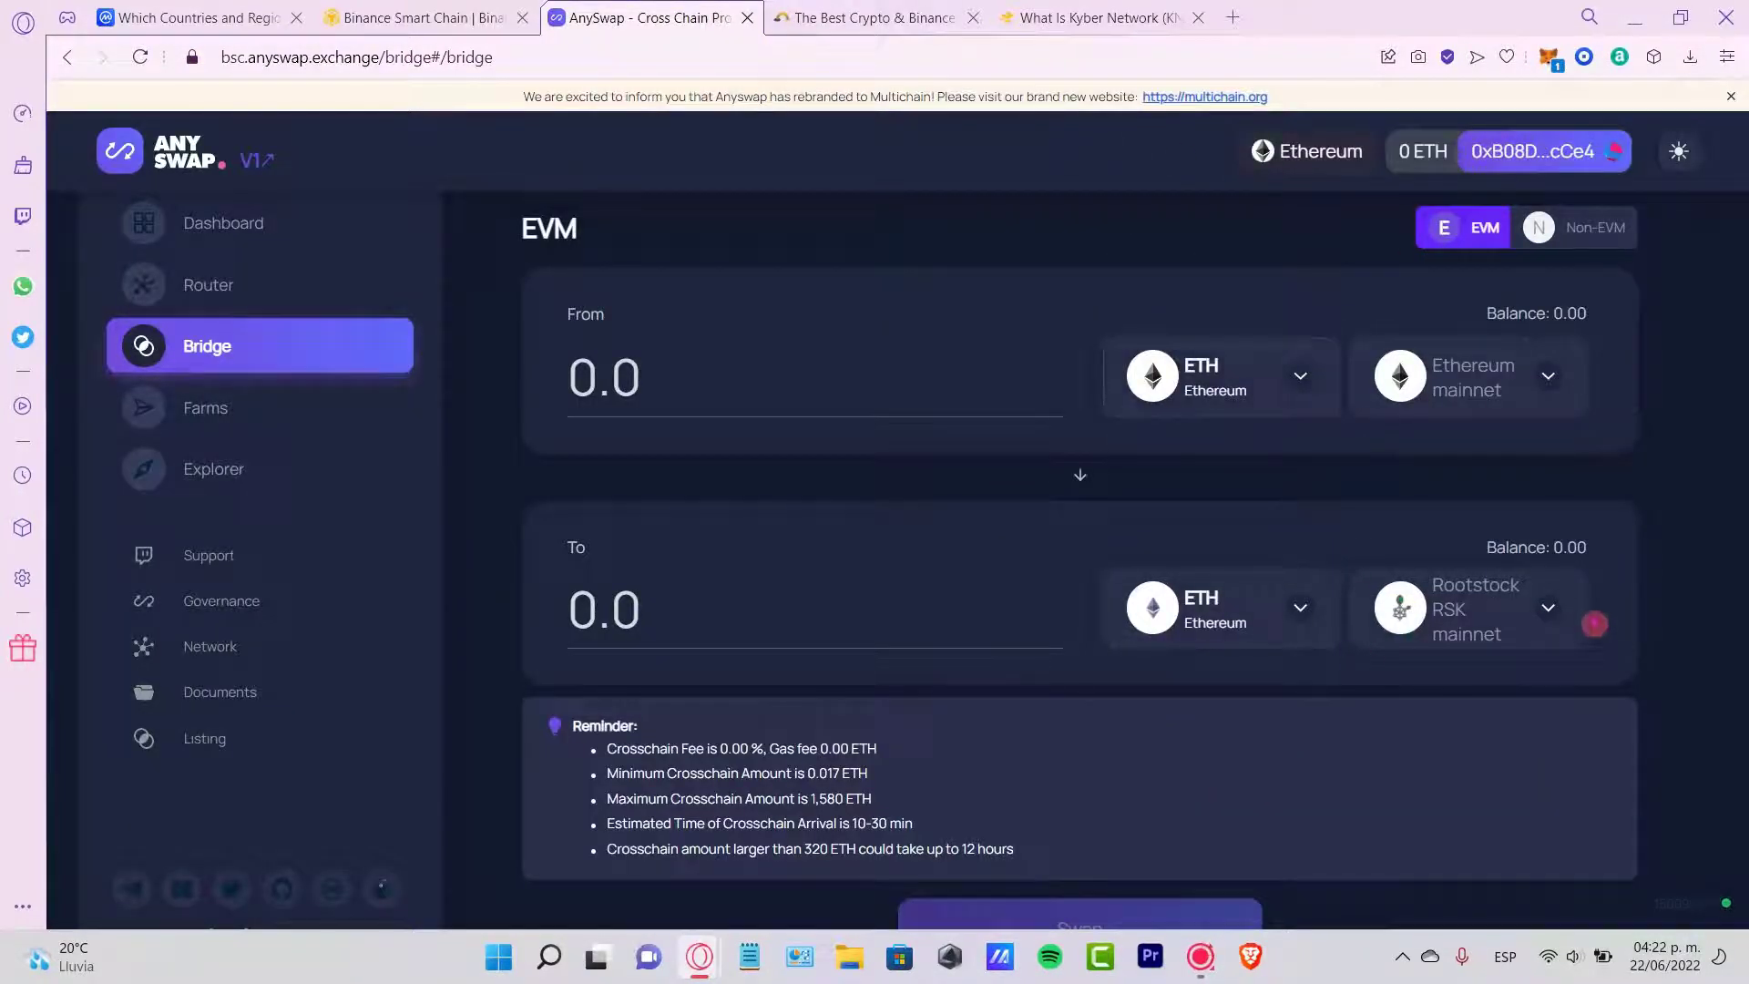
pyautogui.click(1469, 609)
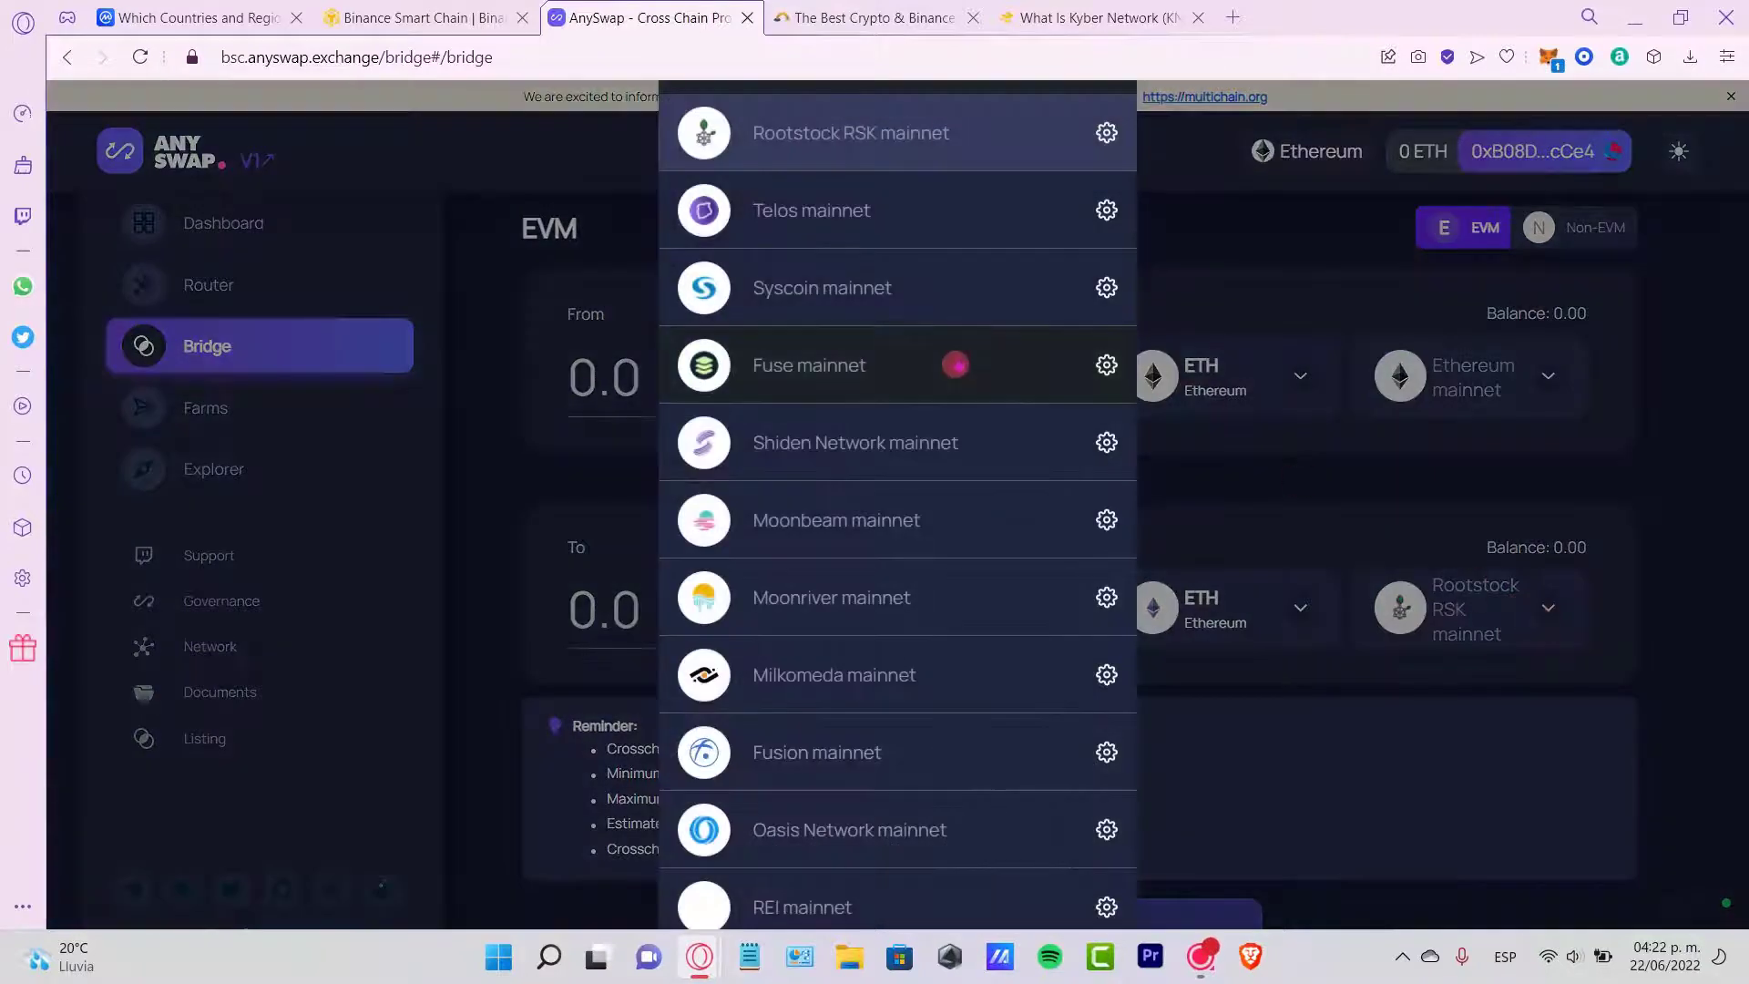
pyautogui.moveTo(836, 519)
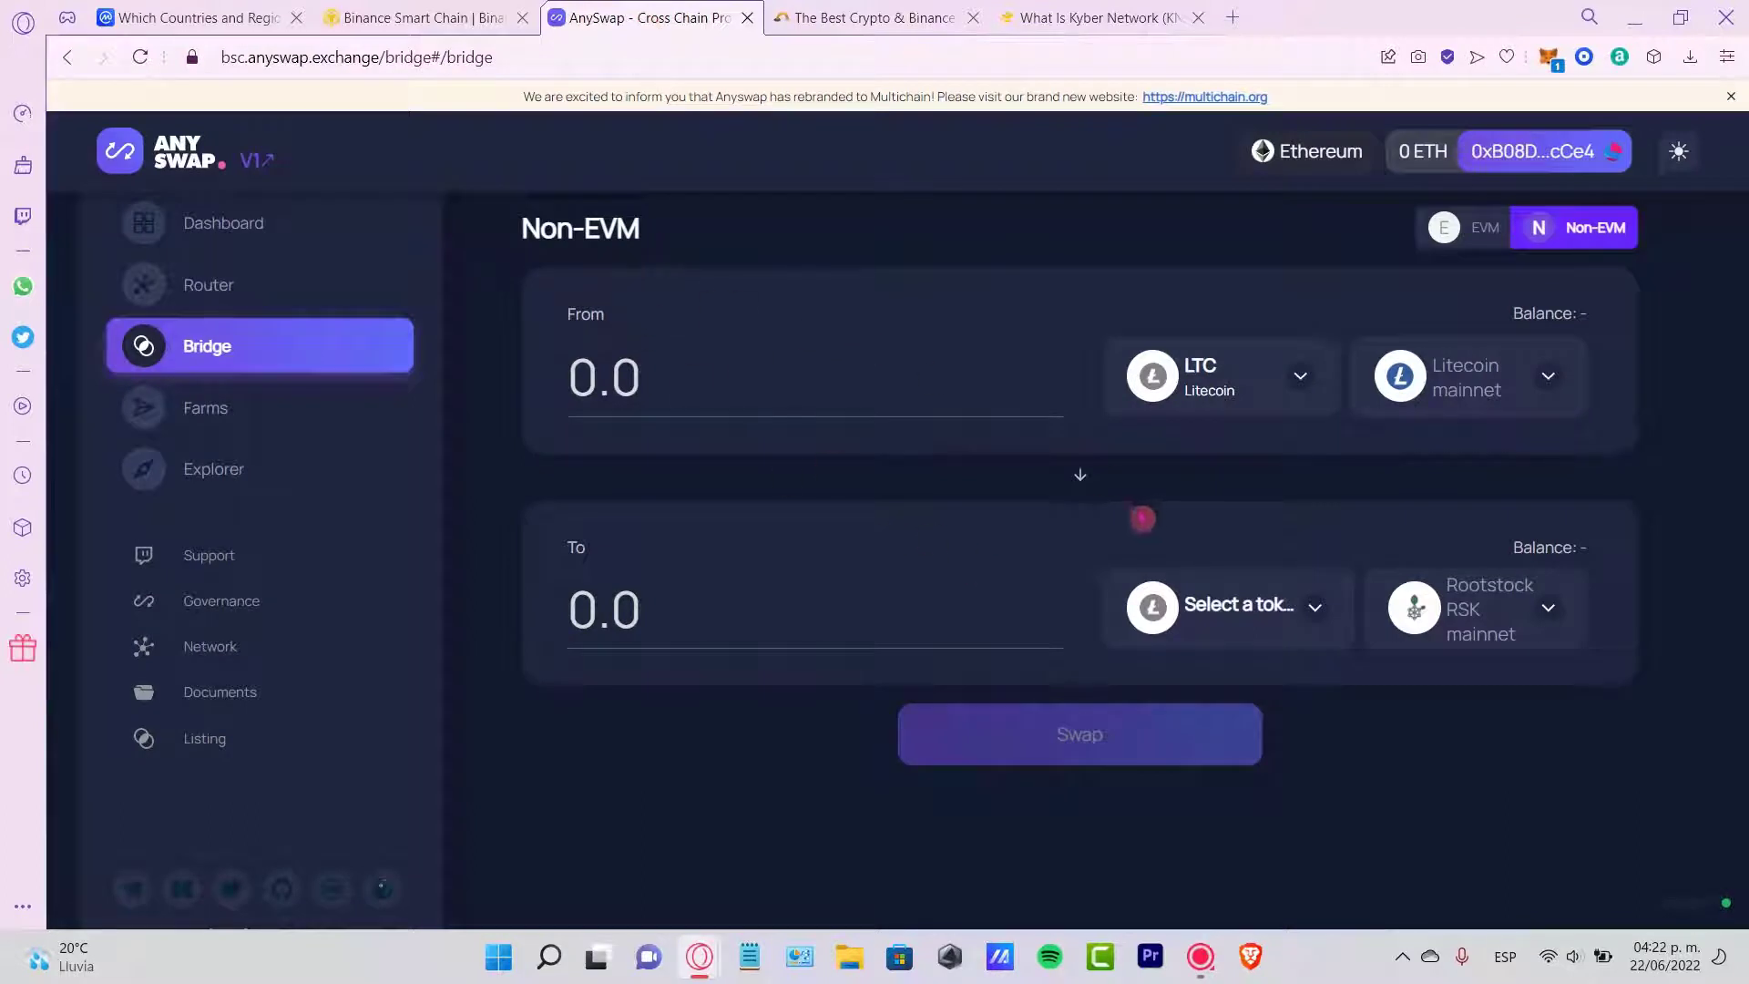
pyautogui.click(871, 18)
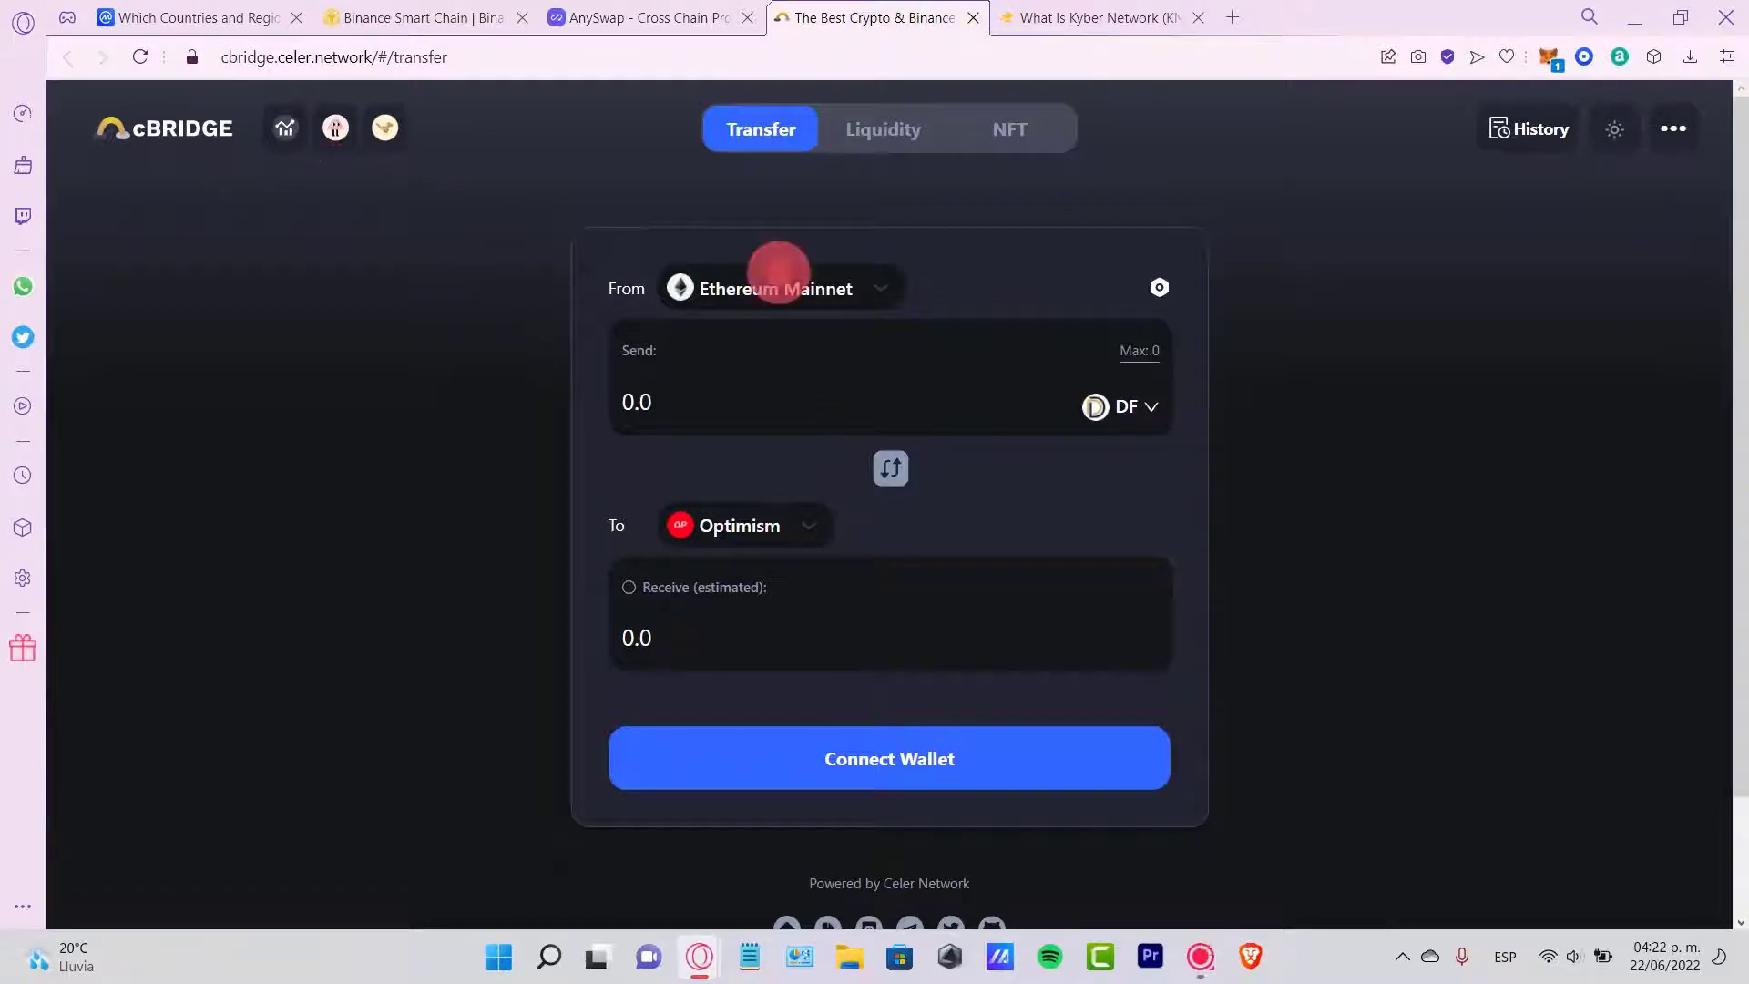
# - Set cBridge to send 8 ETH from Ethereum Mainnet to BNB Chain, then return to AnySwap
pyautogui.click(782, 288)
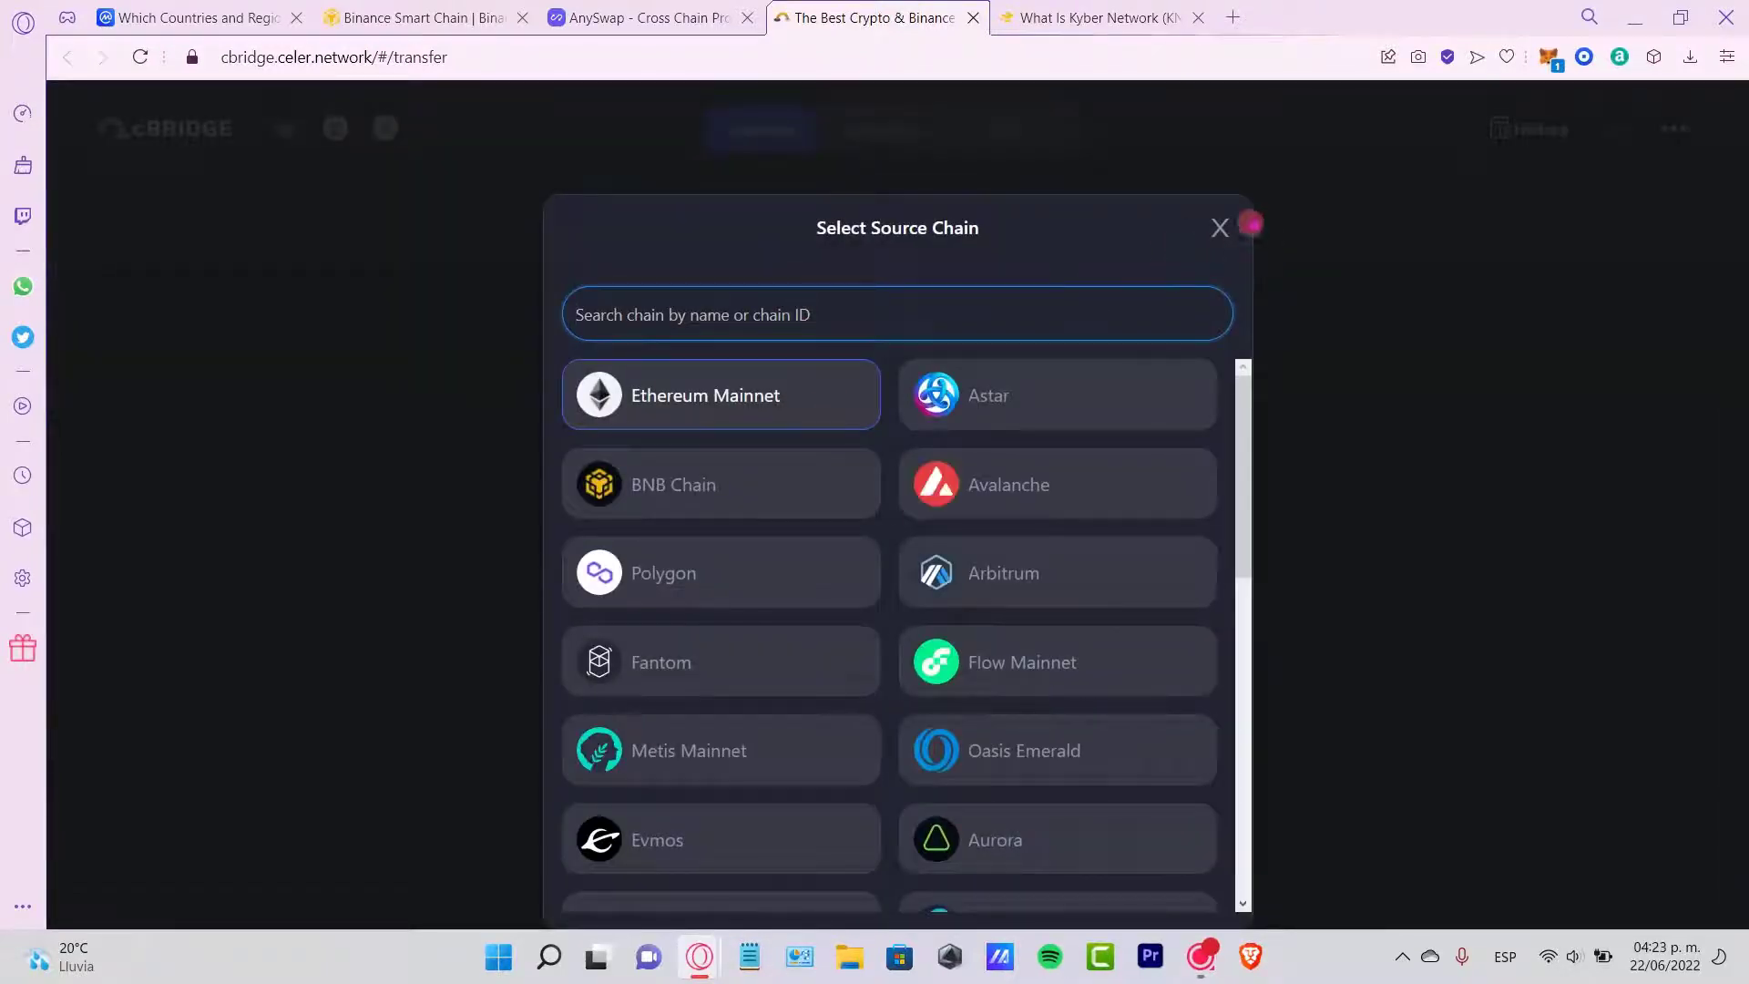
pyautogui.click(1219, 228)
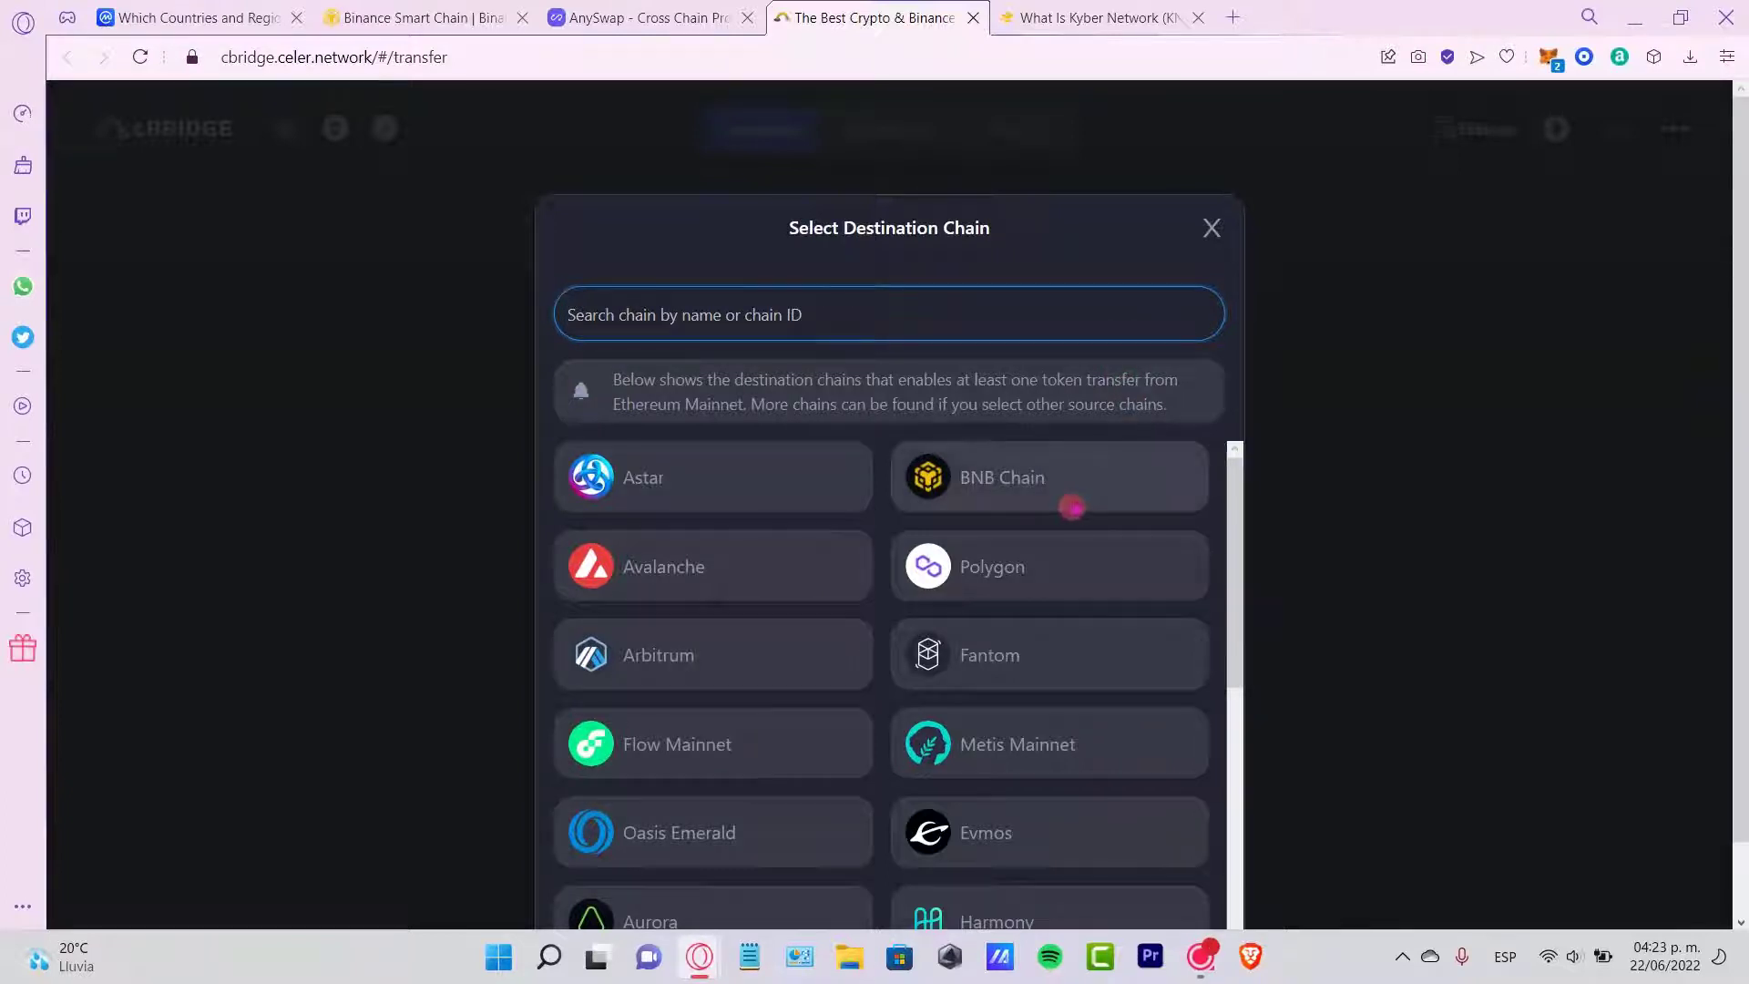
pyautogui.click(1048, 476)
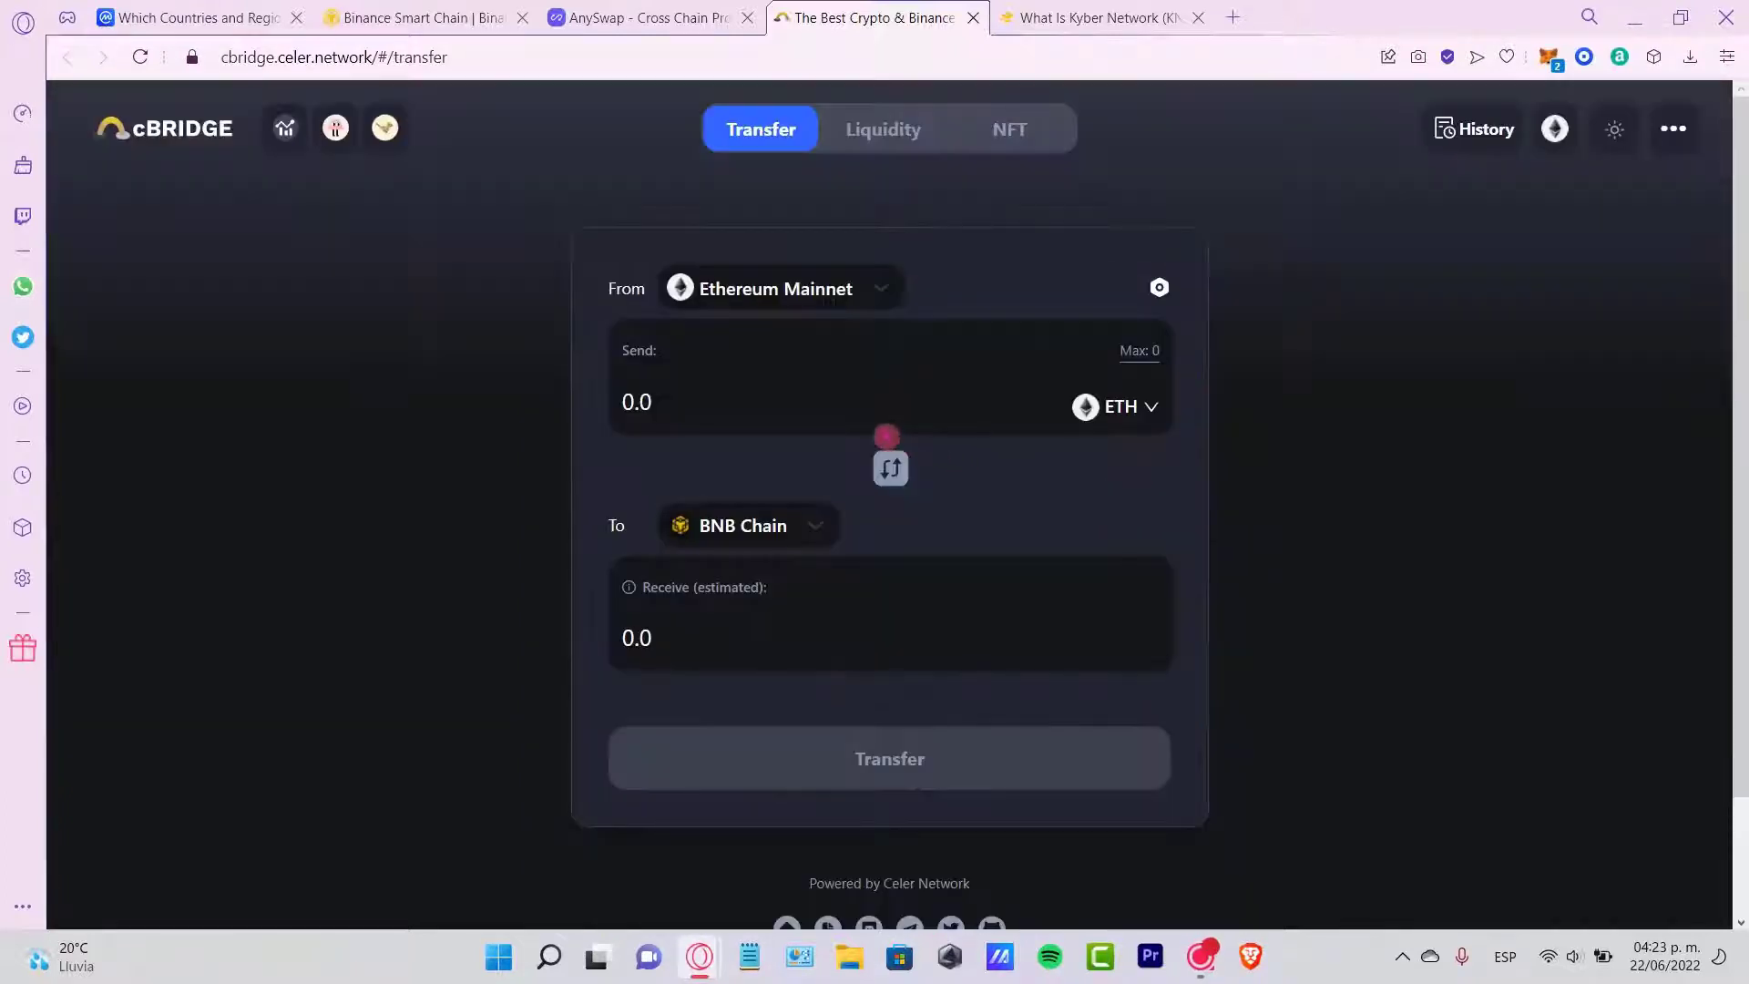
pyautogui.write('8')
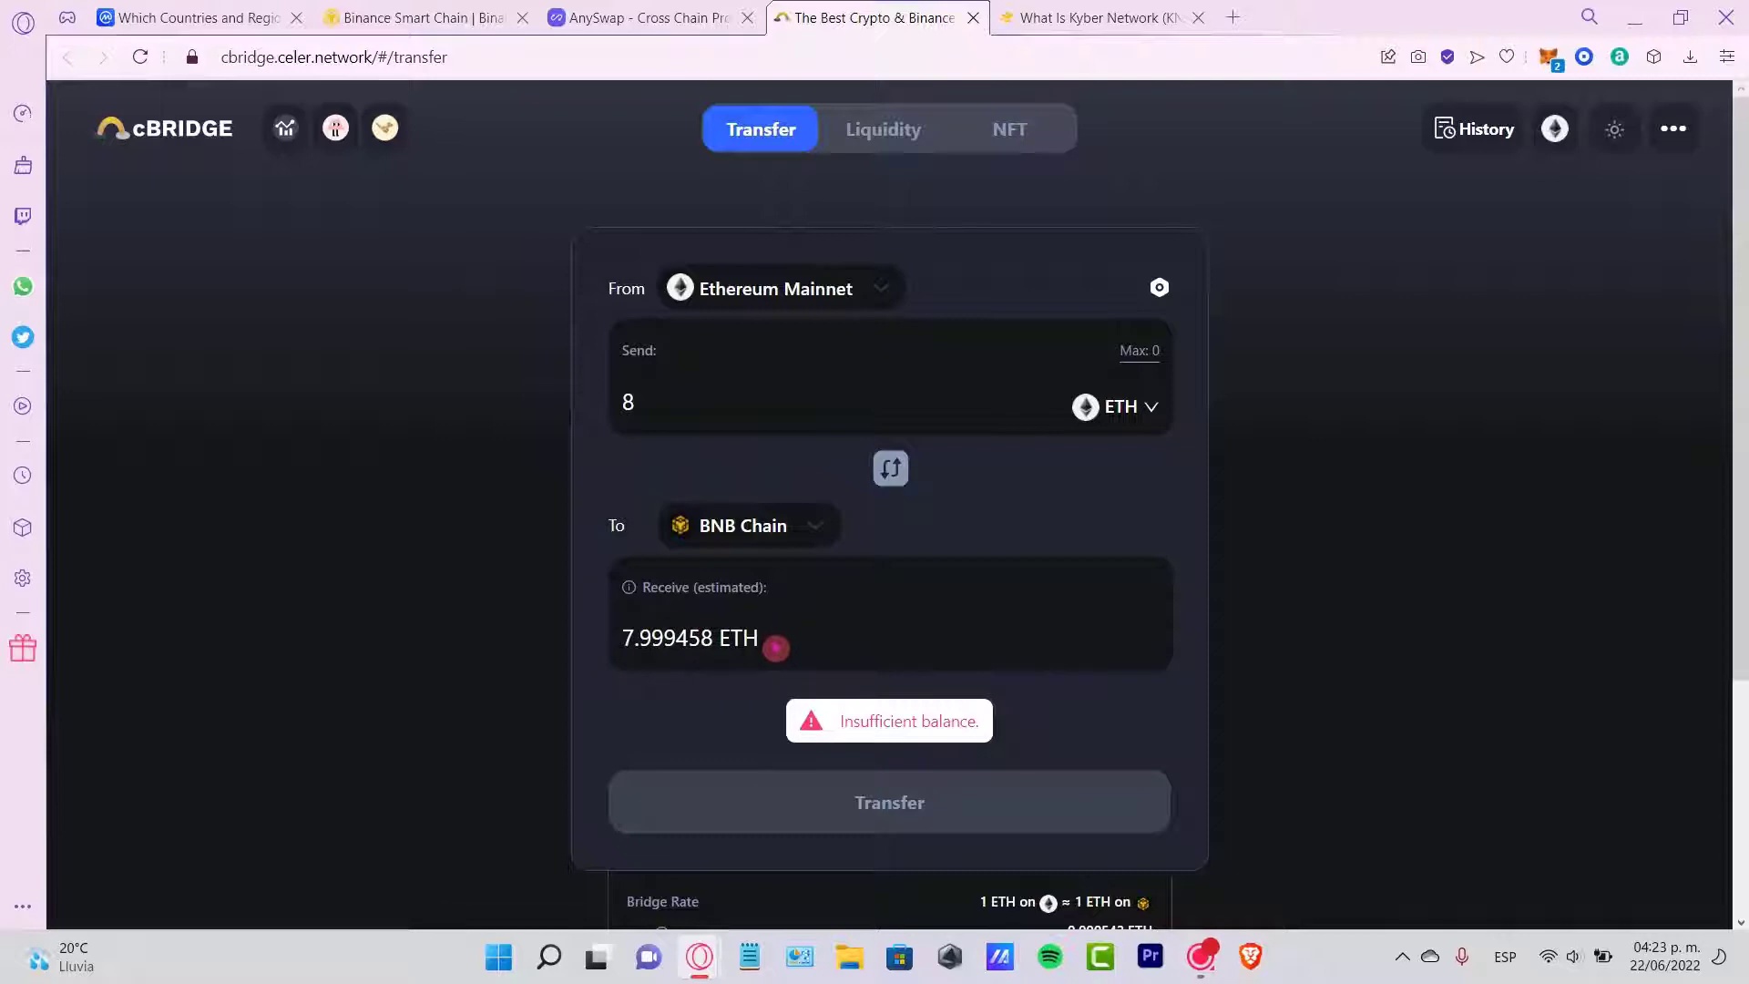
pyautogui.click(651, 18)
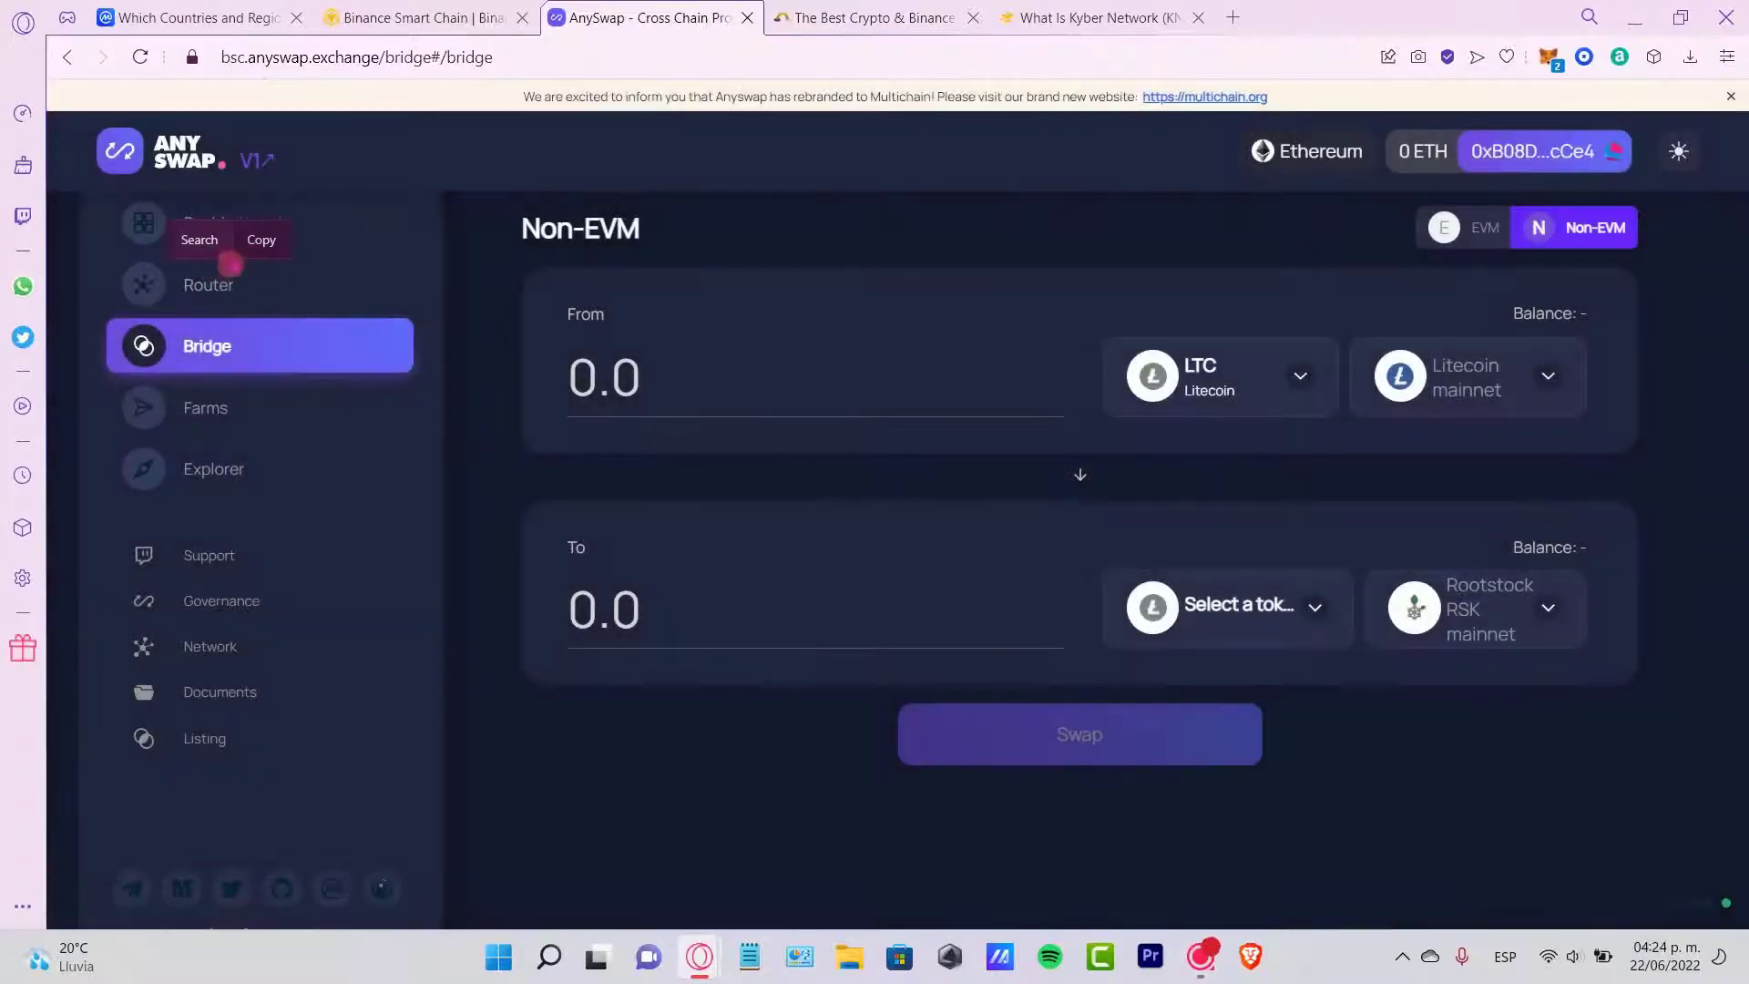
# - On the Router, choose DAI as the token and enter 1 to send from Ethereum mainnet to BNB Chain
pyautogui.click(207, 284)
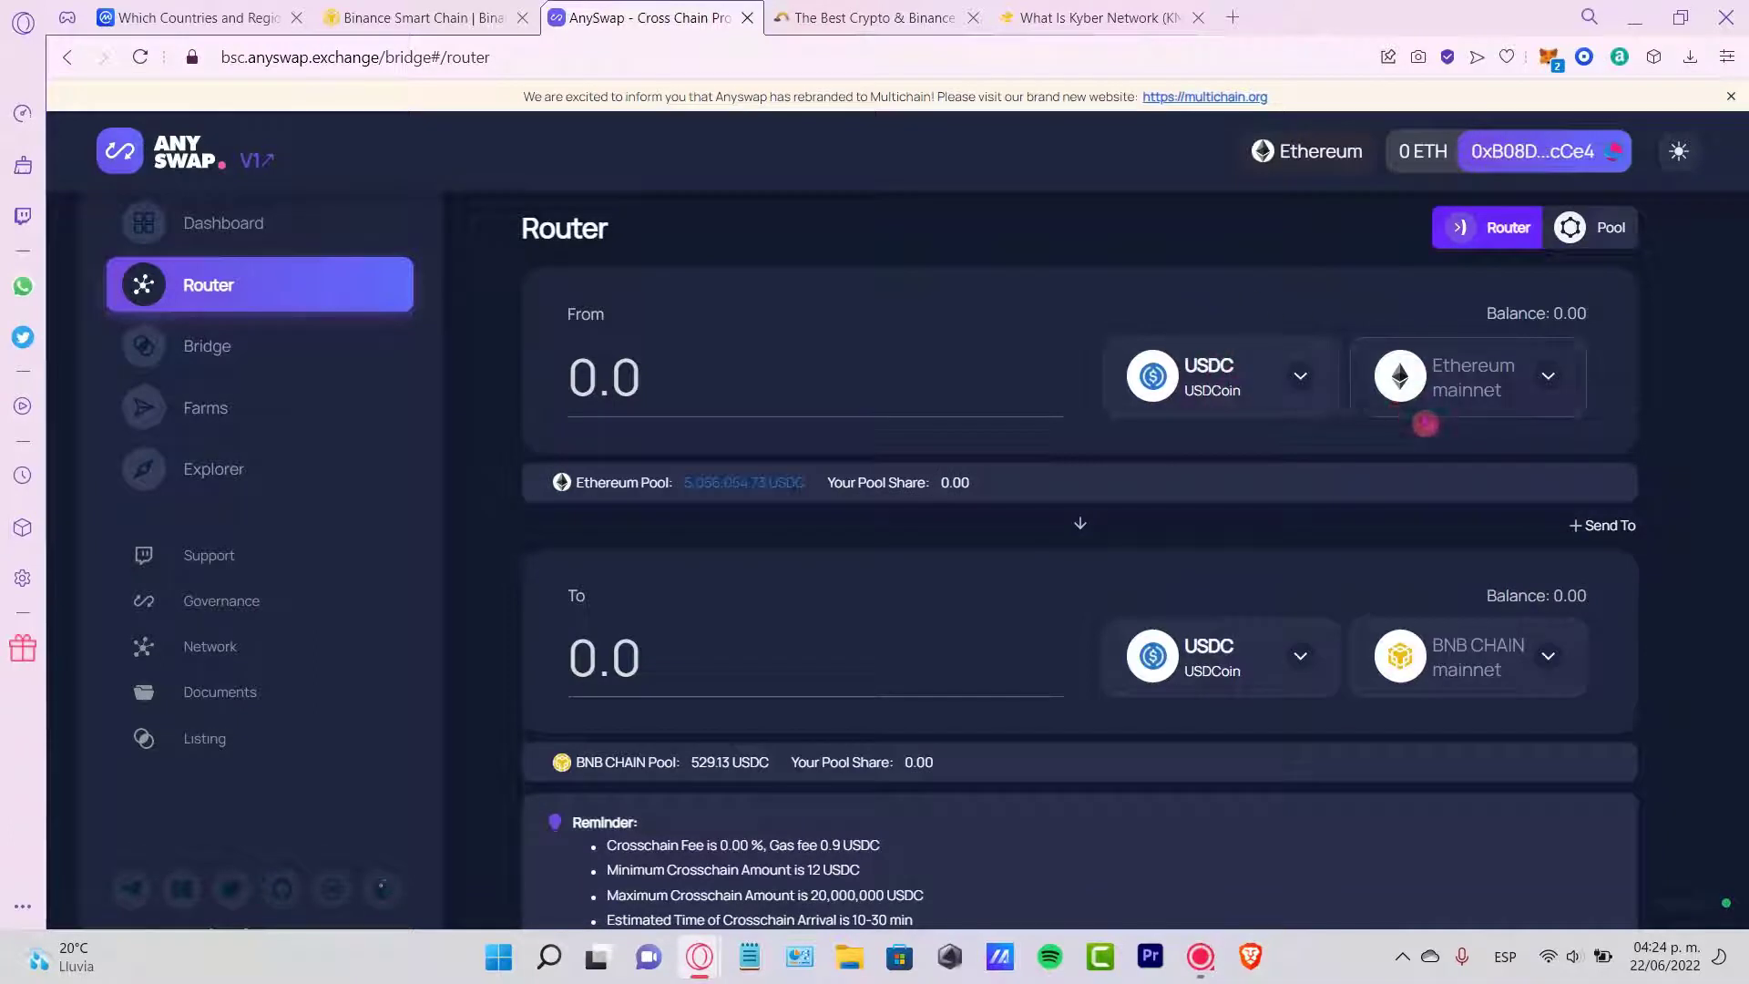
pyautogui.moveTo(782, 307)
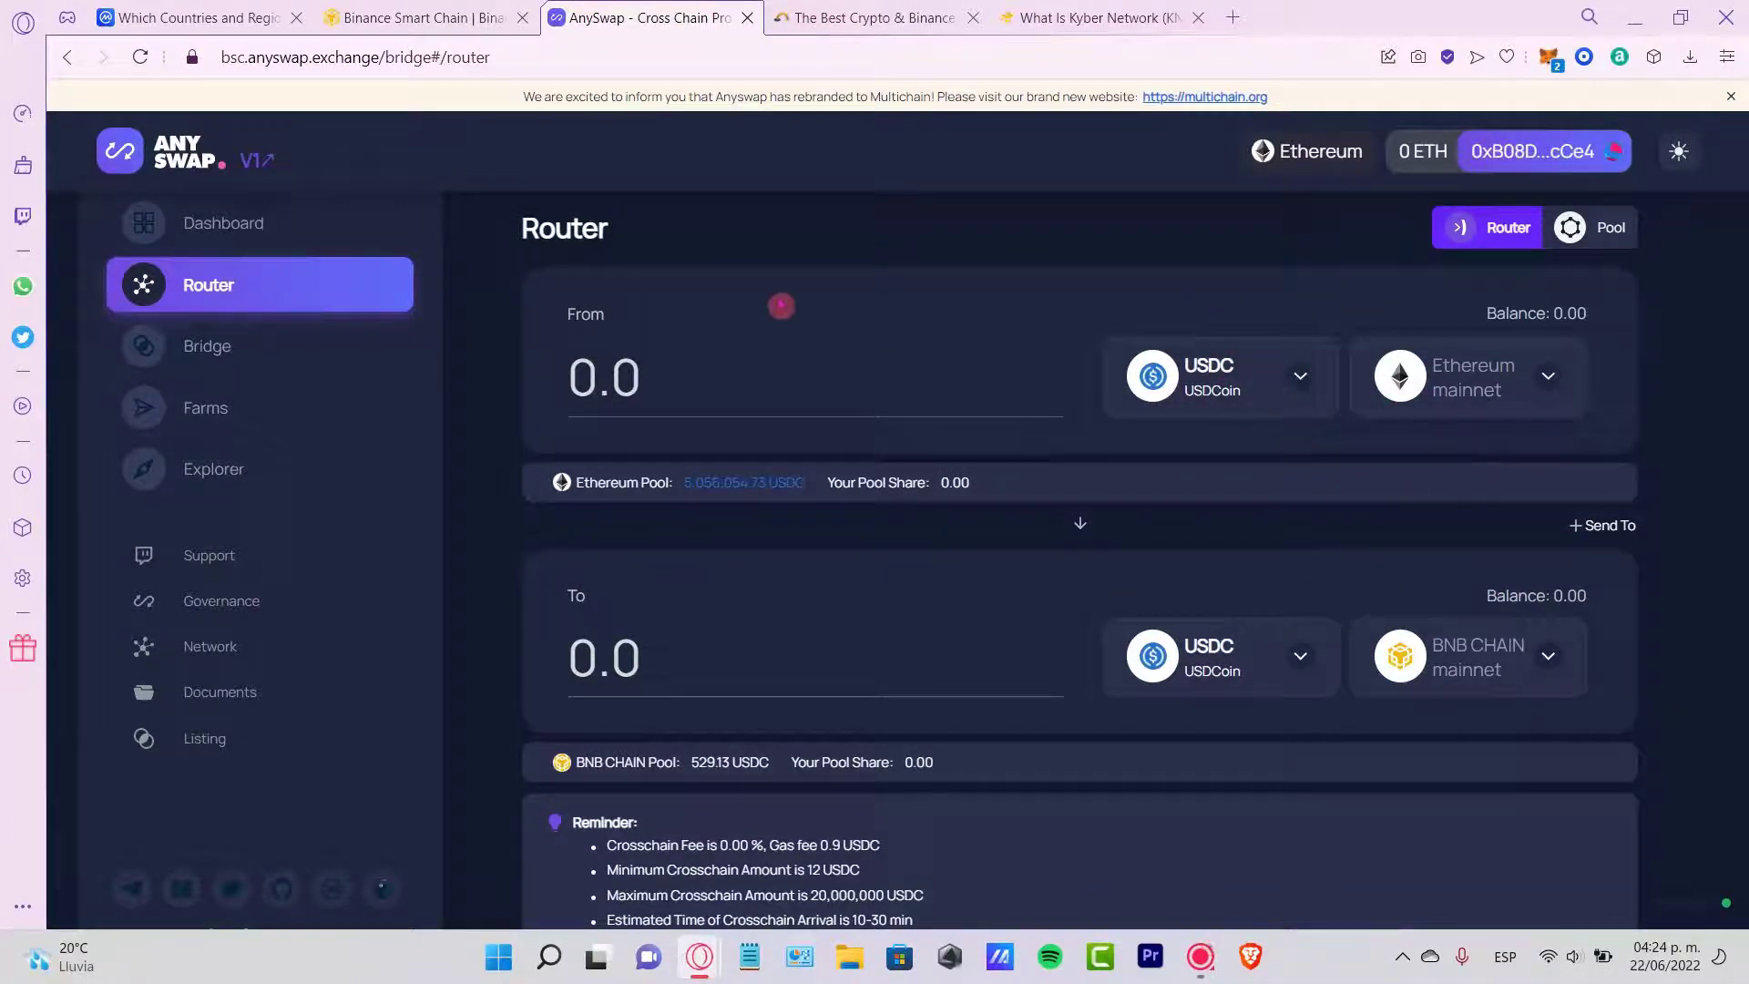
pyautogui.click(603, 377)
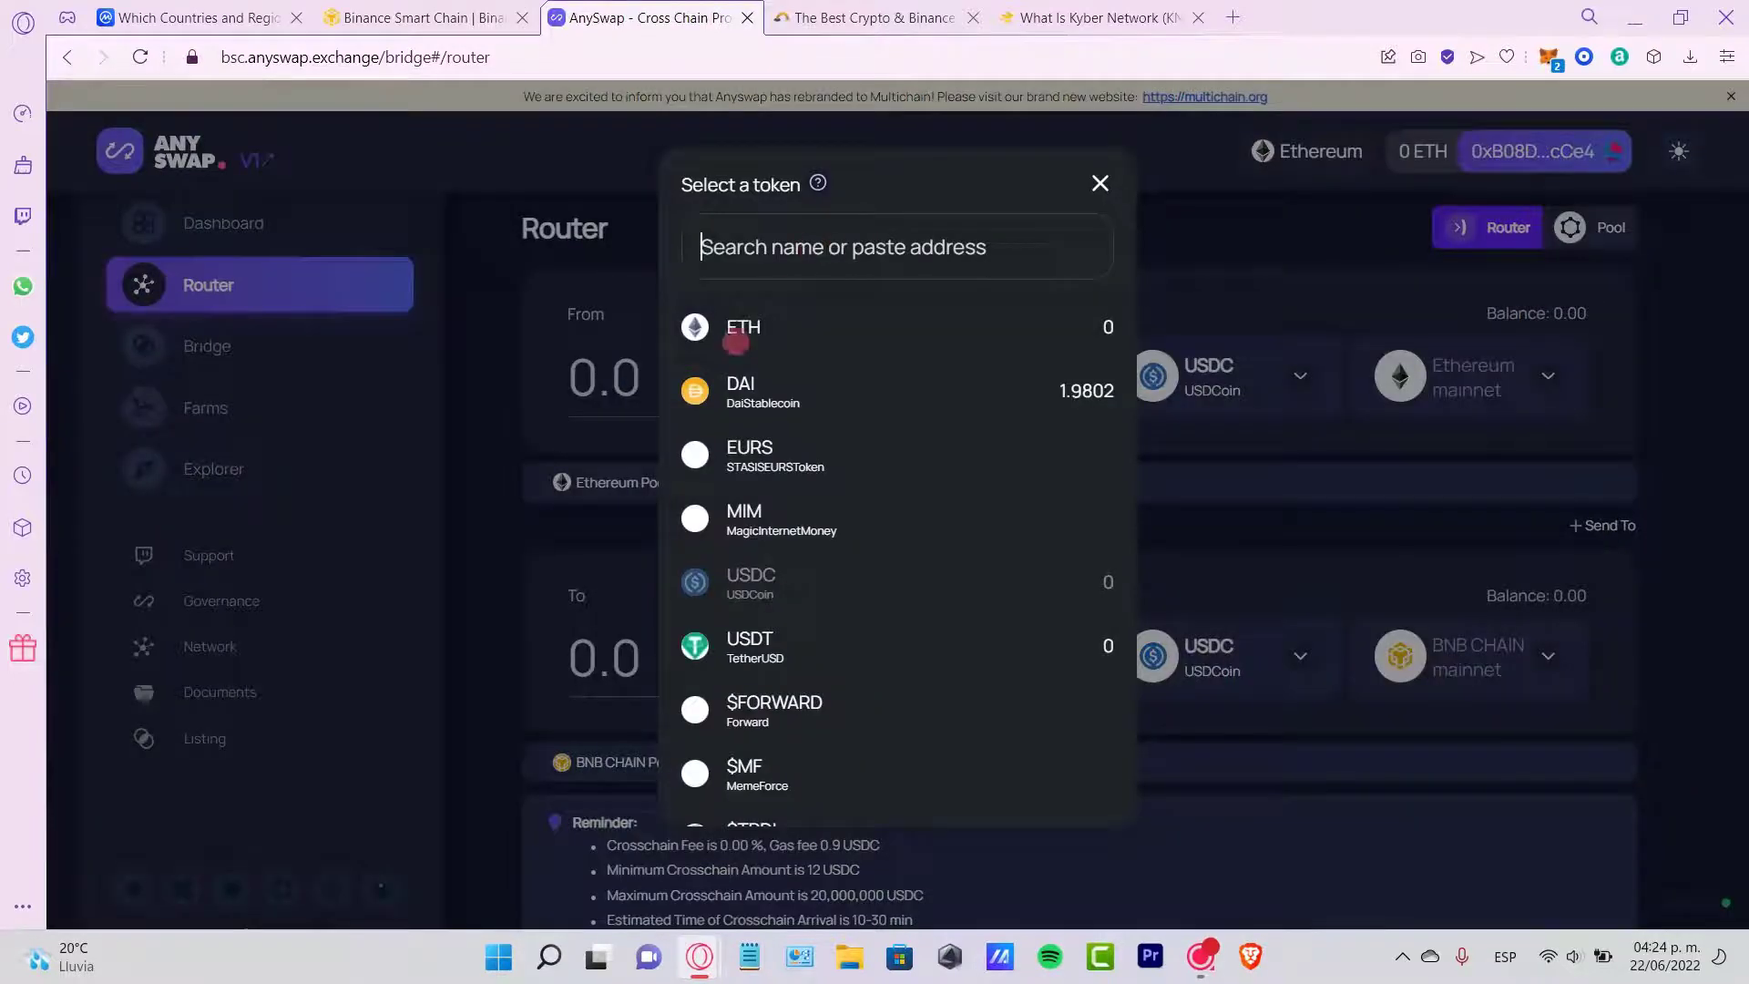
pyautogui.click(740, 390)
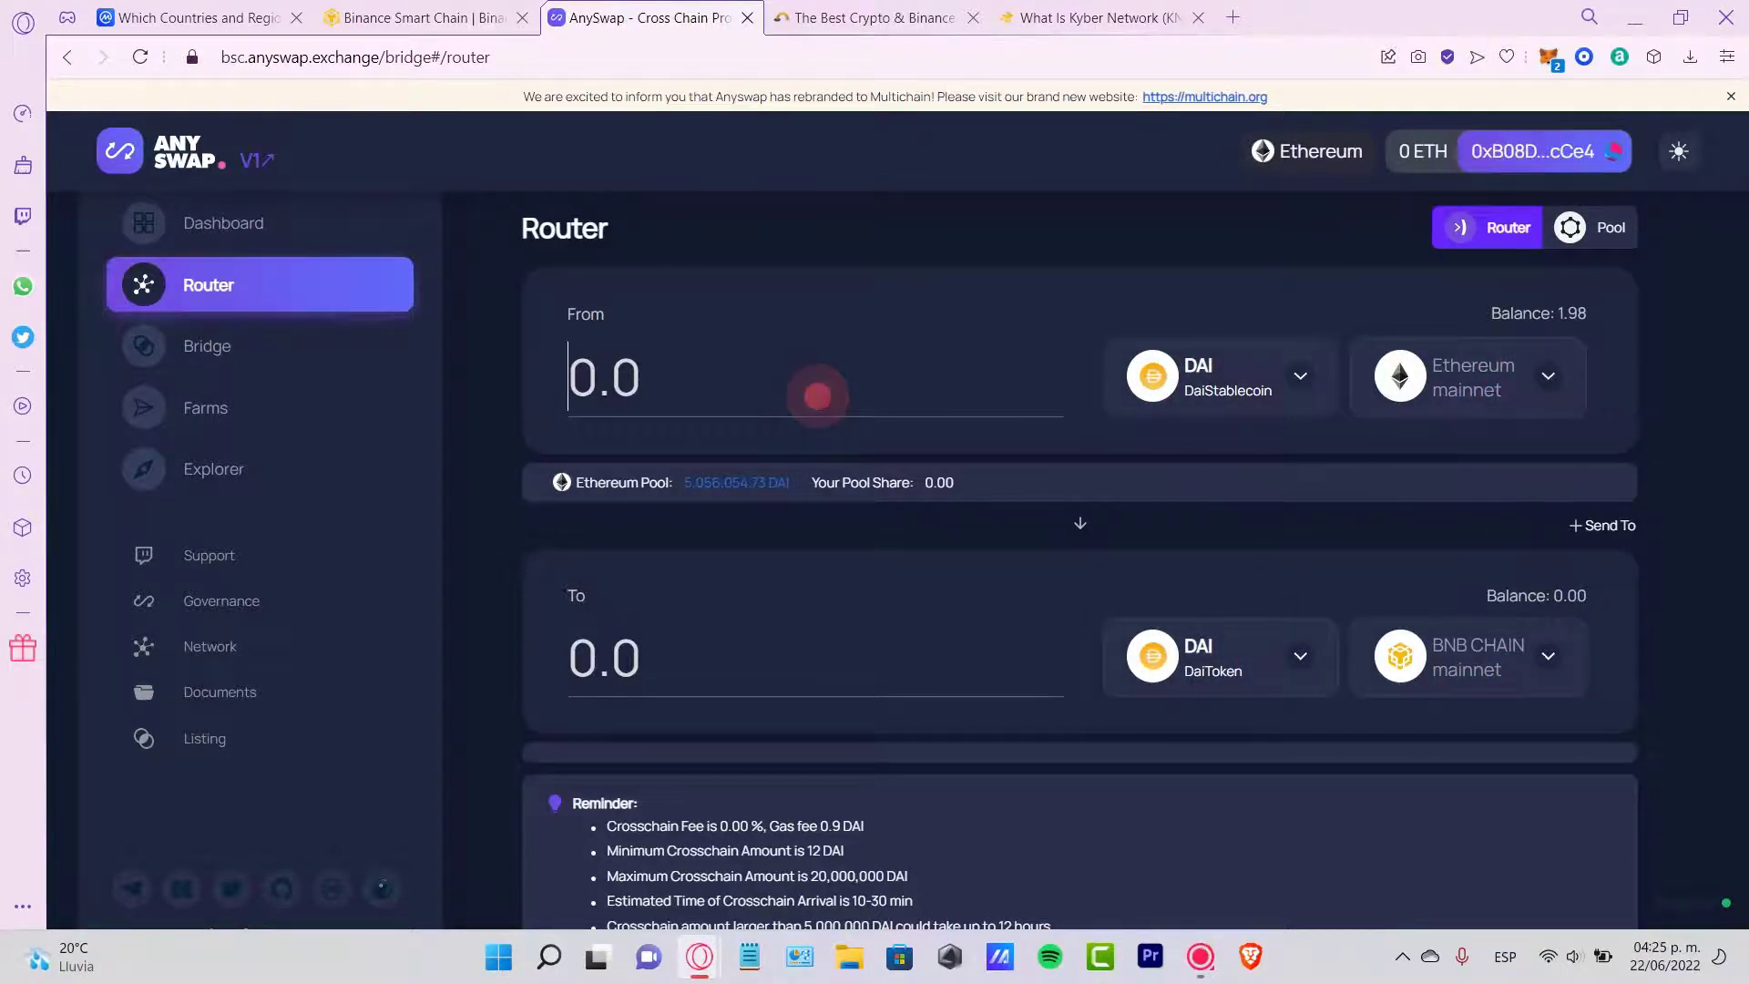
pyautogui.write('1')
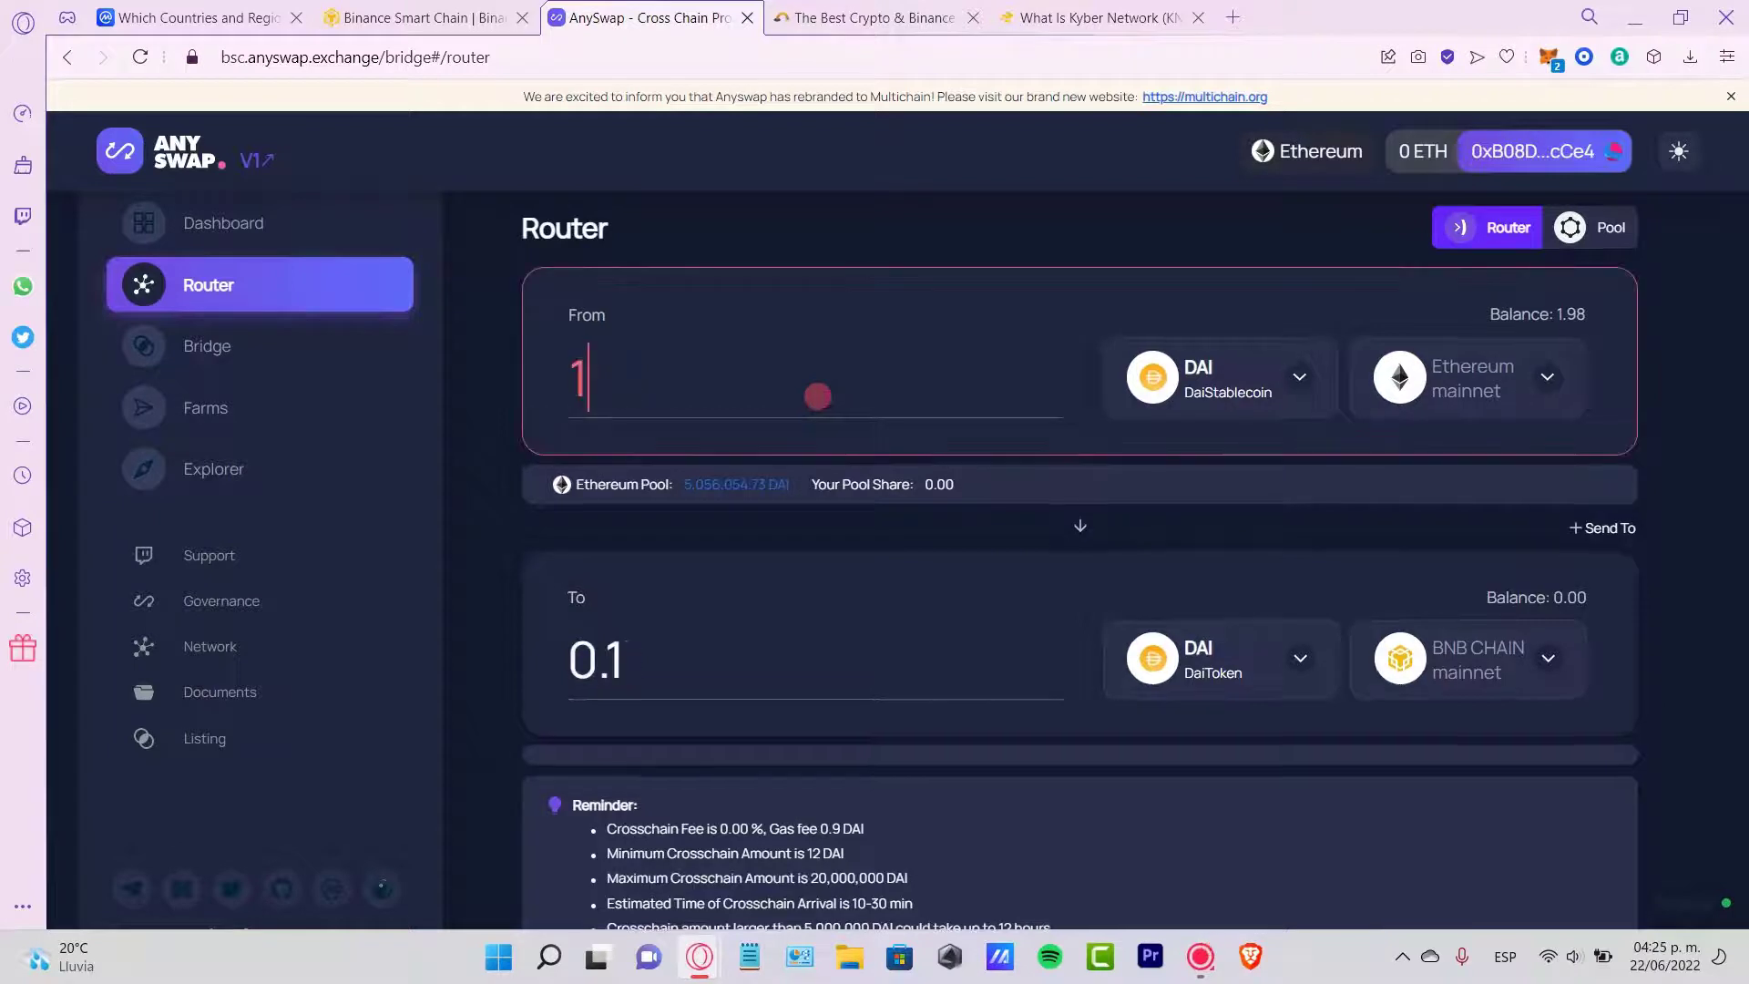
pyautogui.scroll(-3)
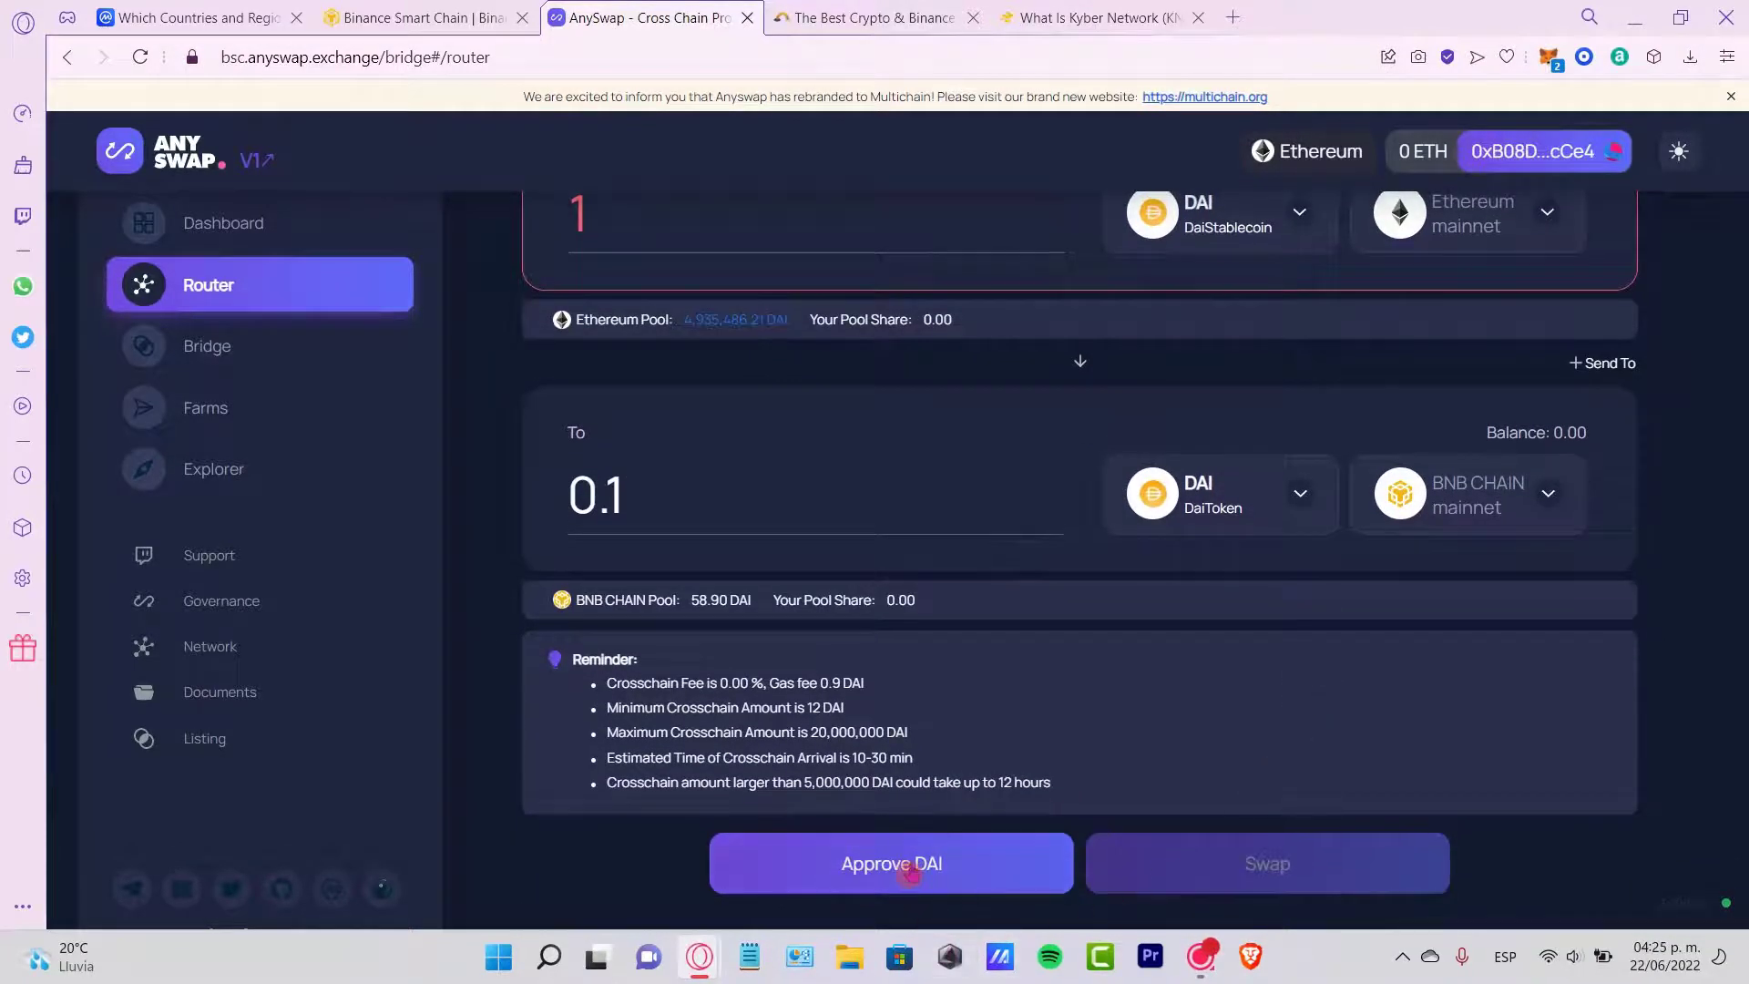
# - Start the DAI approval, close its dialog and change the amount to 1.9802 DAI
pyautogui.click(891, 862)
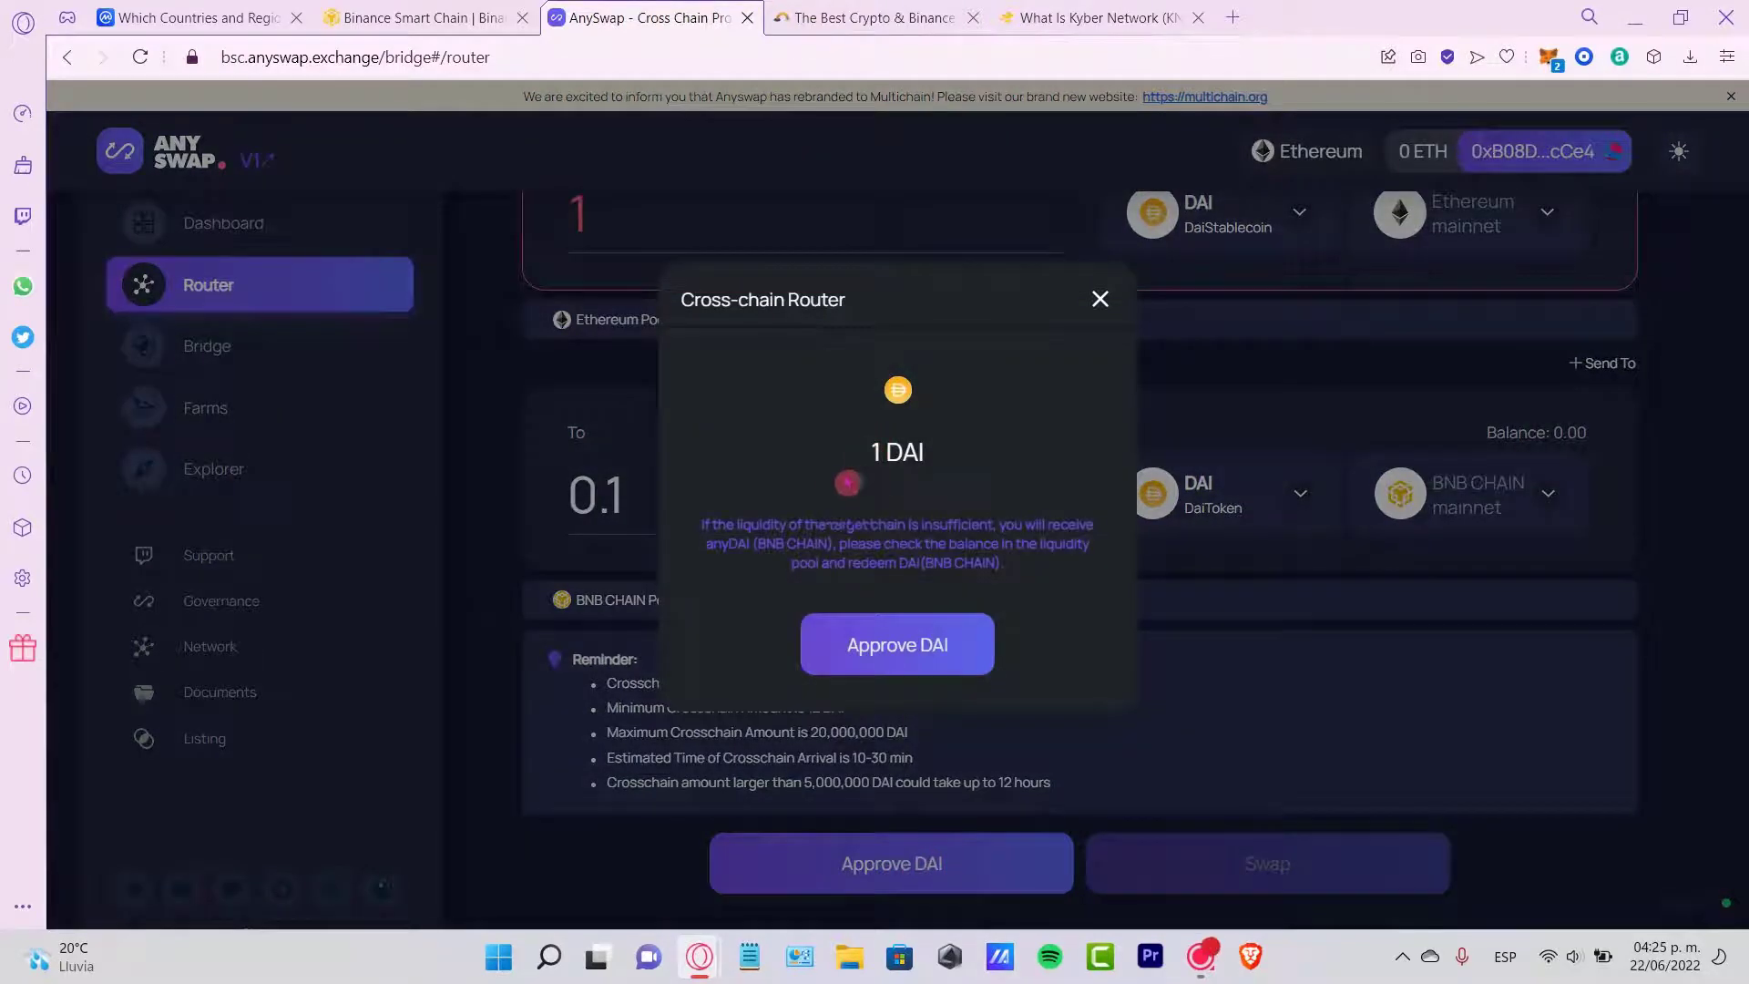
pyautogui.moveTo(754, 525); pyautogui.dragTo(1098, 524)
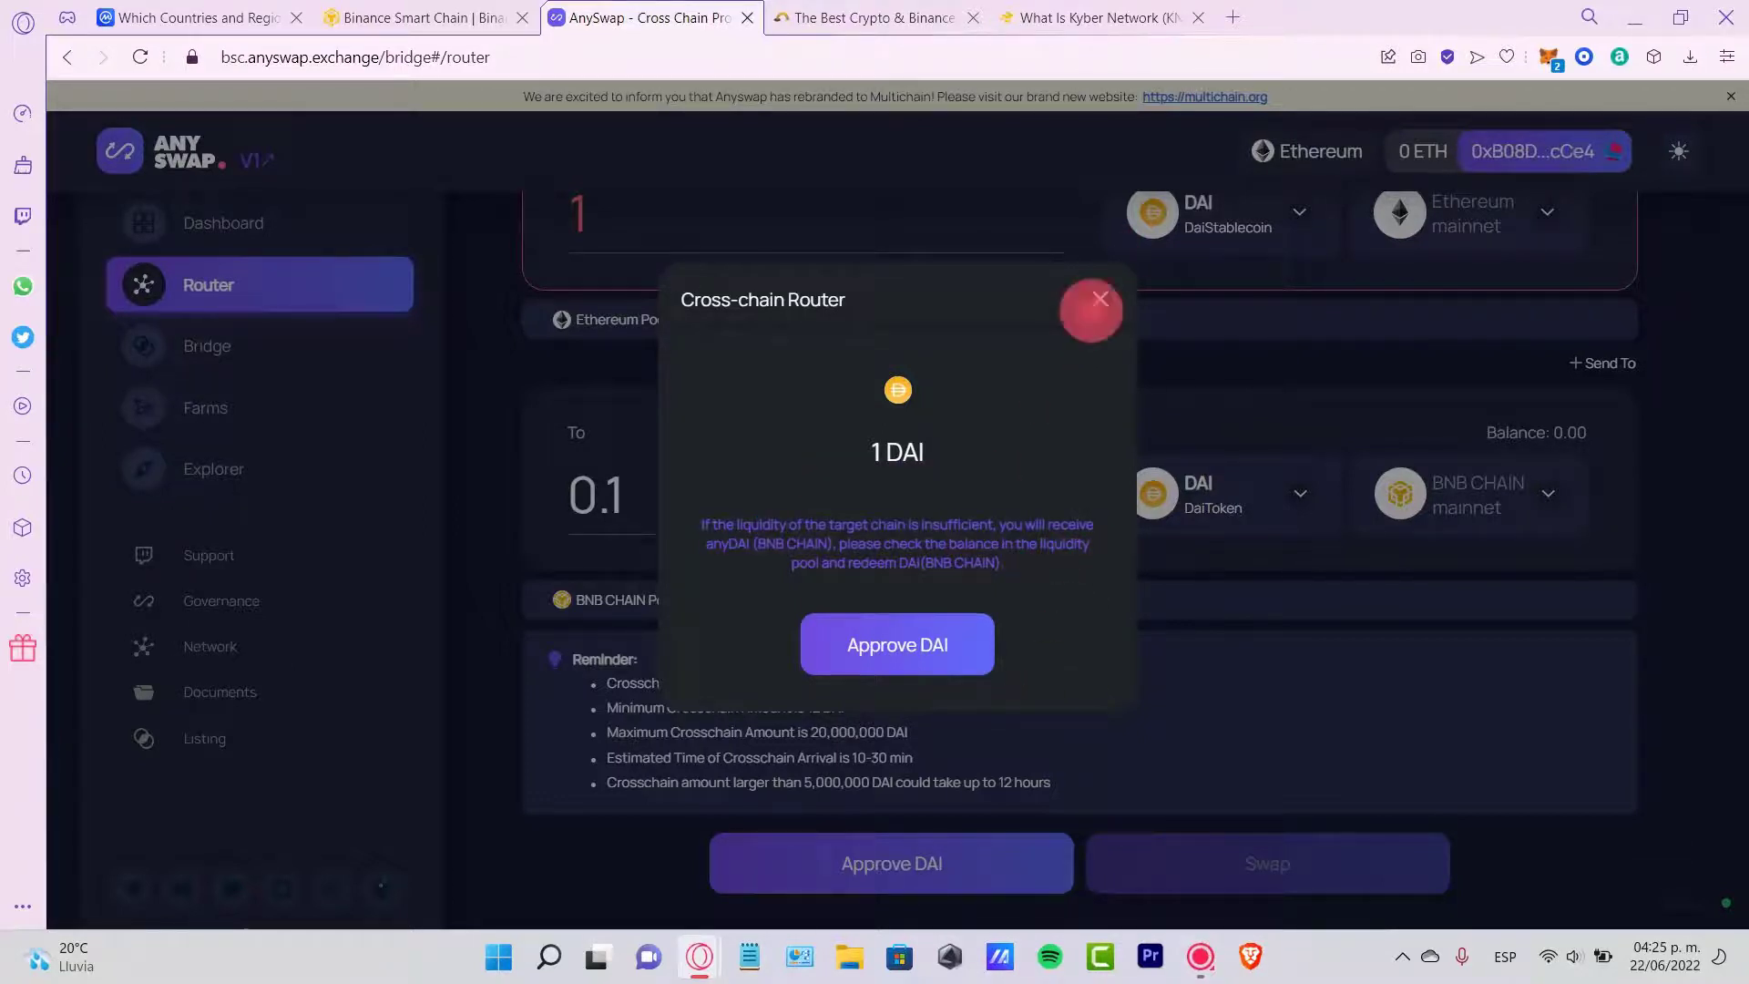
pyautogui.click(897, 643)
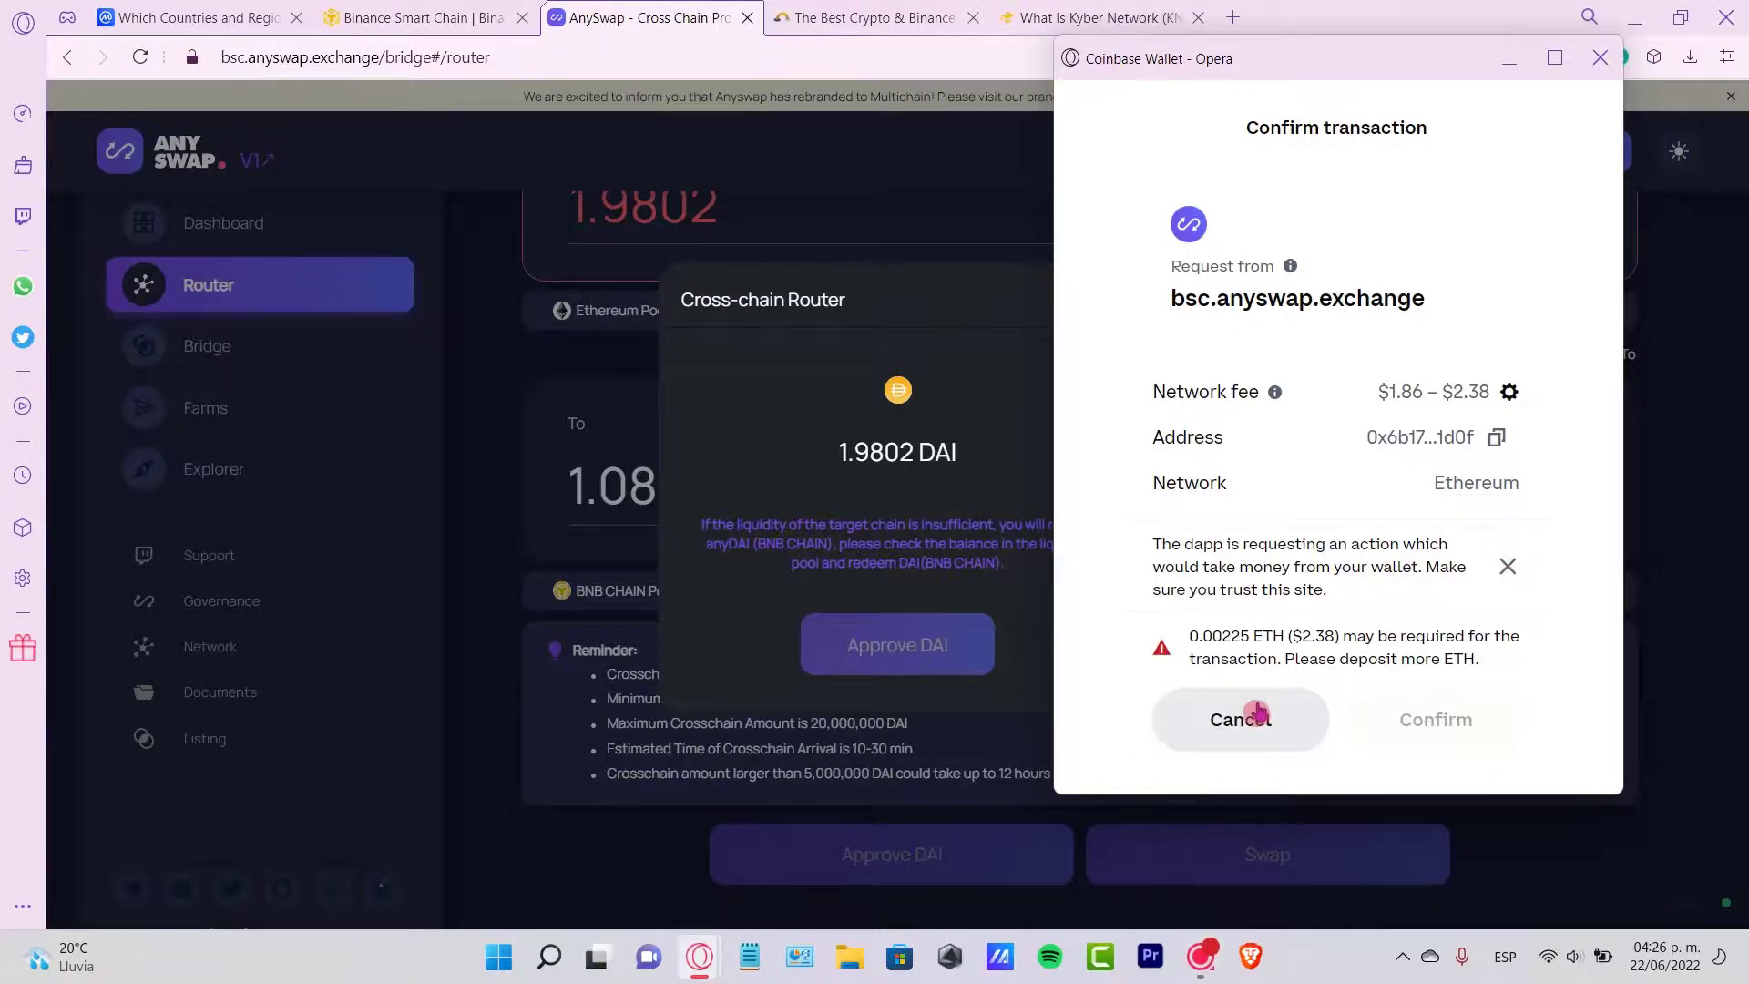
# - Cancel the Coinbase Wallet confirmation over insufficient ETH, then go back to the Binance Chain bridge page
pyautogui.click(1239, 717)
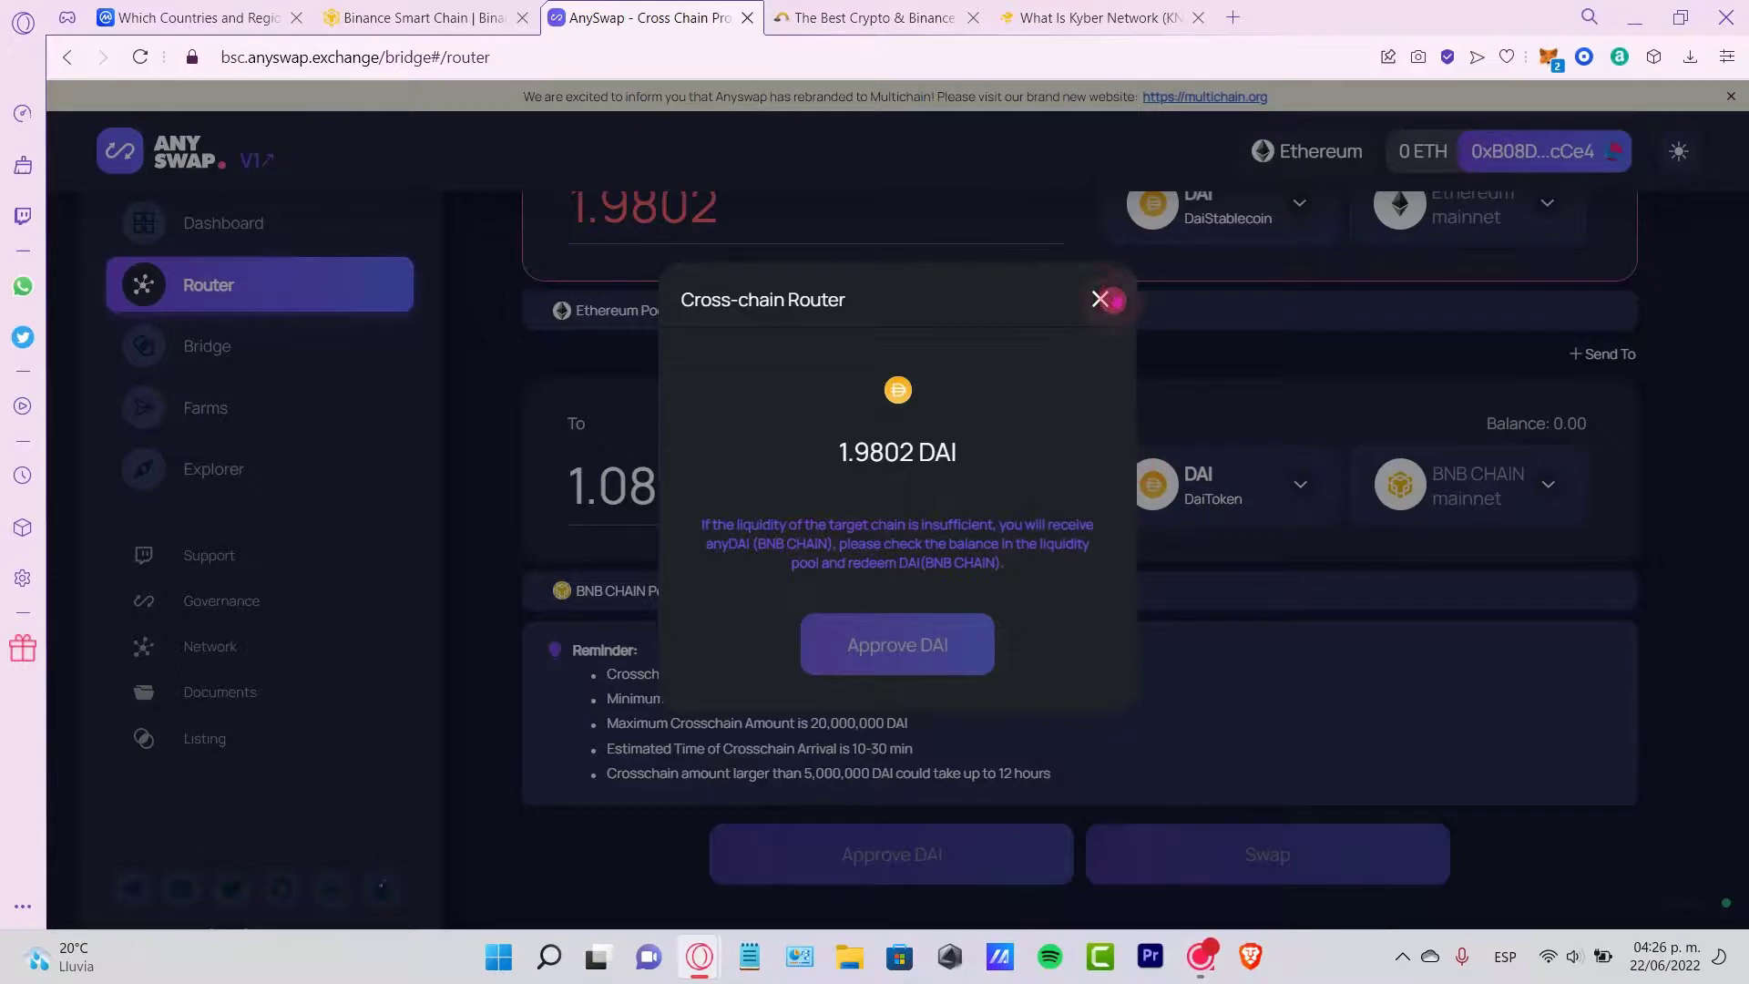
pyautogui.click(1100, 299)
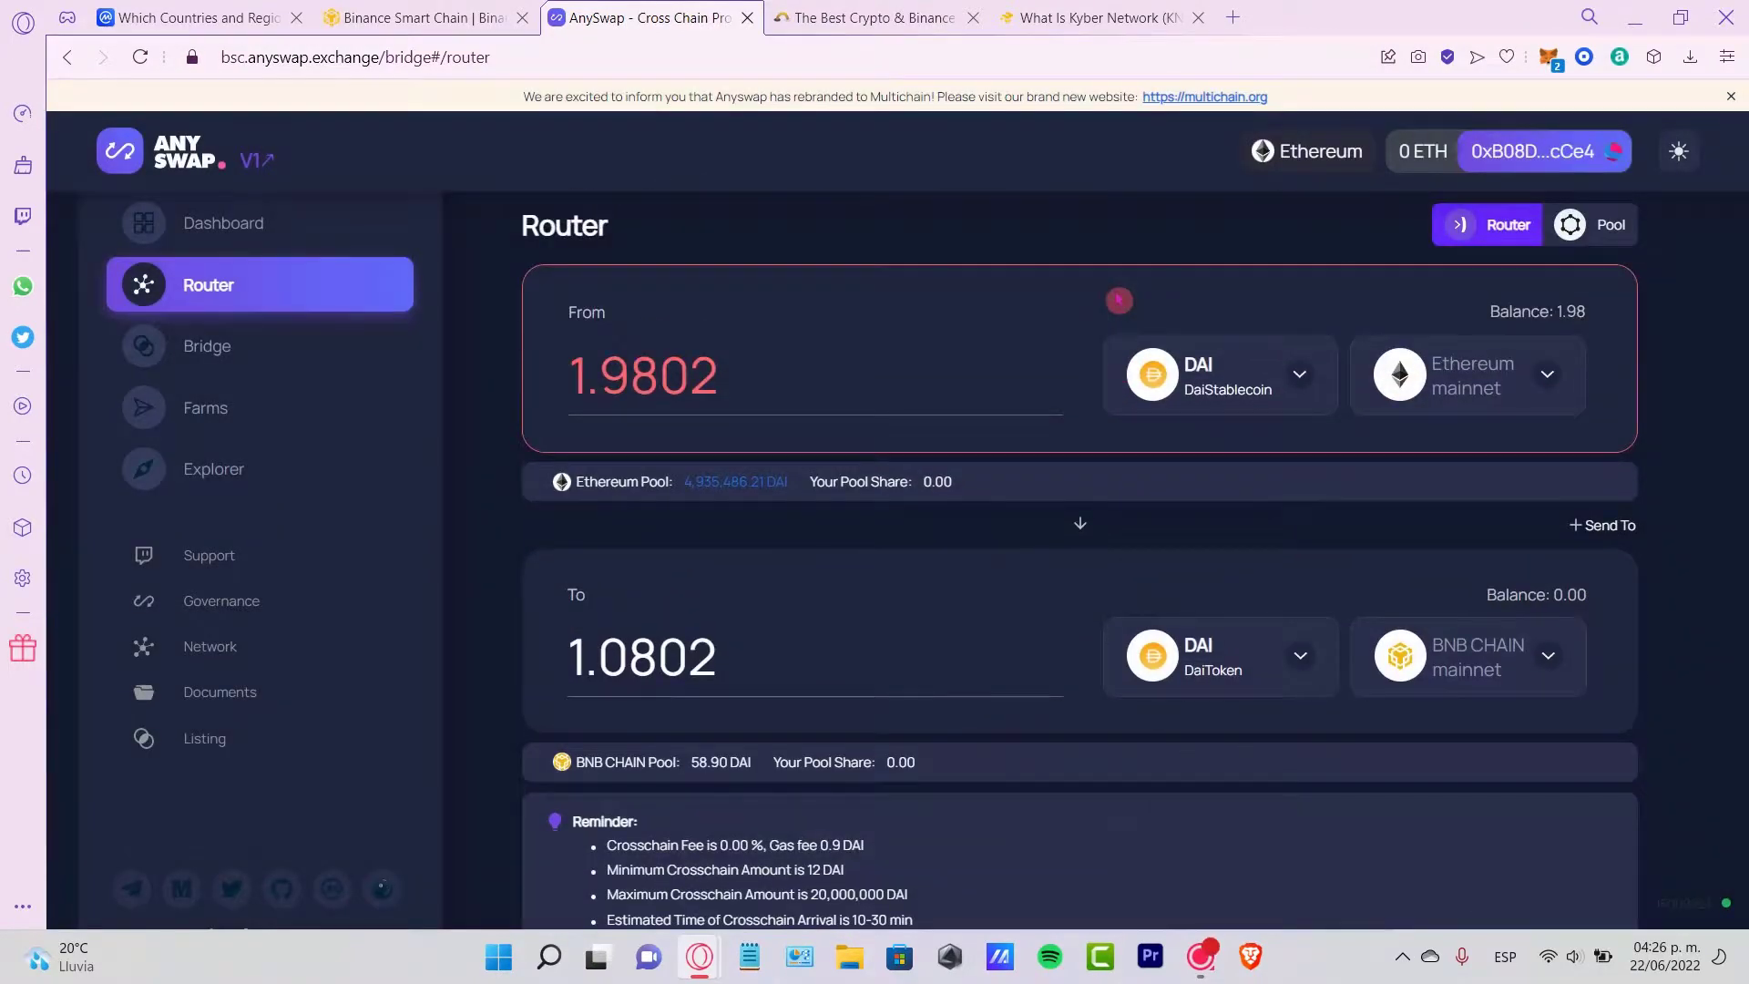
pyautogui.scroll(-3)
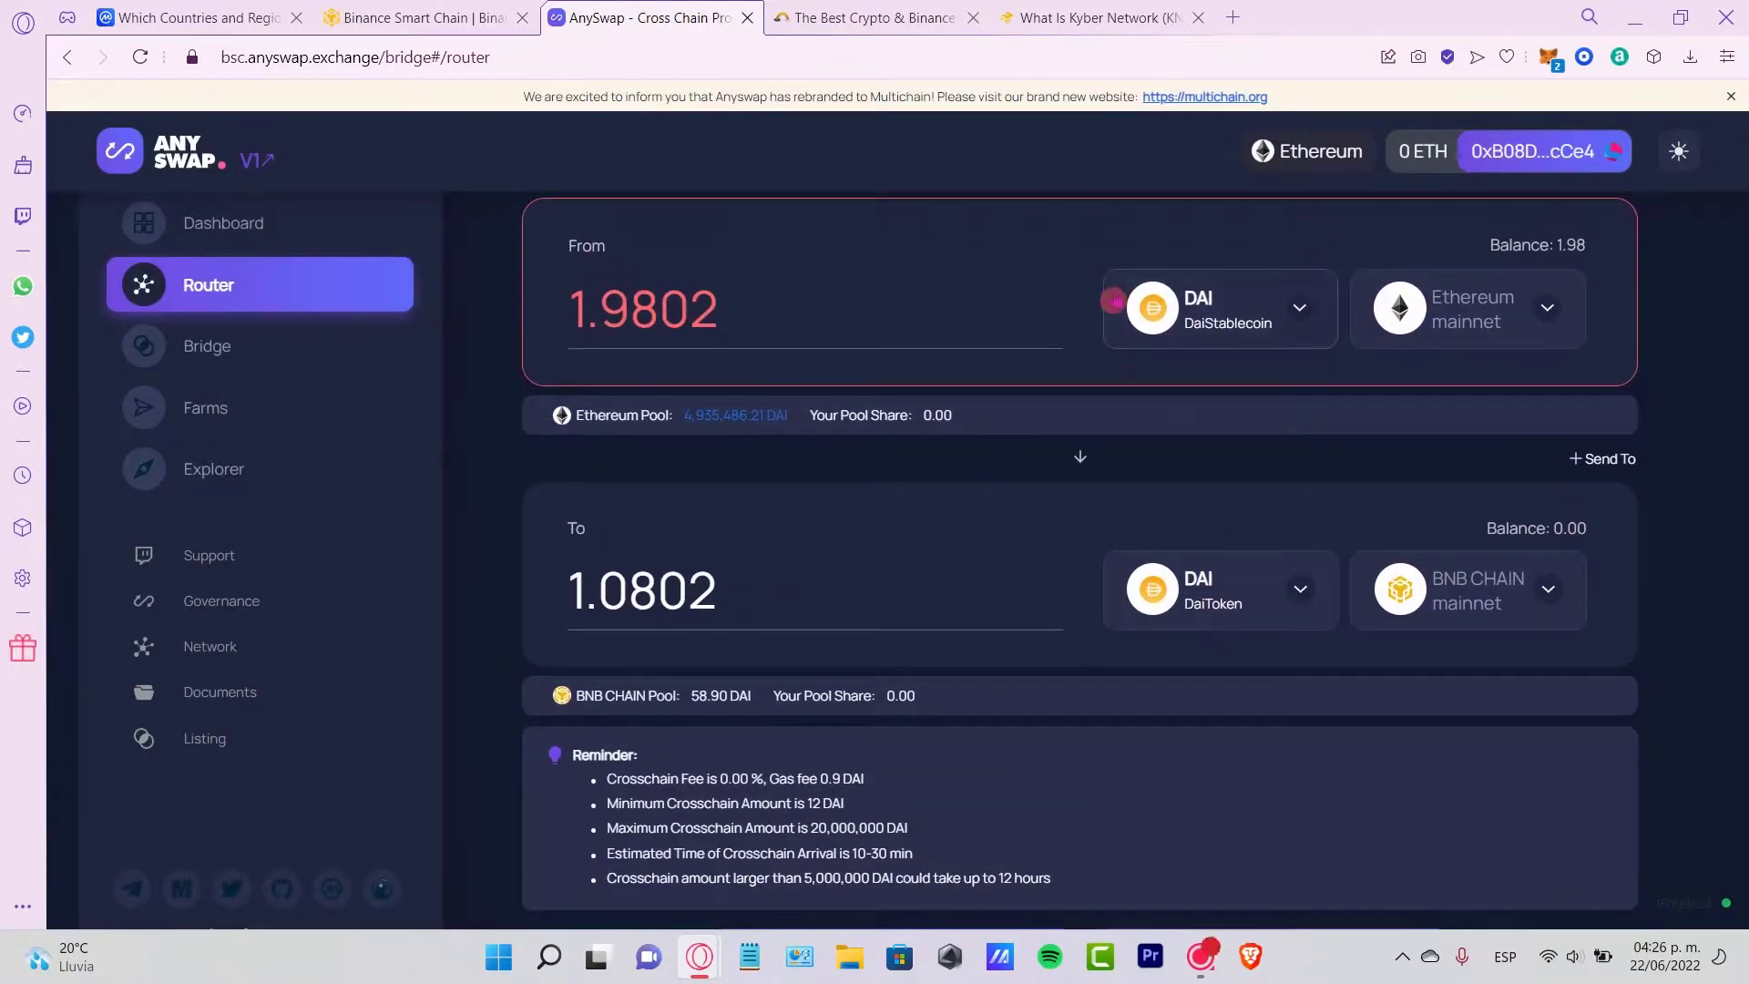
pyautogui.click(580, 18)
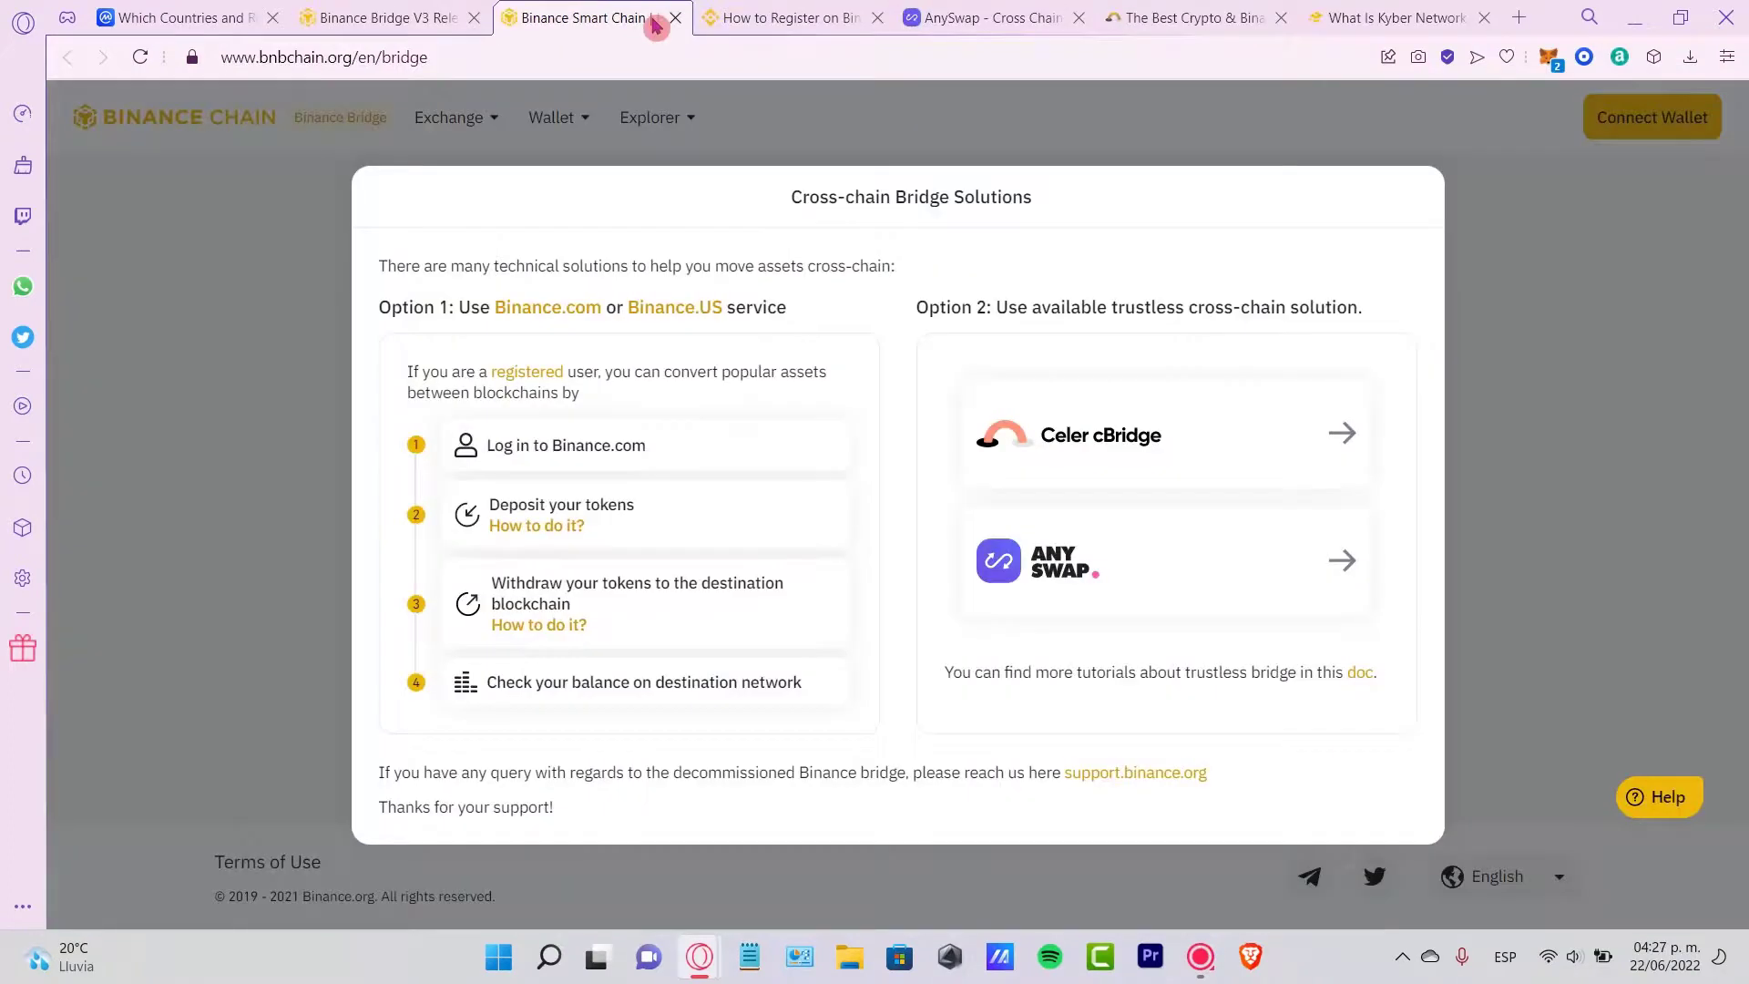